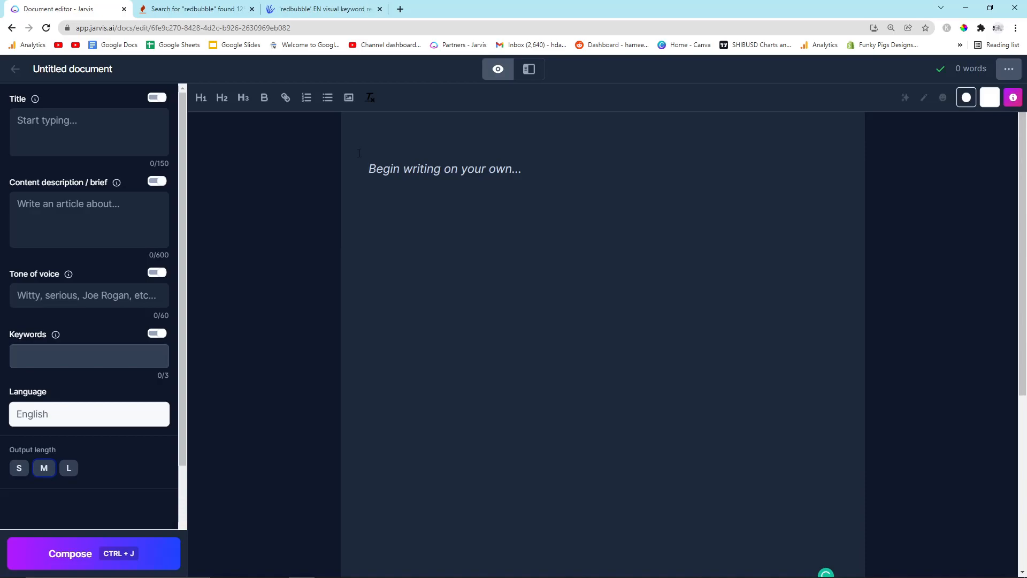
Step: Review KeywordTool.io's redbubble Questions results and highlight the count of 125 questions
{"action": "left_click", "coordinate": [369, 168]}
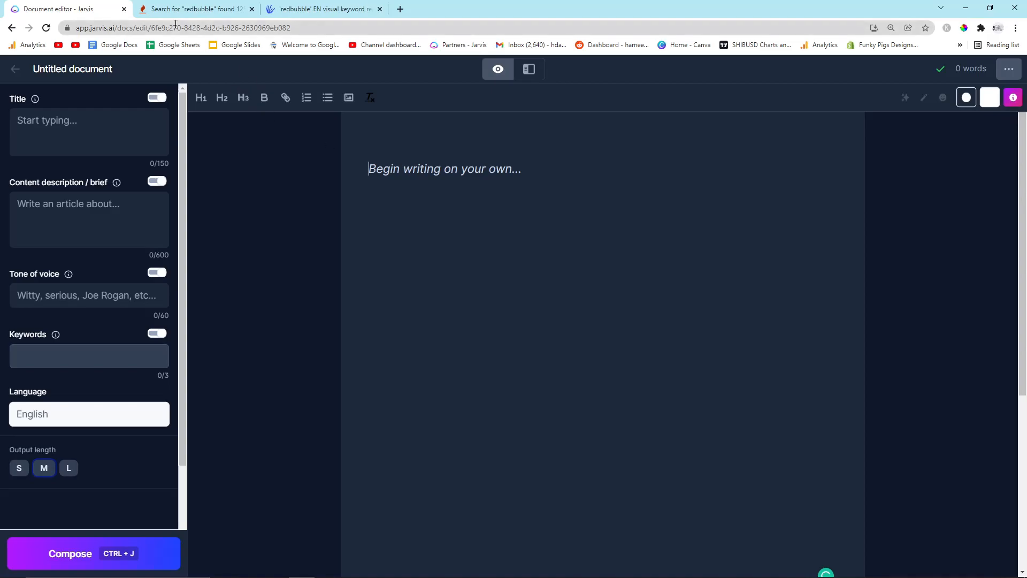
{"action": "left_click", "coordinate": [193, 9]}
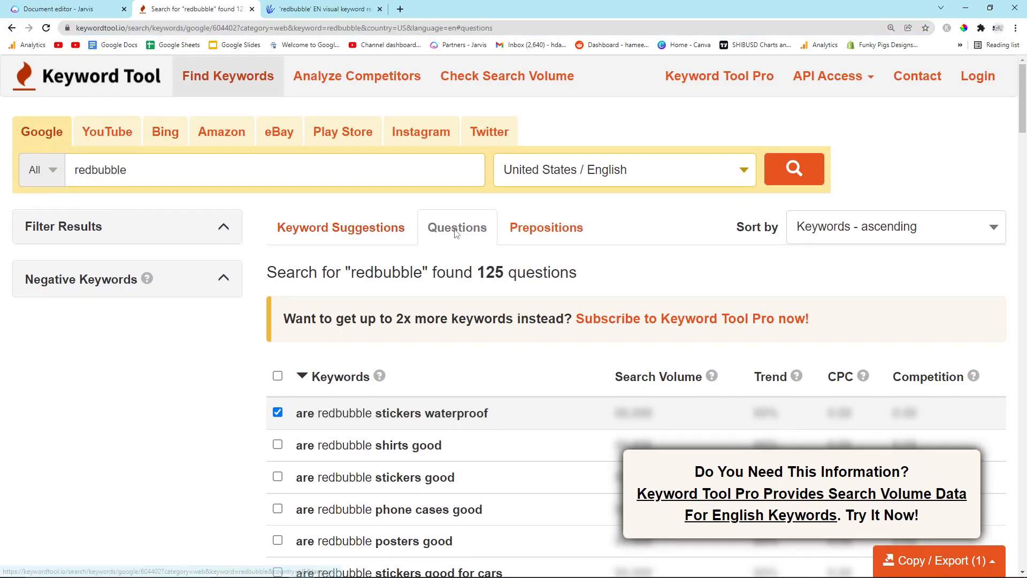
{"action": "scroll", "scroll_direction": "down", "scroll_amount": 3}
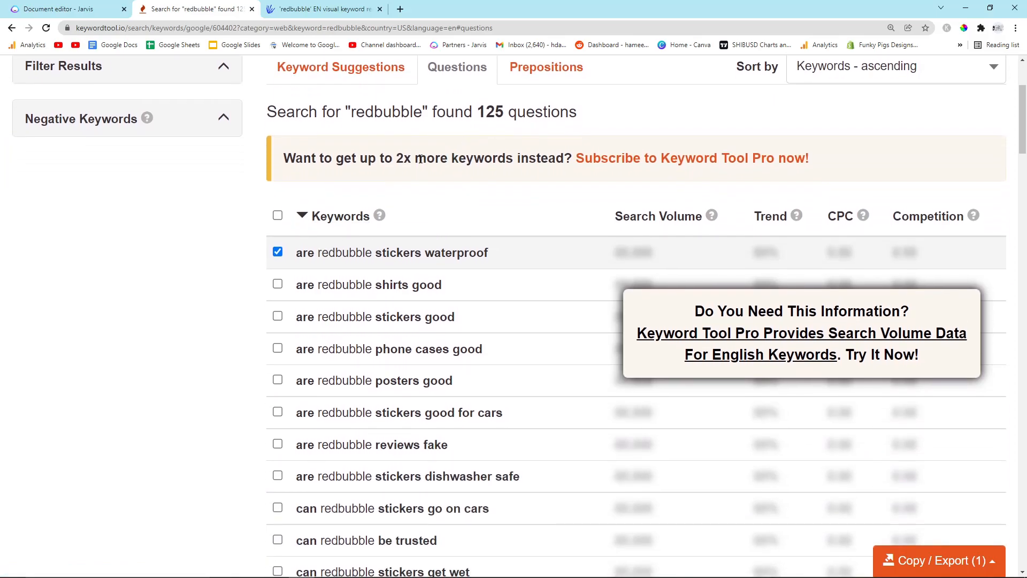
{"action": "double_click", "coordinate": [490, 111]}
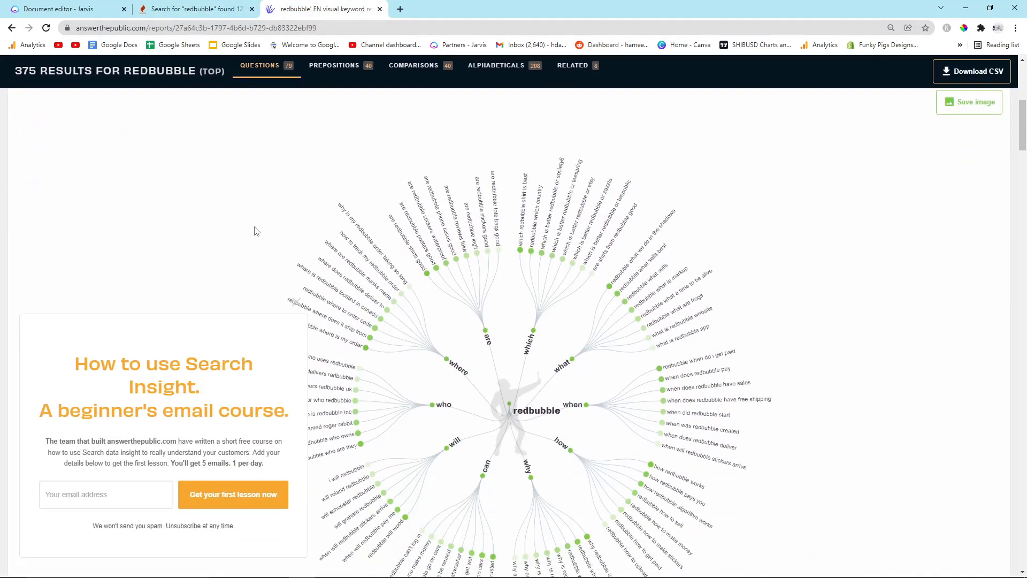
Step: View the redbubble comparisons, then find the 'how' questions in the wheel (15 matches)
{"action": "left_click", "coordinate": [413, 65]}
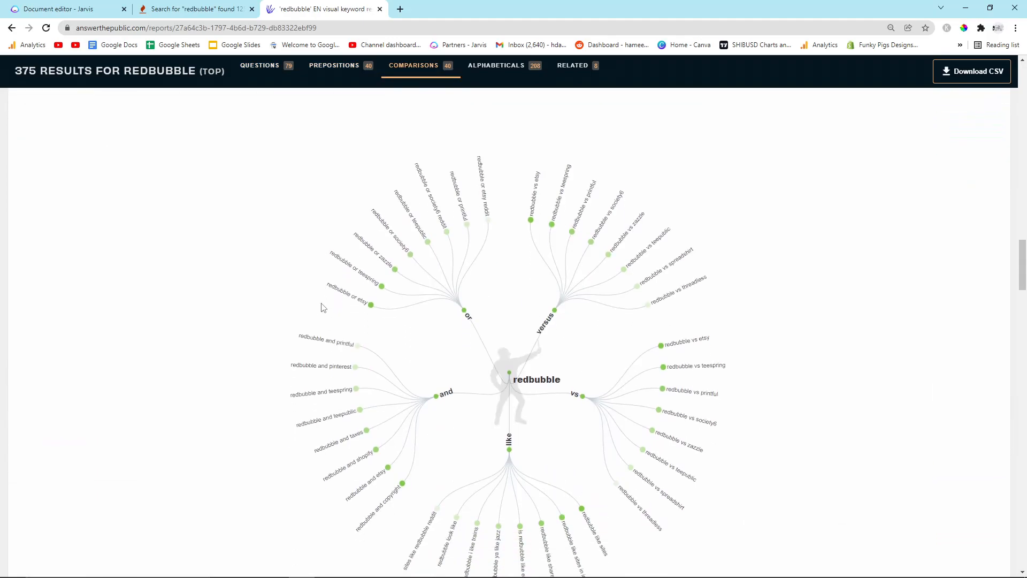
{"action": "scroll", "scroll_direction": "down", "scroll_amount": 3}
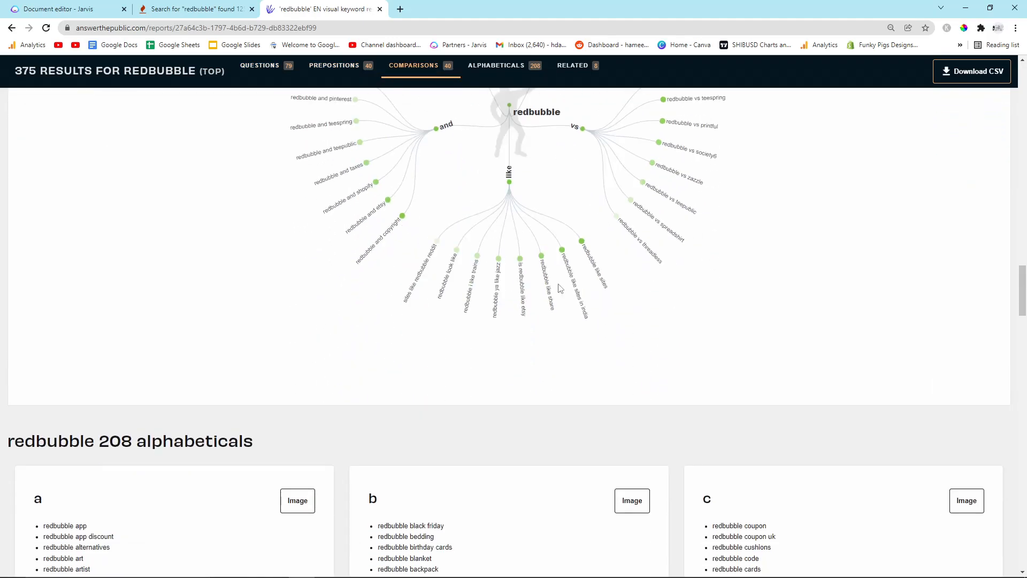
{"action": "key", "text": "ctrl+f"}
{"action": "type", "text": "how"}
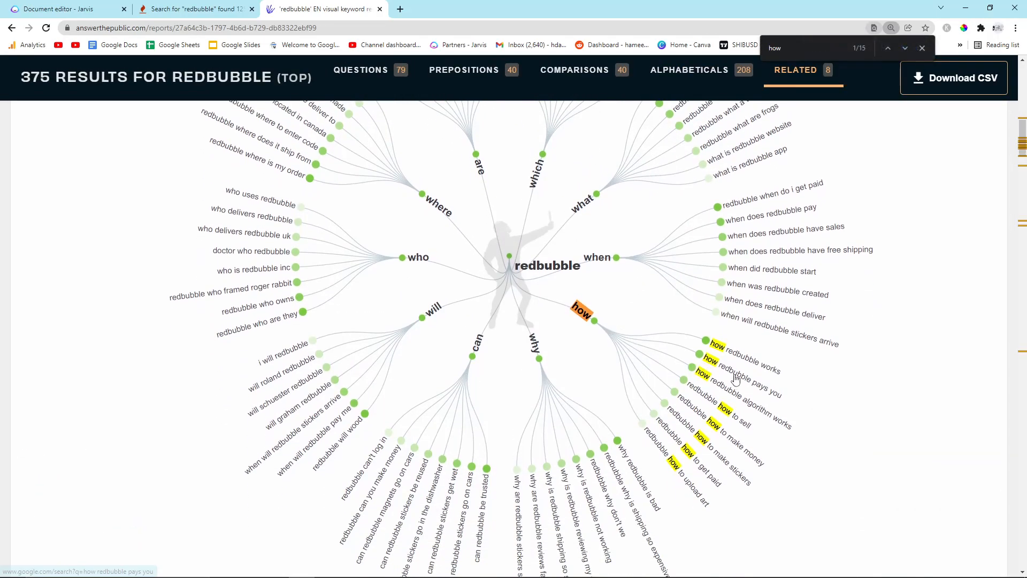
{"action": "scroll", "scroll_direction": "down", "scroll_amount": 3}
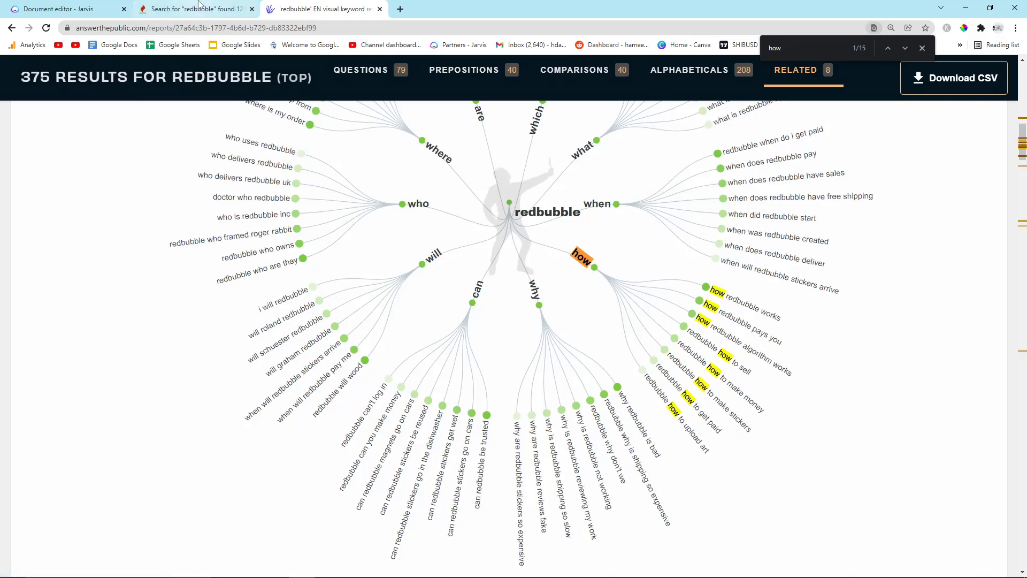
Step: Google 'are redbubble stickers waterproof reddit', open the r/sticker thread and find 'water' on the page
{"action": "left_click", "coordinate": [194, 8]}
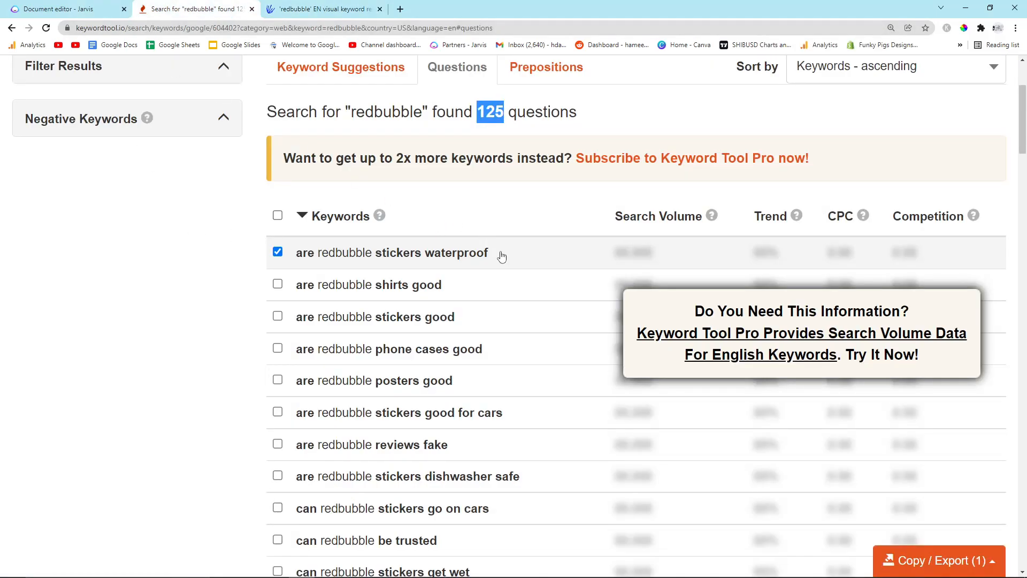
{"action": "left_click", "coordinate": [62, 8]}
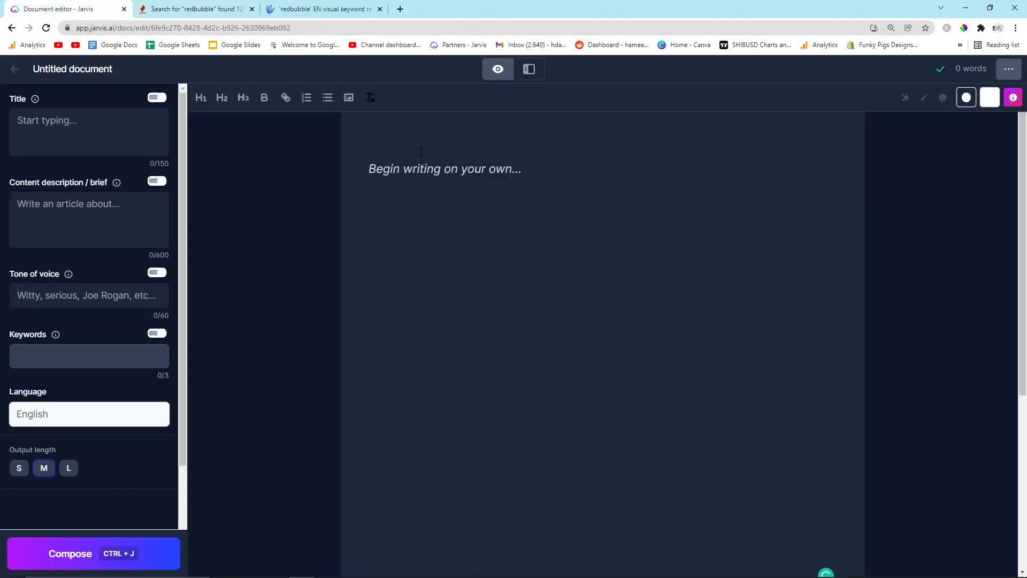
{"action": "left_click", "coordinate": [502, 8]}
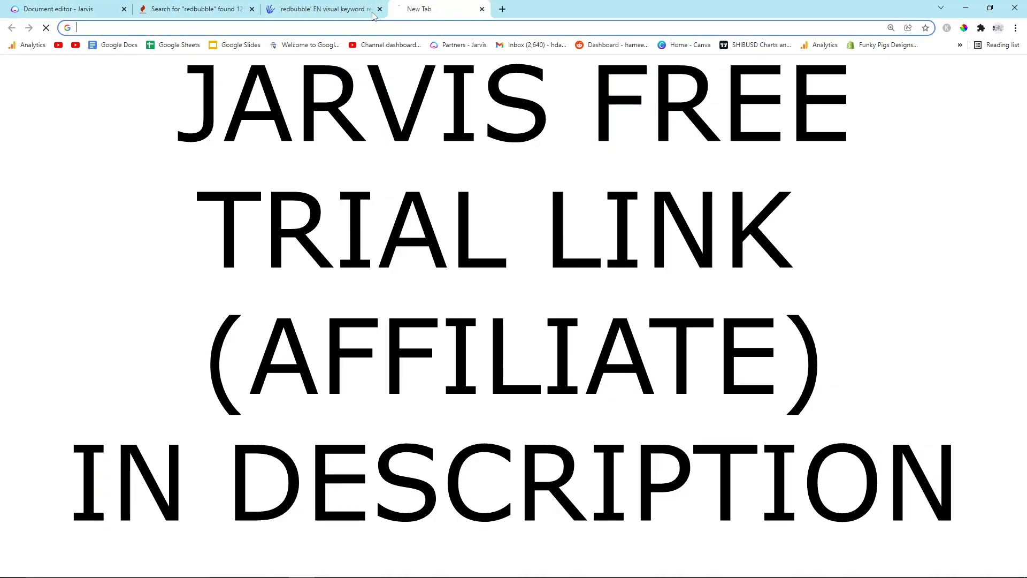
{"action": "left_click", "coordinate": [62, 9]}
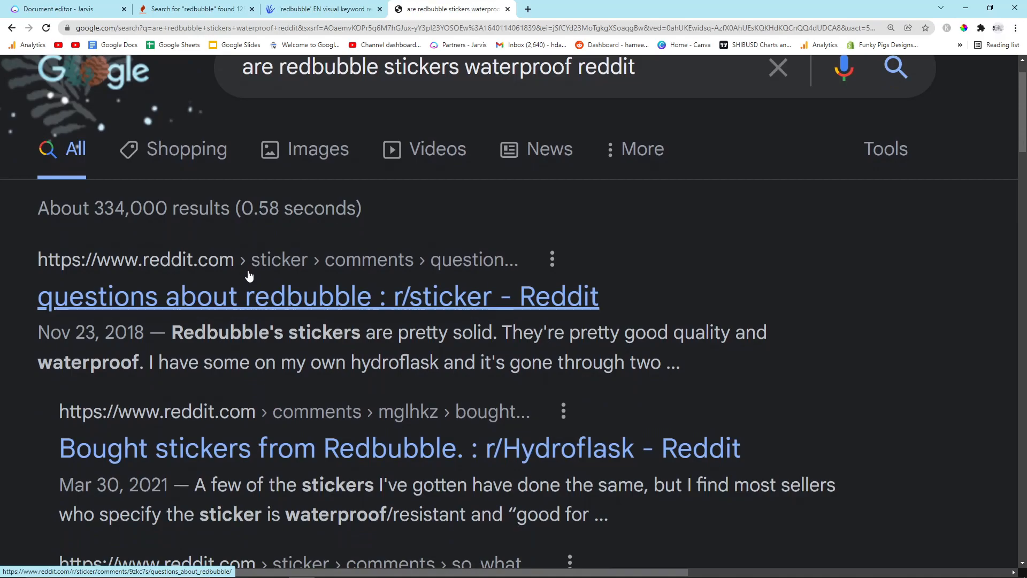
{"action": "left_click", "coordinate": [316, 295]}
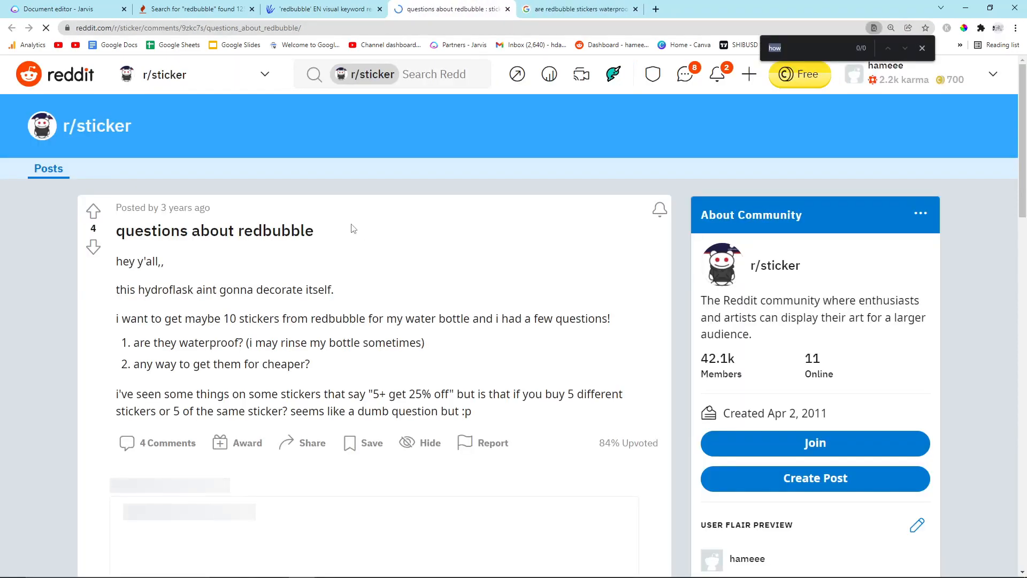
{"action": "type", "text": "waterpr"}
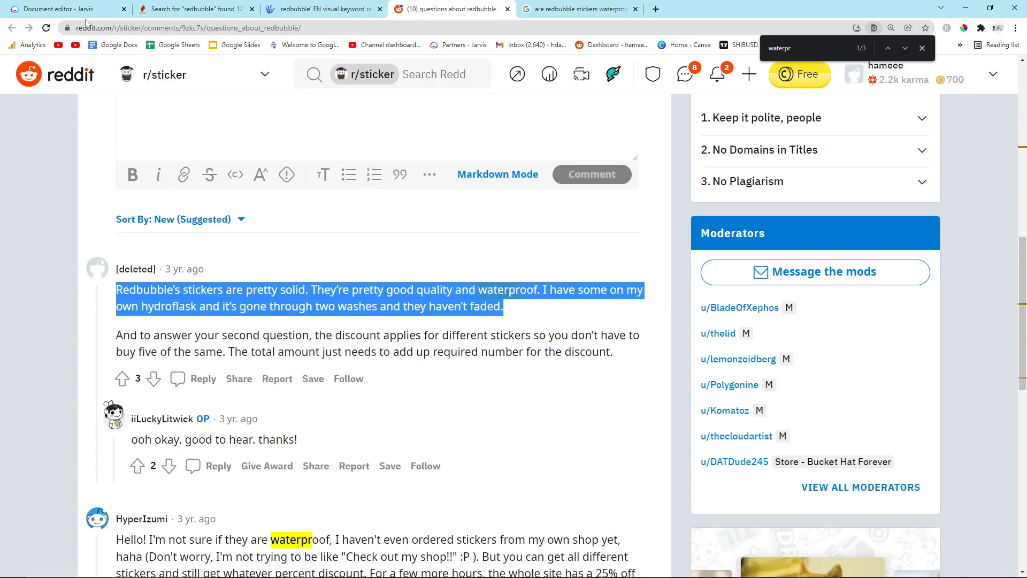
Step: Paste the Reddit 'pretty solid... waterproof' comment as the brief and compose below the heading
{"action": "left_click", "coordinate": [62, 9]}
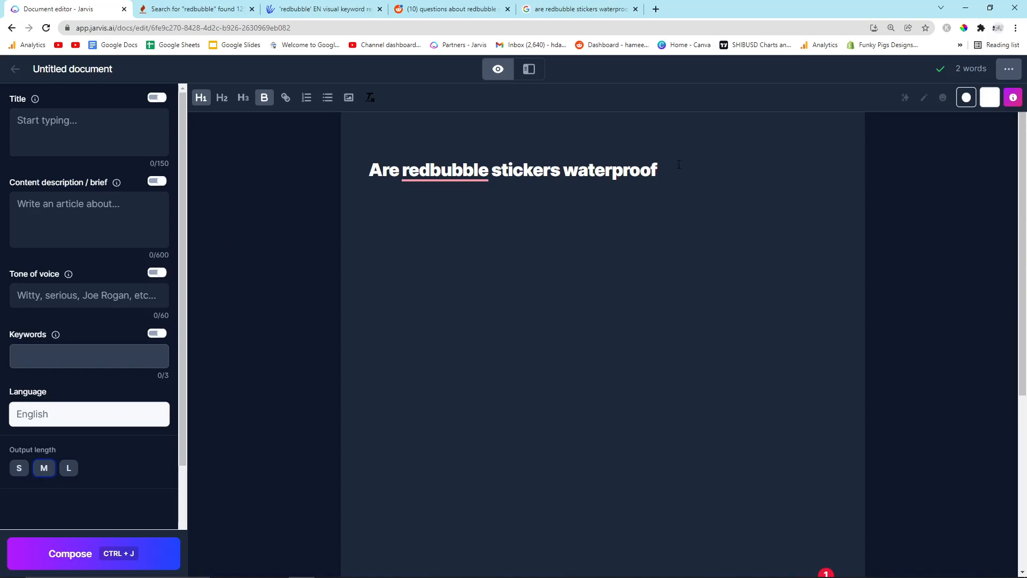
{"action": "type", "text": "Redbubble's stickers are pretty solid. They're pretty good quality and waterproof. I have some on my own hydroflask and it's gone through two washes and they haven't faded."}
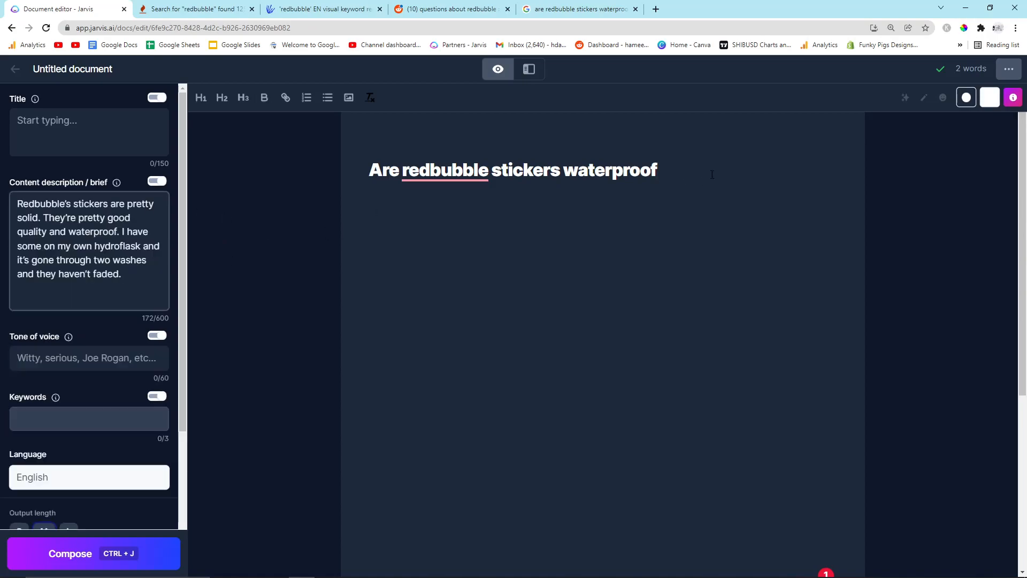
{"action": "left_click", "coordinate": [92, 553]}
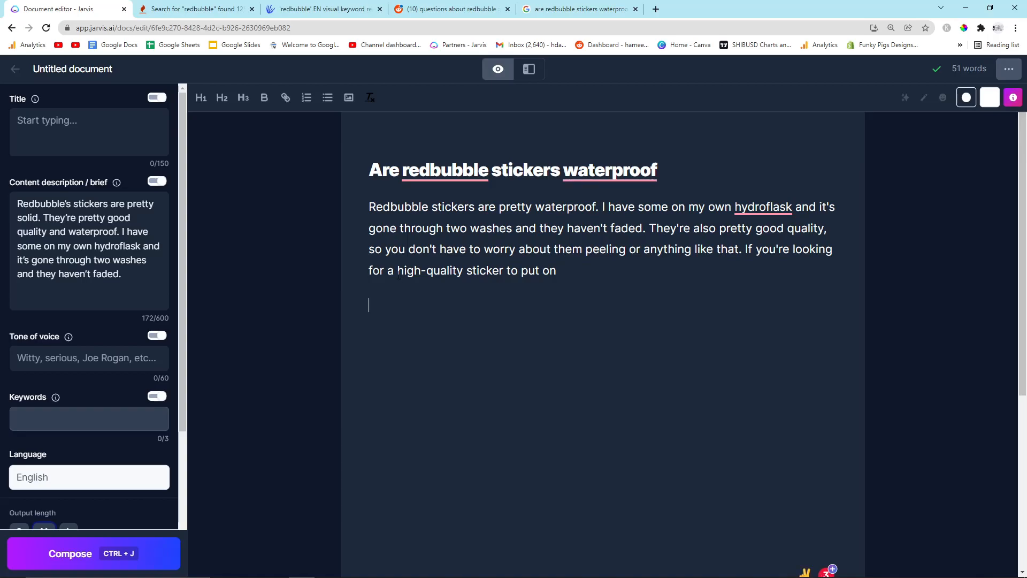
Step: Compose a second paragraph and select the two generated paragraphs
{"action": "left_click", "coordinate": [71, 553]}
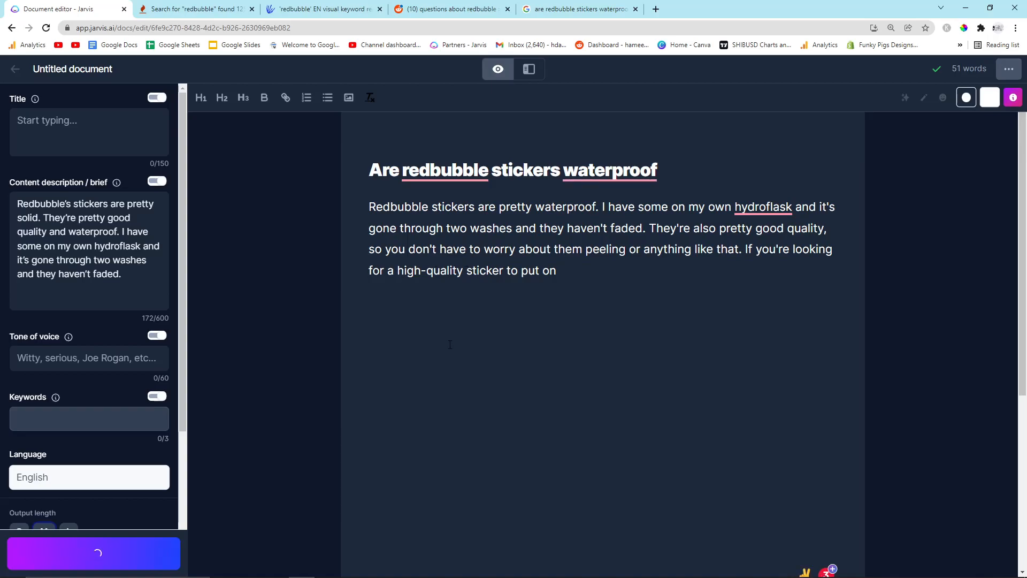
{"action": "left_click", "coordinate": [93, 554]}
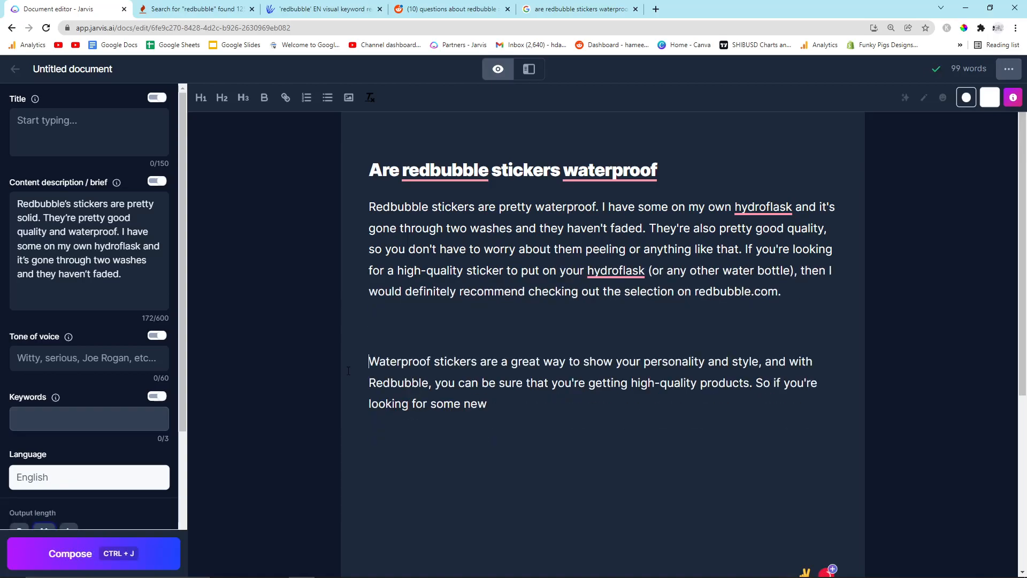
{"action": "left_click_drag", "start_coordinate": [369, 206], "coordinate": [488, 368]}
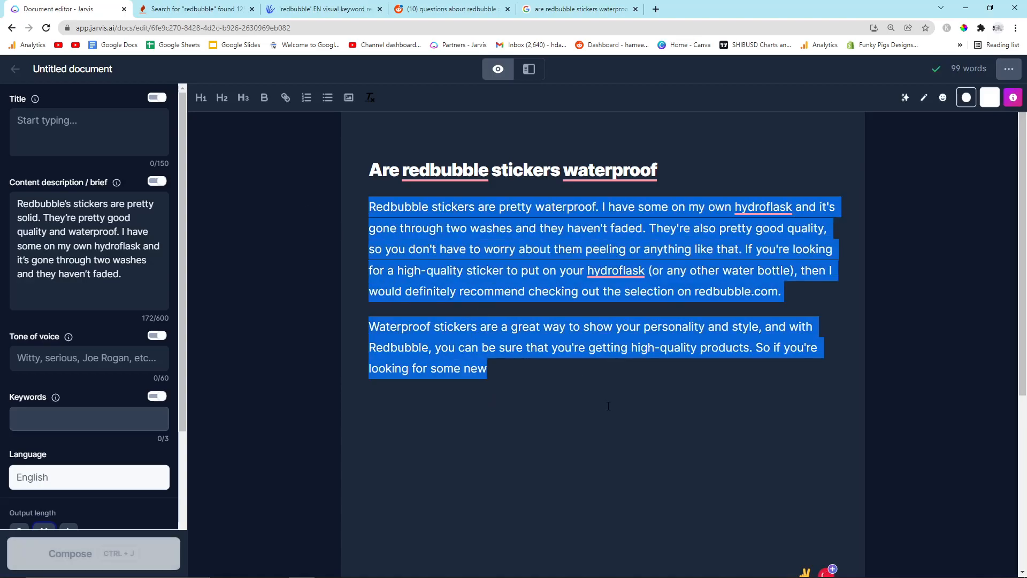
Step: Hand-edit the ending to 'if you're looking for some new stickers check out Redbubble'
{"action": "type", "text": "st"}
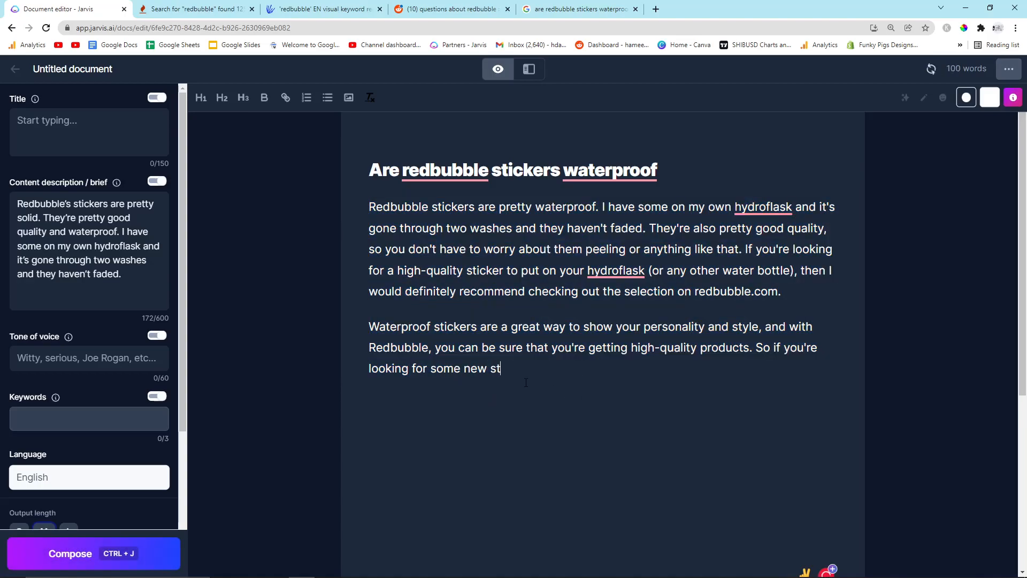
{"action": "type", "text": "ickers check out my sho"}
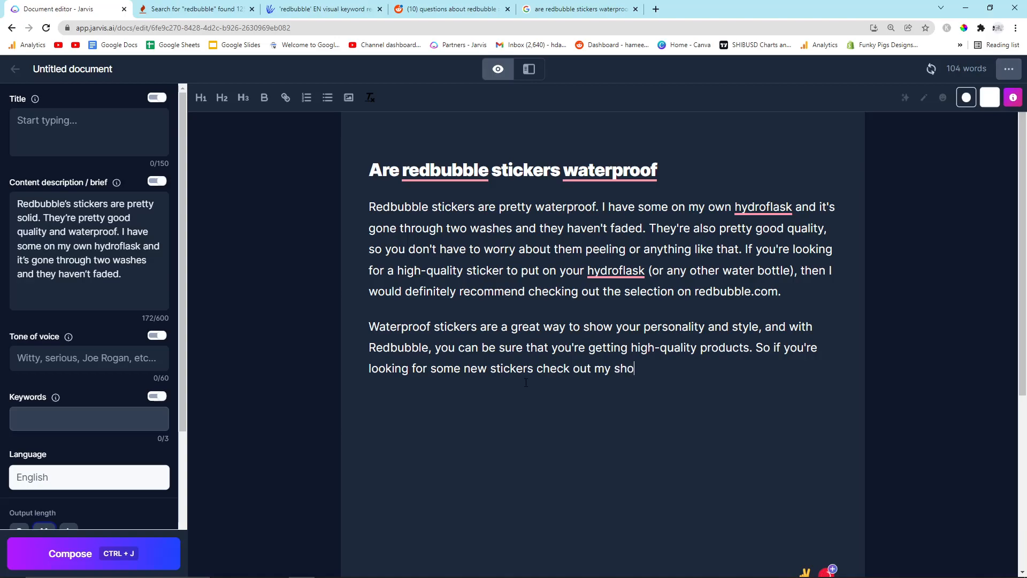
{"action": "type", "text": "p"}
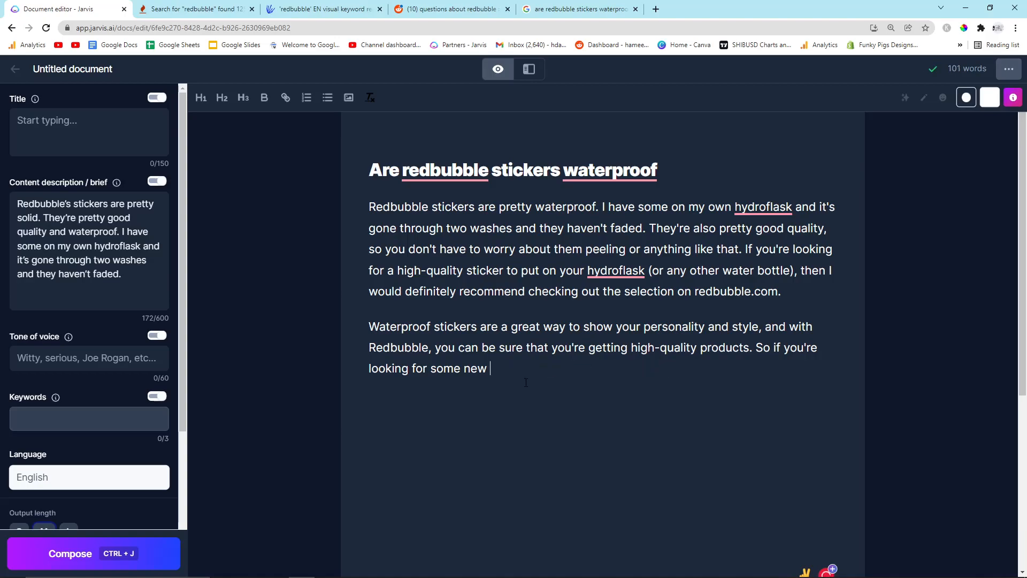
{"action": "type", "text": "stickers check out"}
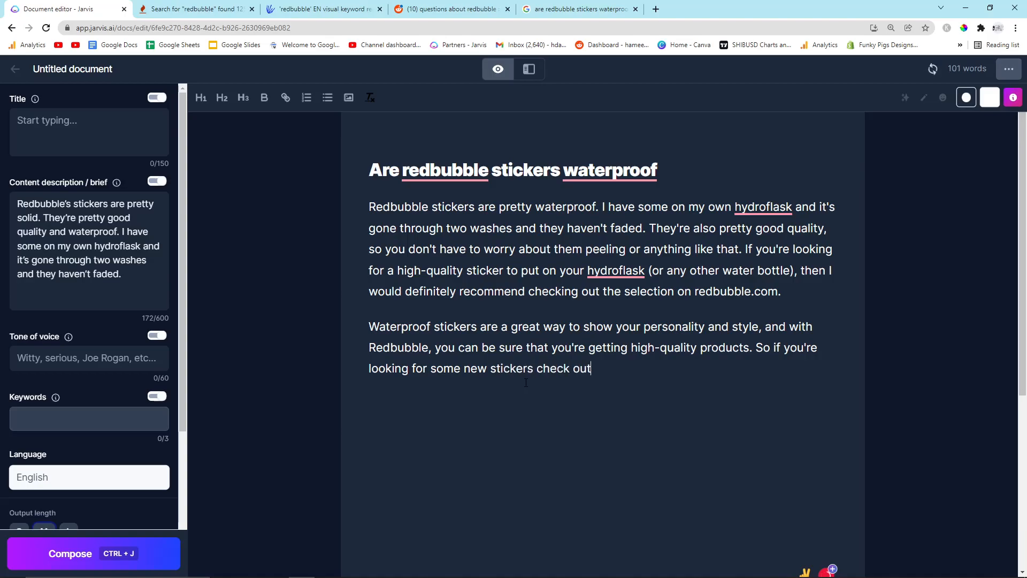
{"action": "type", "text": "Redbubble"}
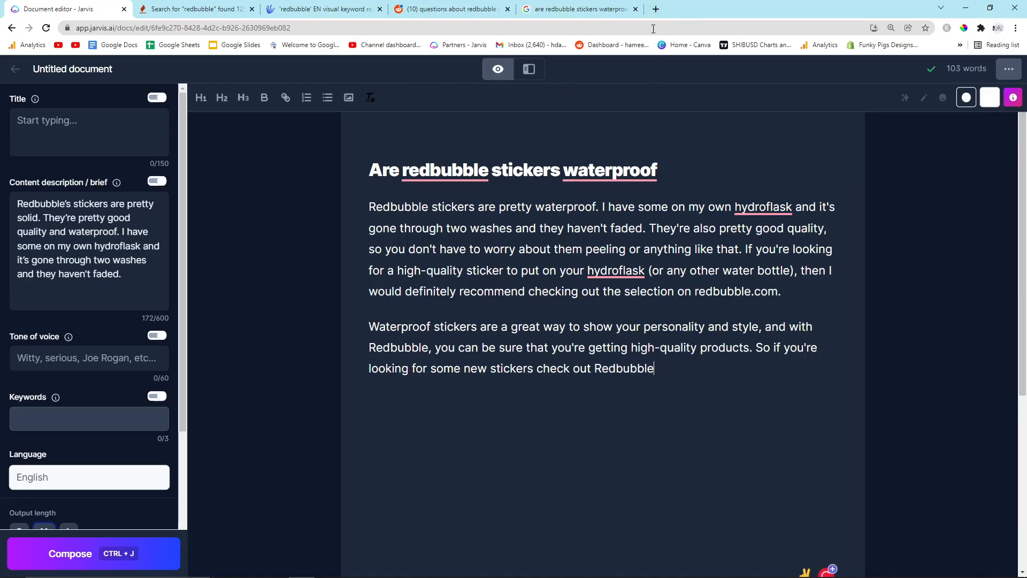
Step: Search 'redbubble' in Ubersuggest, then bring up the Income Stream Surfers WordPress dashboard
{"action": "left_click", "coordinate": [655, 10]}
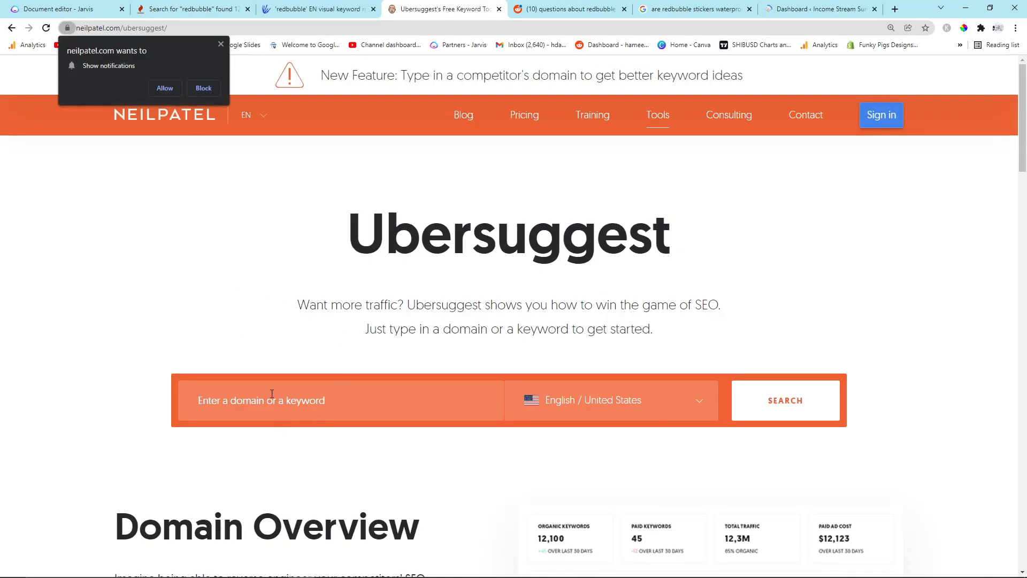
{"action": "type", "text": "redbu"}
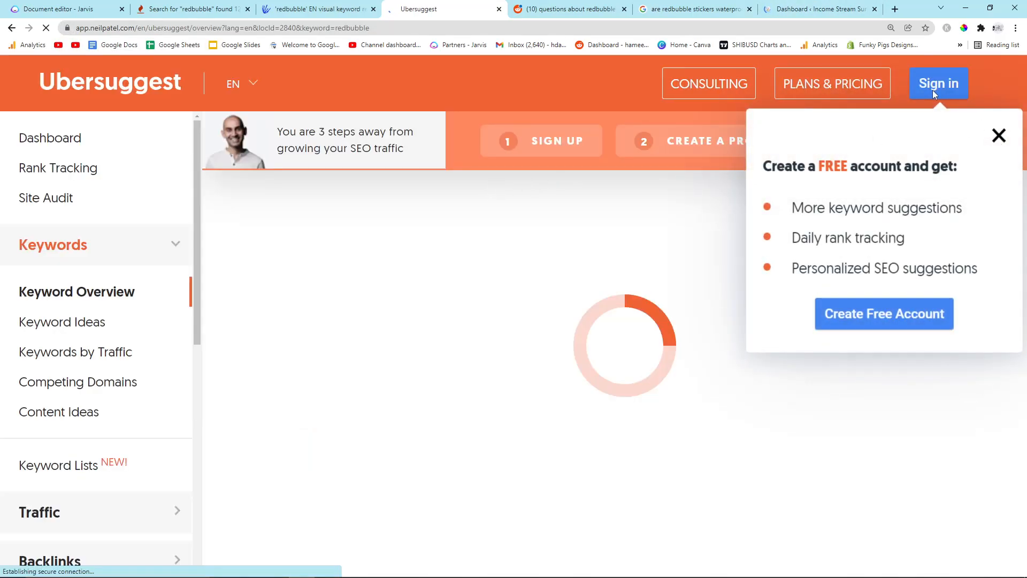
{"action": "left_click", "coordinate": [937, 83]}
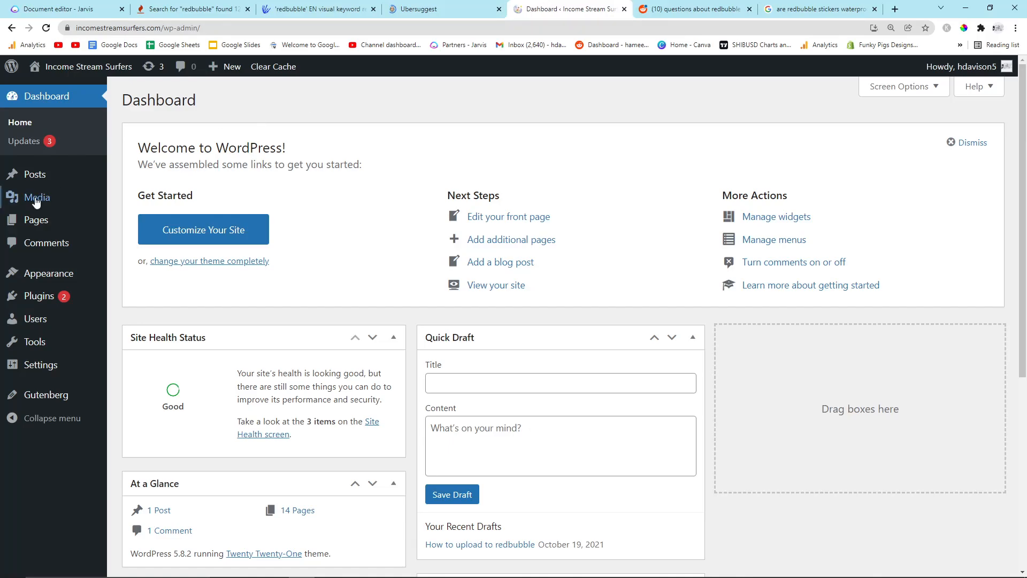
{"action": "mouse_move", "coordinate": [35, 219]}
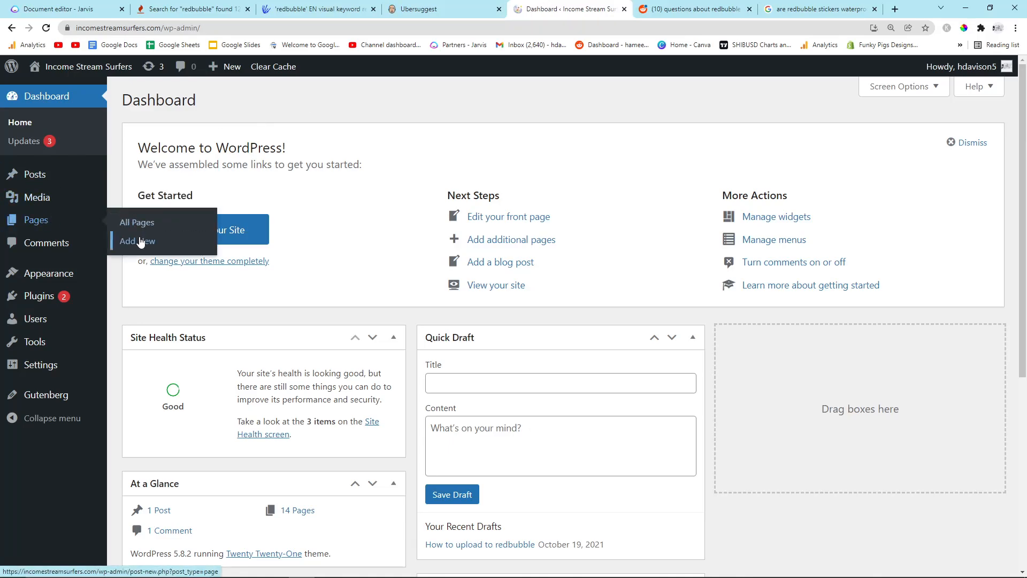
Step: Add a new WordPress page via Pages > Add New, then return to the Ubersuggest tab
{"action": "left_click", "coordinate": [136, 241]}
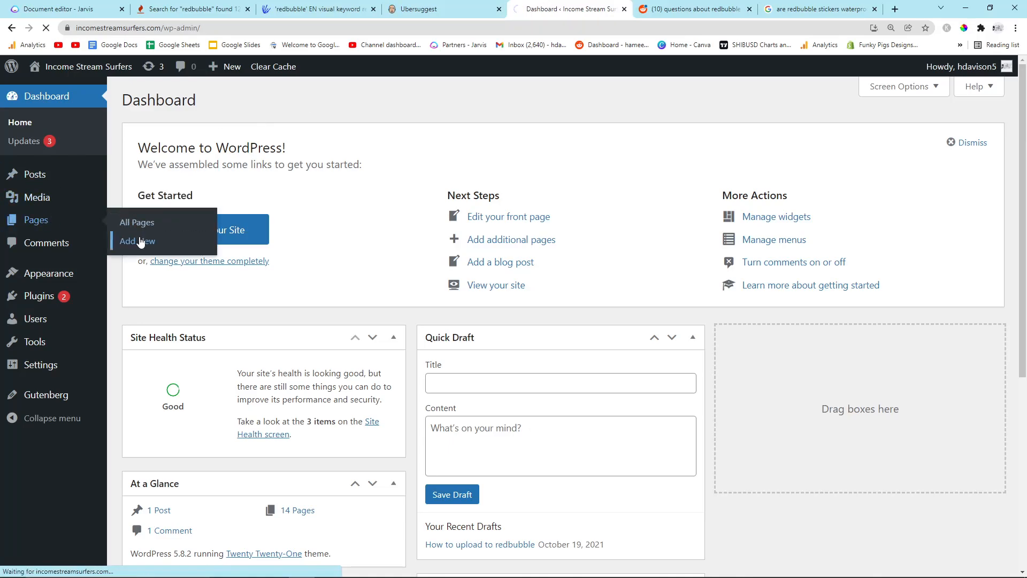
{"action": "left_click", "coordinate": [138, 240]}
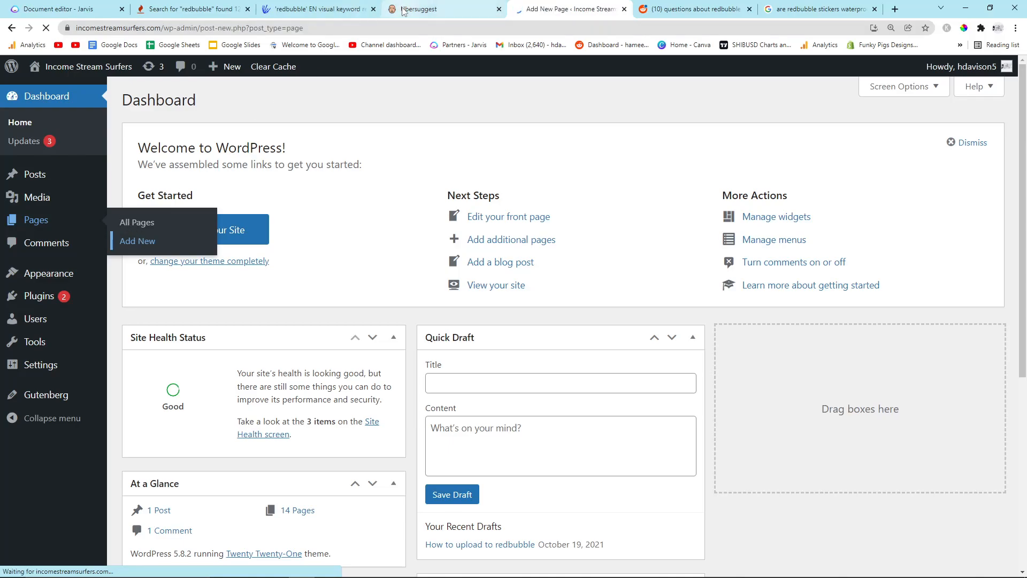
{"action": "left_click", "coordinate": [426, 9]}
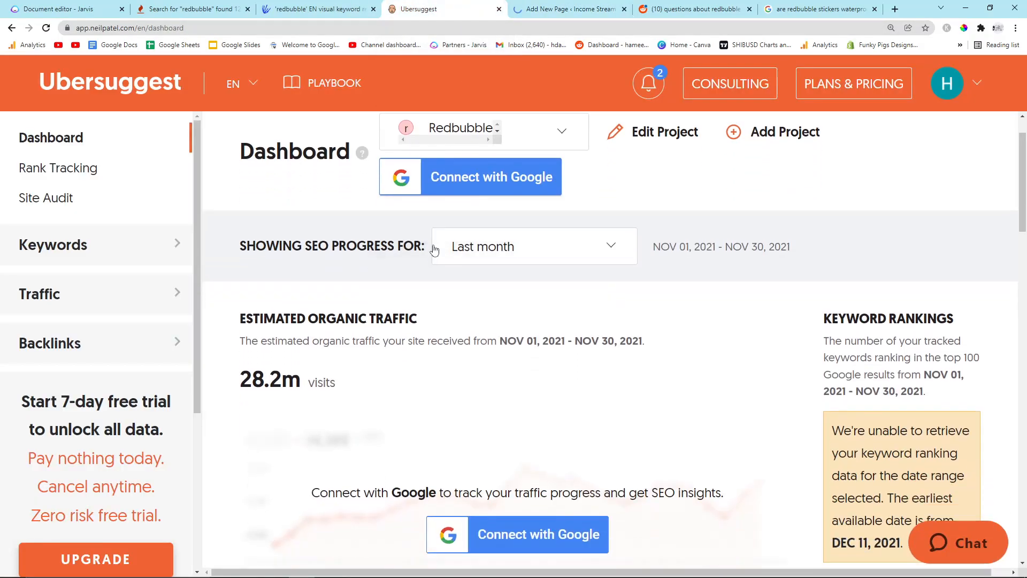
Step: Scroll the Ubersuggest redbubble overview and bring up its Keyword Ideas list
{"action": "scroll", "scroll_direction": "down", "scroll_amount": 3}
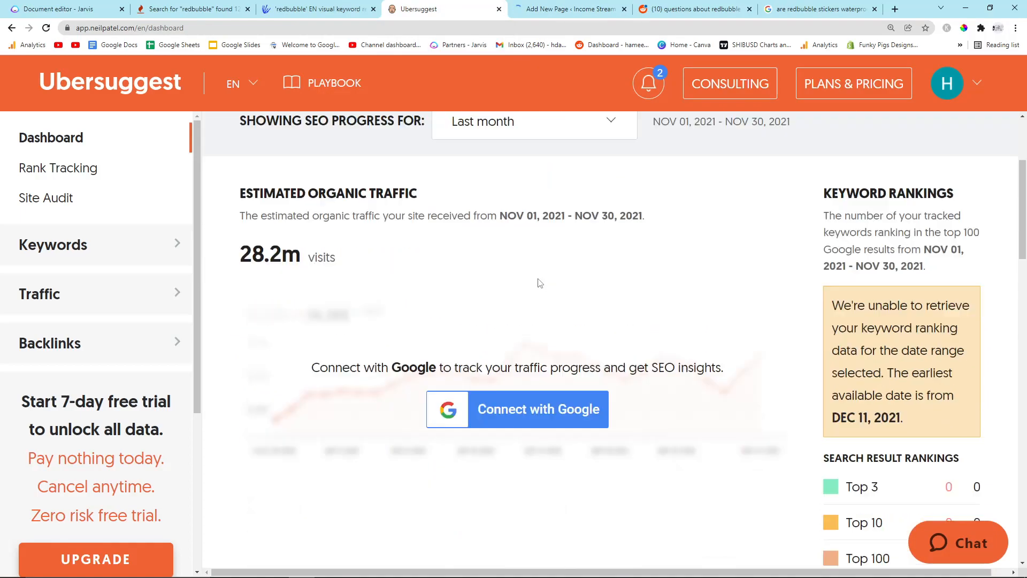
{"action": "scroll", "scroll_direction": "down", "scroll_amount": 3}
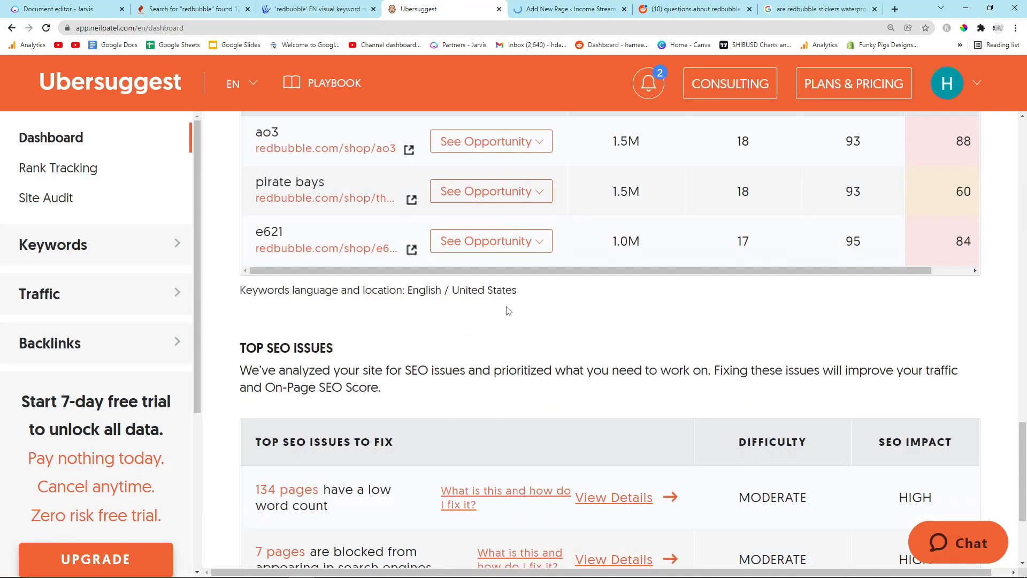
{"action": "scroll", "scroll_direction": "down", "scroll_amount": 3}
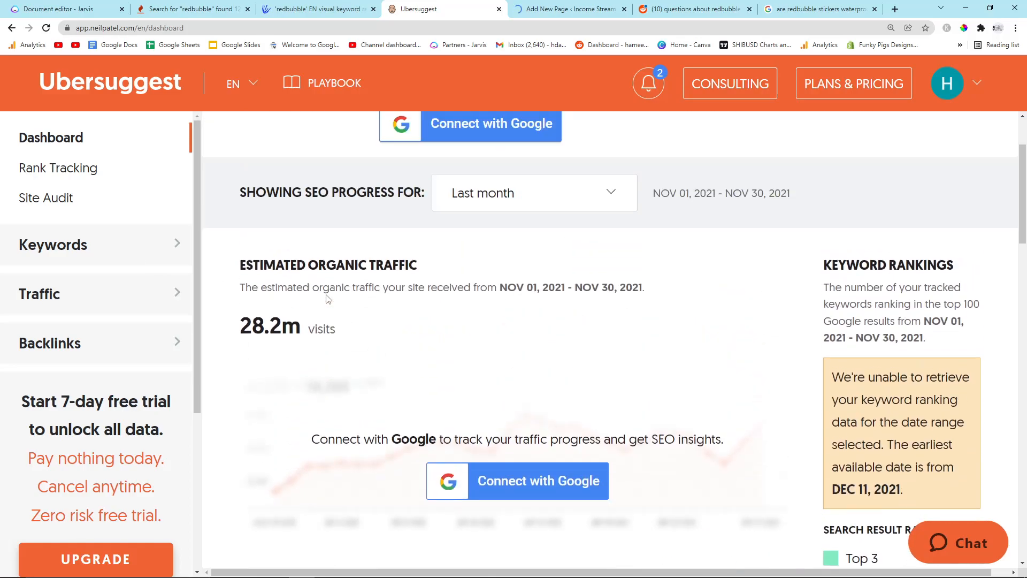
{"action": "left_click", "coordinate": [63, 322]}
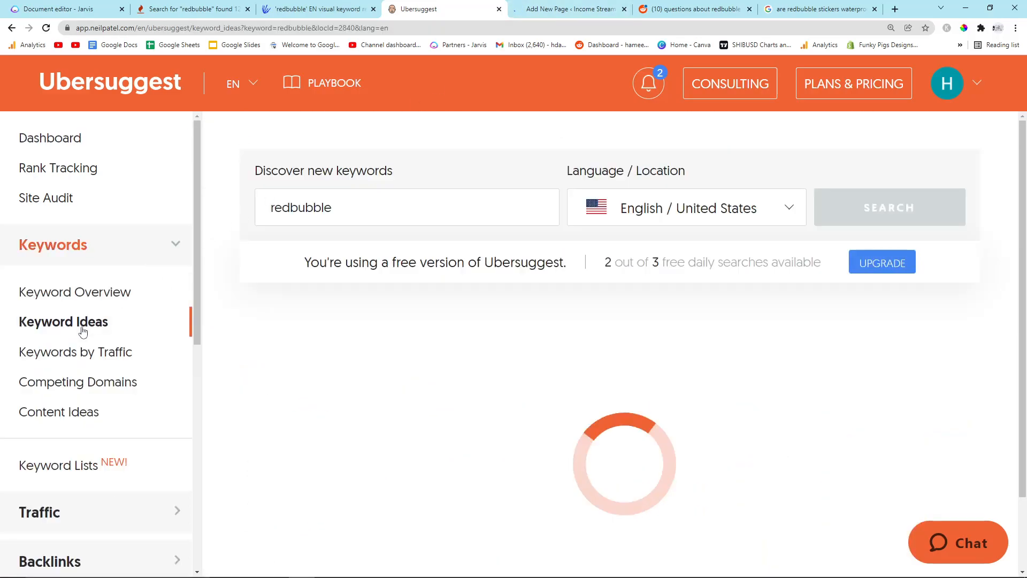
Step: Scan the redbubble keyword suggestions and pick out 'redbubble how to sell' for the Jarvis article
{"action": "scroll", "scroll_direction": "down", "scroll_amount": 3}
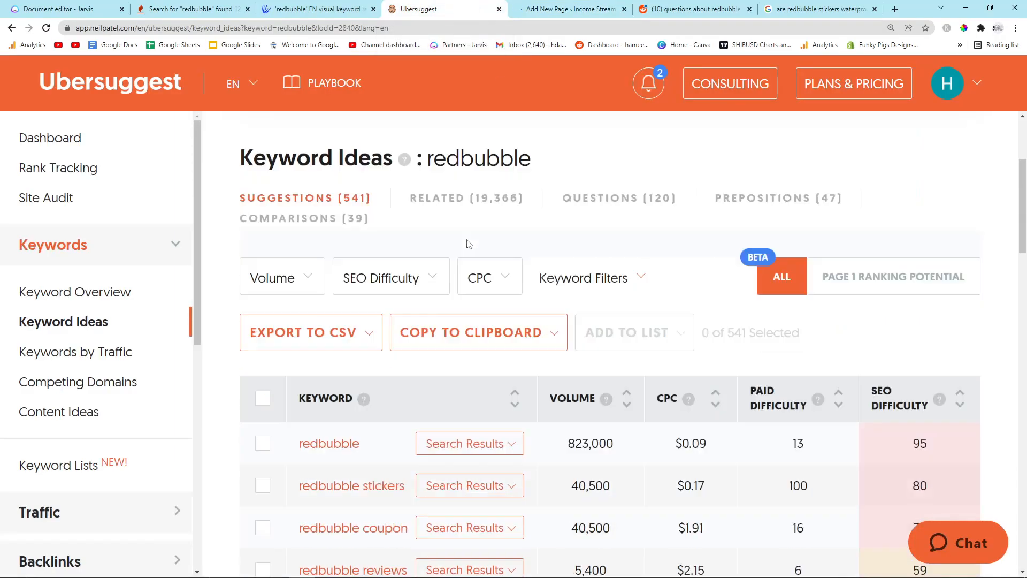
{"action": "scroll", "scroll_direction": "down", "scroll_amount": 3}
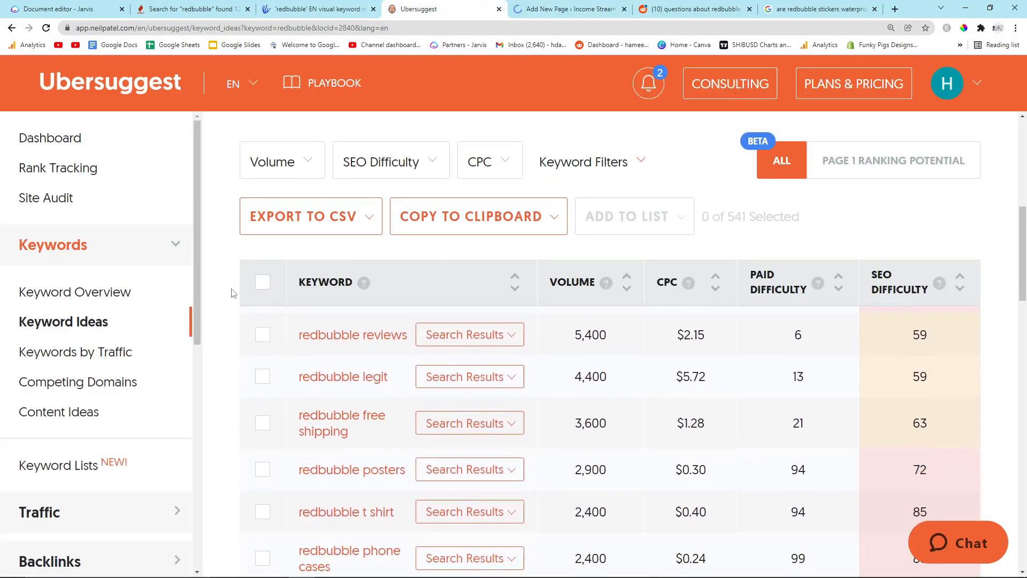
{"action": "scroll", "scroll_direction": "down", "scroll_amount": 3}
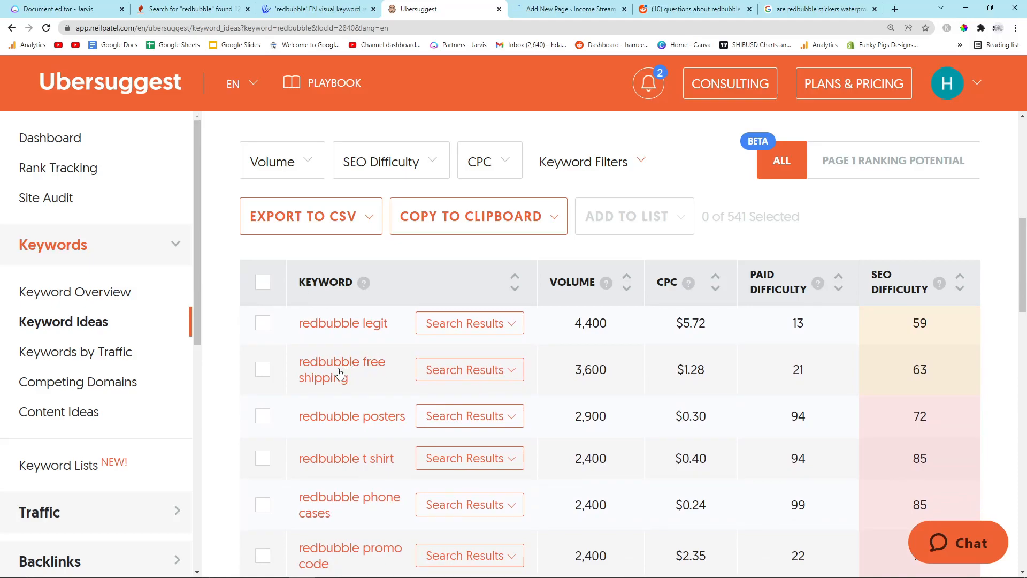
{"action": "scroll", "scroll_direction": "down", "scroll_amount": 3}
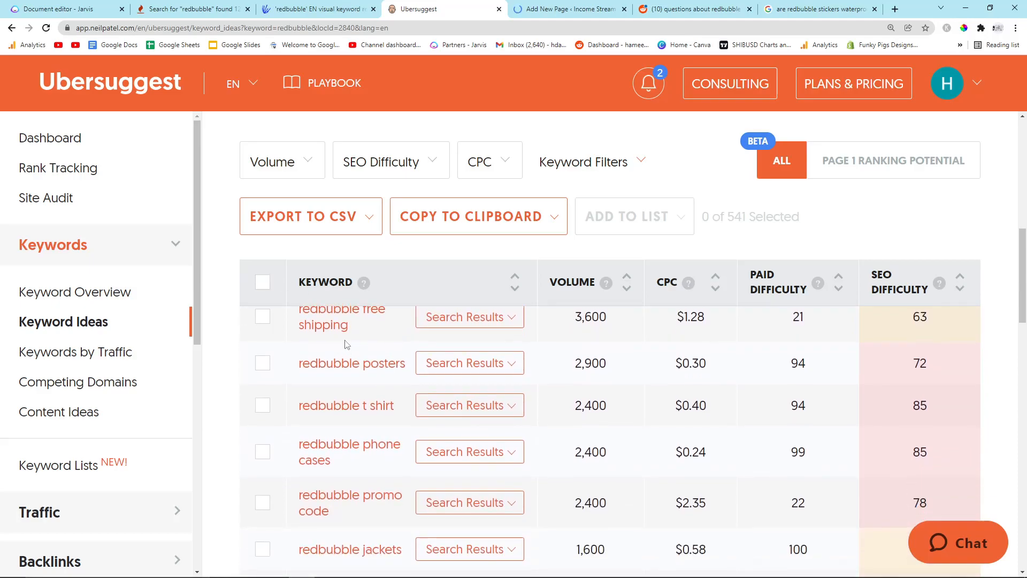
{"action": "scroll", "scroll_direction": "down", "scroll_amount": 3}
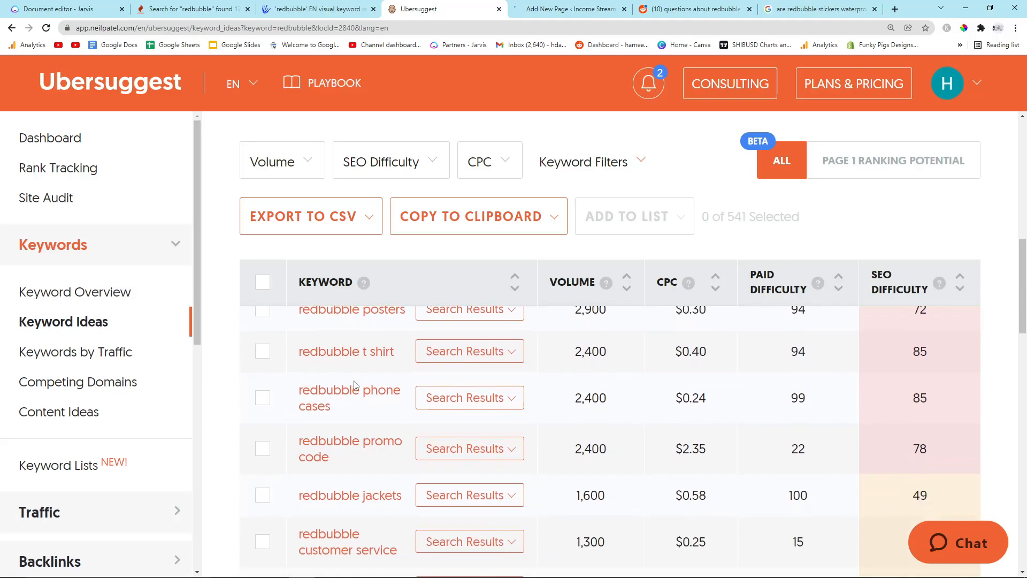
{"action": "scroll", "scroll_direction": "down", "scroll_amount": 3}
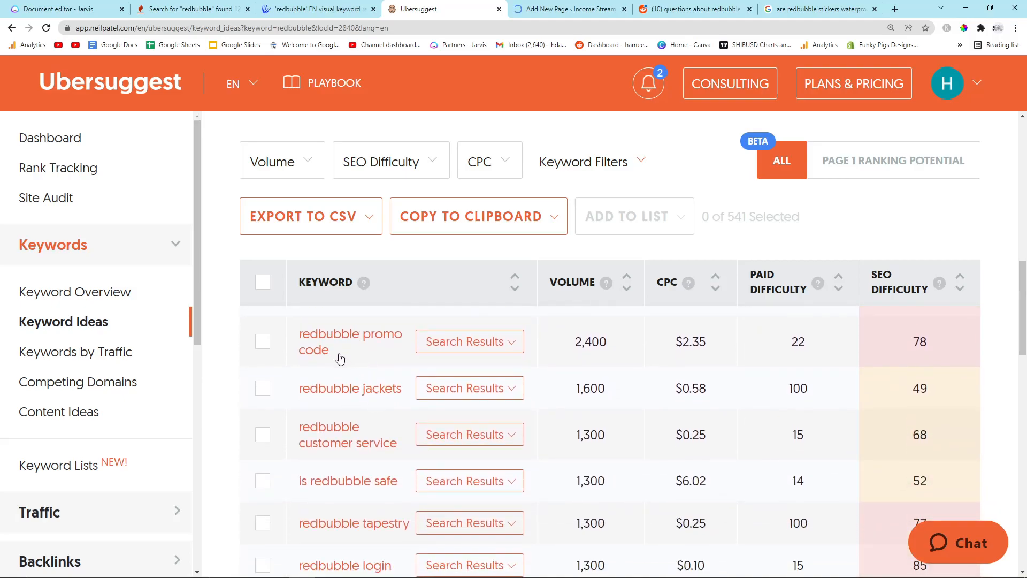
{"action": "scroll", "scroll_direction": "down", "scroll_amount": 3}
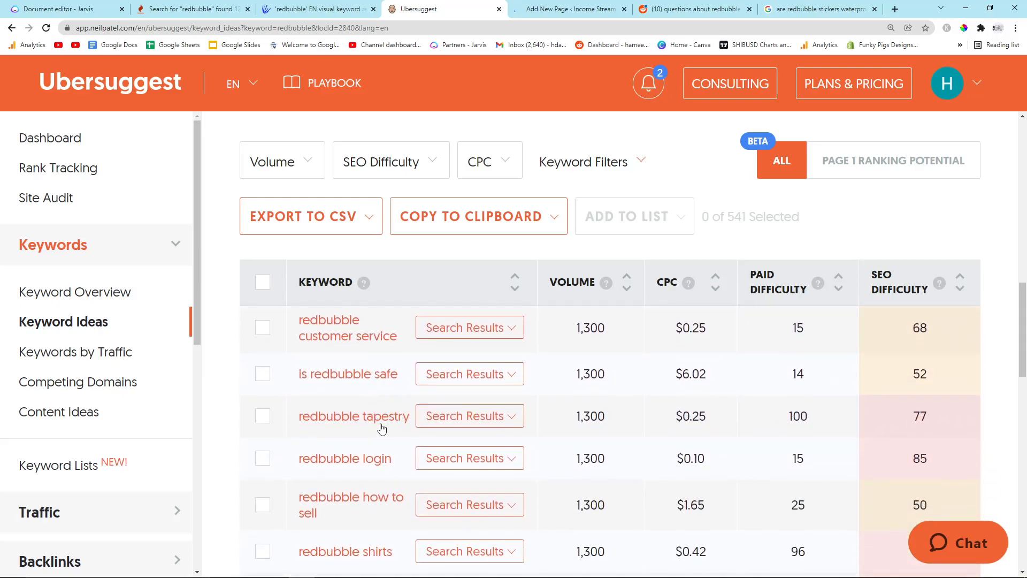
{"action": "scroll", "scroll_direction": "down", "scroll_amount": 3}
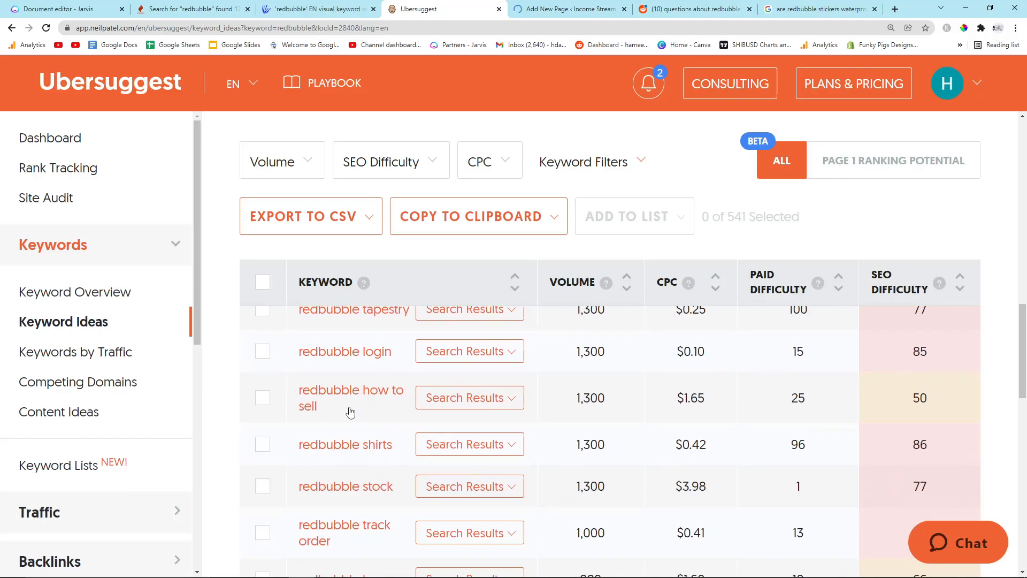
{"action": "scroll", "scroll_direction": "down", "scroll_amount": 3}
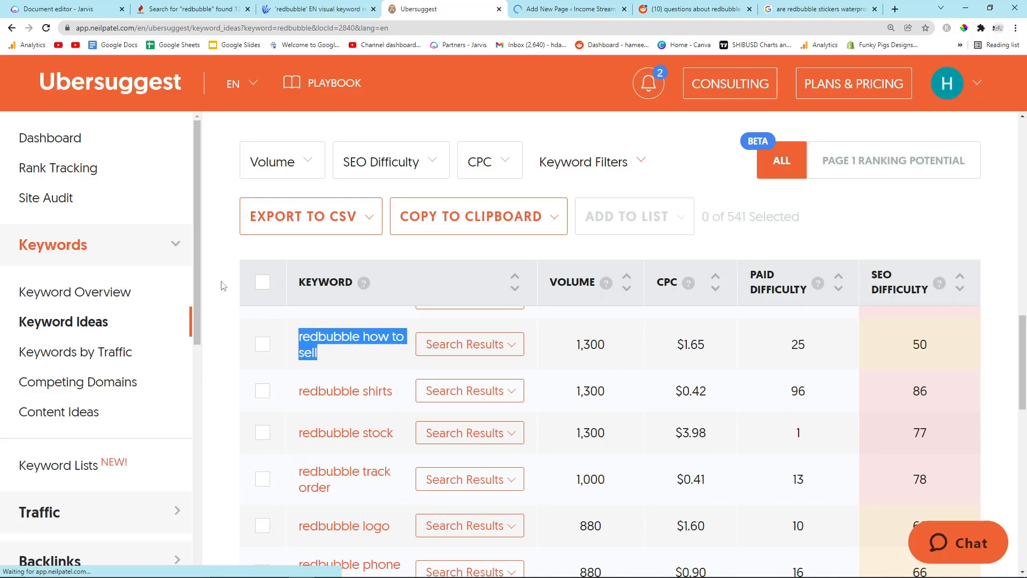
{"action": "left_click", "coordinate": [59, 8]}
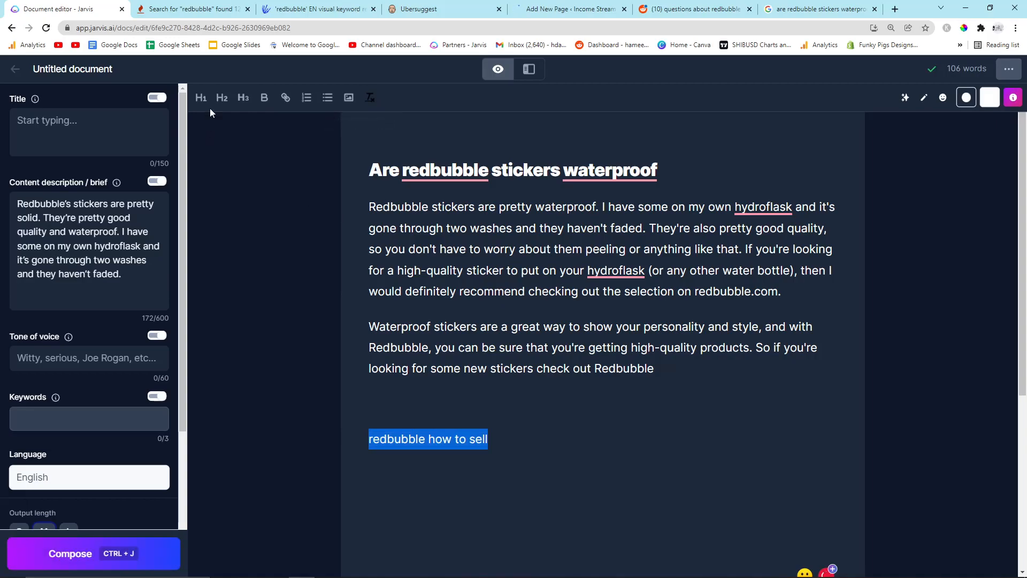
Step: Make the keyword an H1 heading reading 'how to sell on Redbubble' and rewrite the brief with selling tips
{"action": "left_click", "coordinate": [201, 97]}
{"action": "type", "text": "R"}
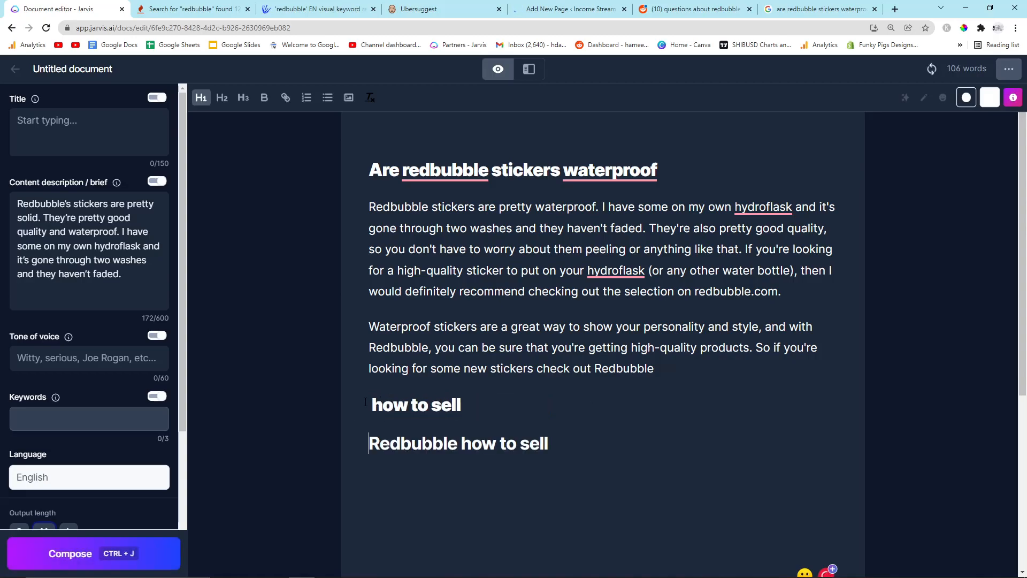
{"action": "type", "text": "on Redbubble"}
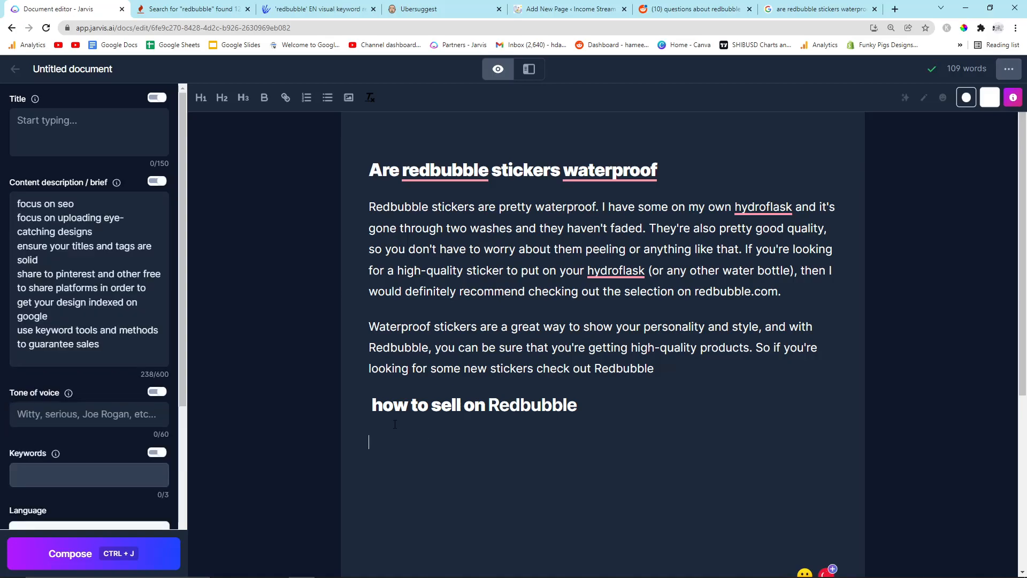
{"action": "left_click", "coordinate": [92, 553]}
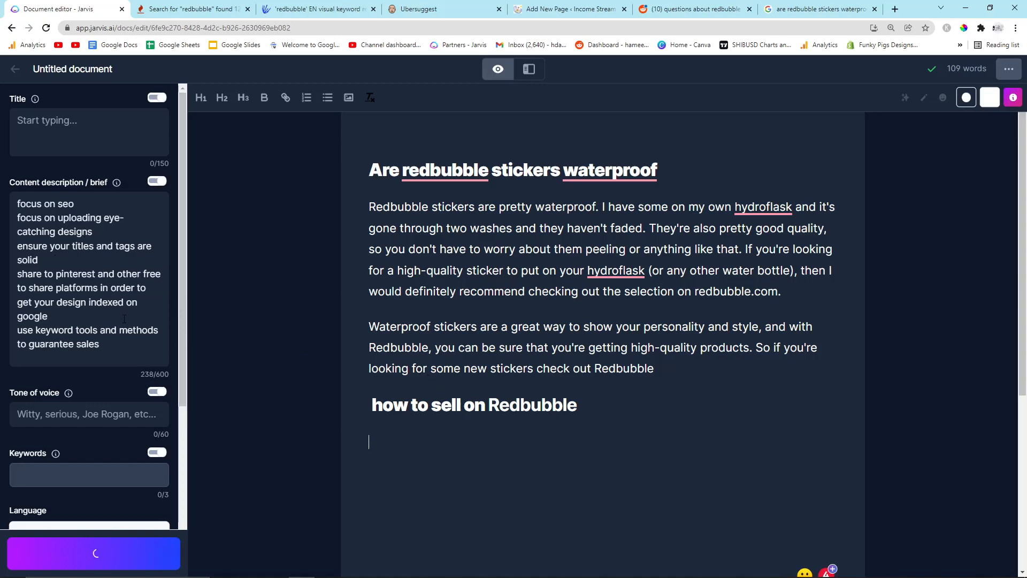
{"action": "mouse_move", "coordinate": [209, 310]}
{"action": "type", "text": "how to make money on redbubble"}
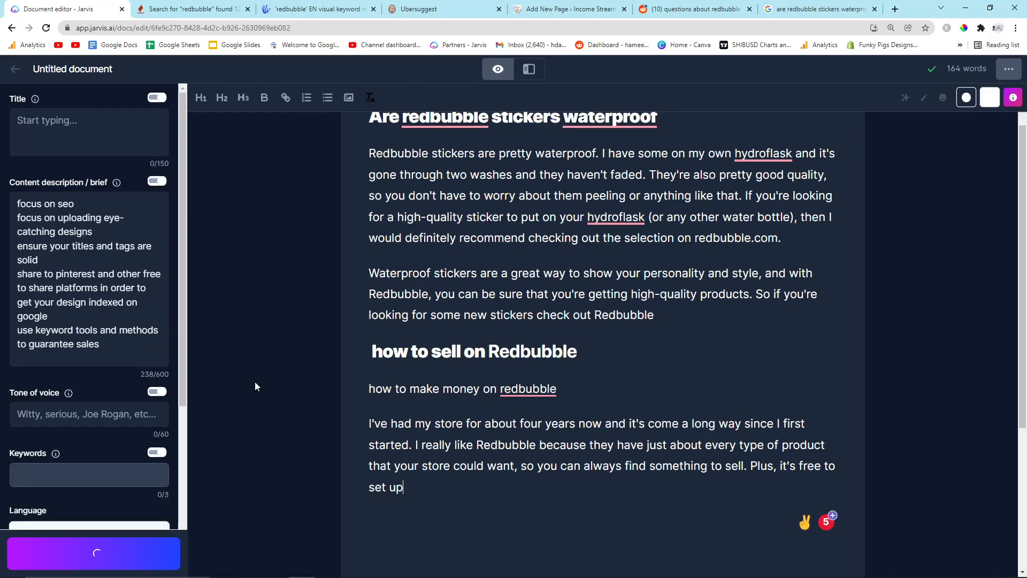
Step: Compose paragraphs about selling on Redbubble and select the unwanted lines after the Pinterest paragraph
{"action": "scroll", "scroll_direction": "down", "scroll_amount": 3}
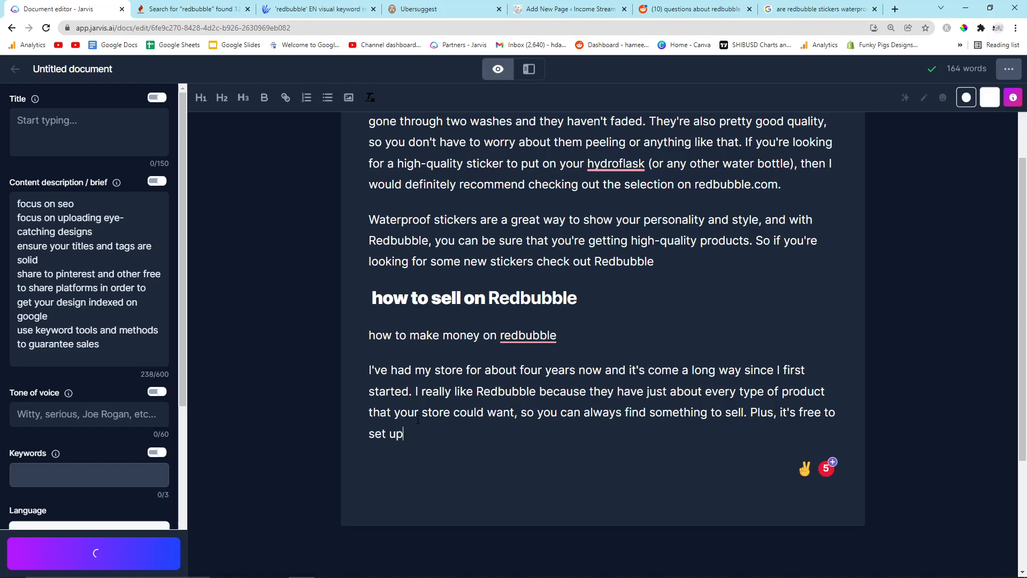
{"action": "left_click", "coordinate": [95, 553]}
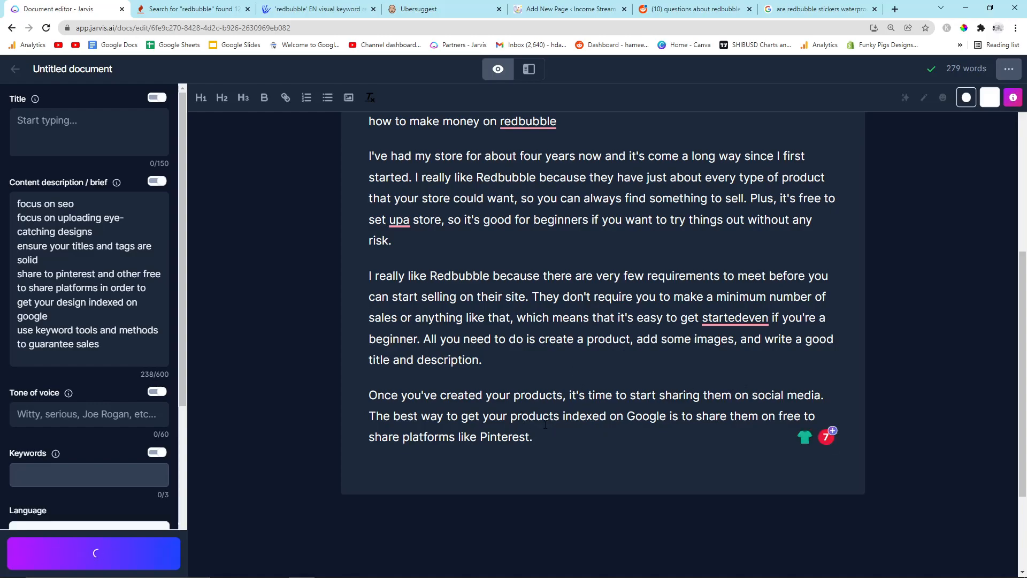
{"action": "scroll", "scroll_direction": "down", "scroll_amount": 3}
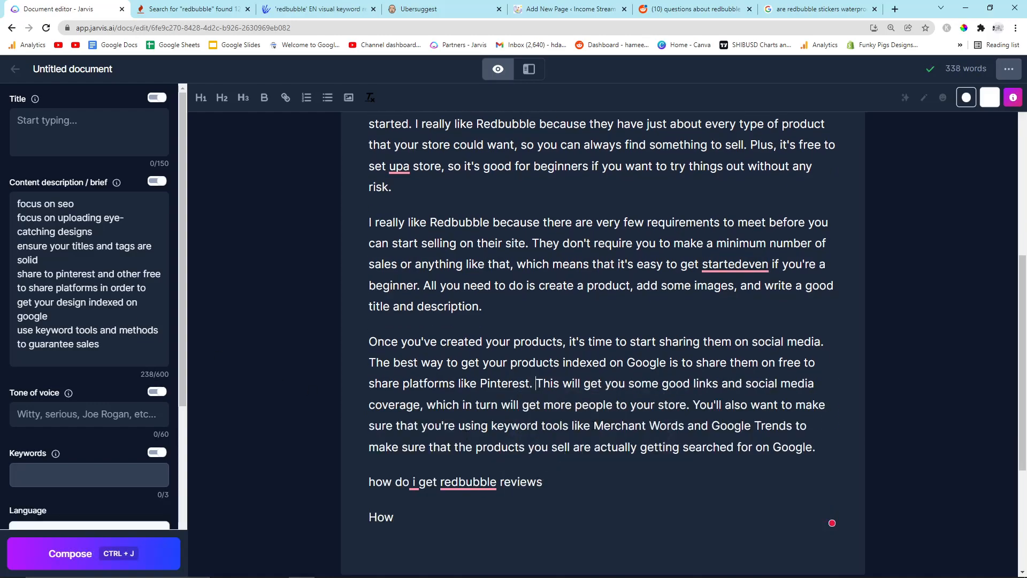
{"action": "left_click_drag", "start_coordinate": [368, 482], "coordinate": [393, 517]}
{"action": "type", "text": "My main points of focus if you're starting a Redbubble store as a beginner are:"}
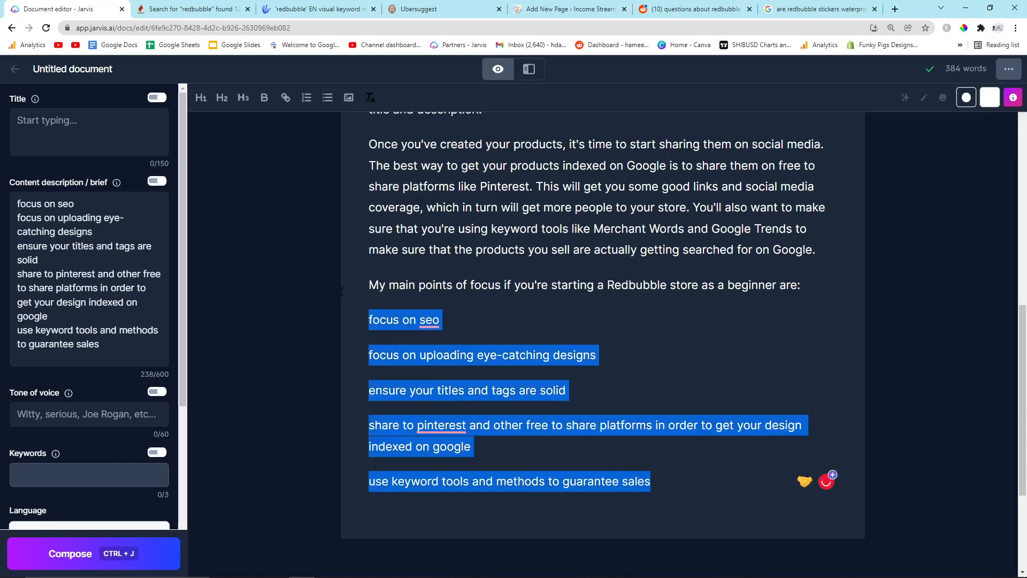
Step: Turn the pasted focus points into a bulleted list, then move to the new WordPress page
{"action": "left_click", "coordinate": [328, 97]}
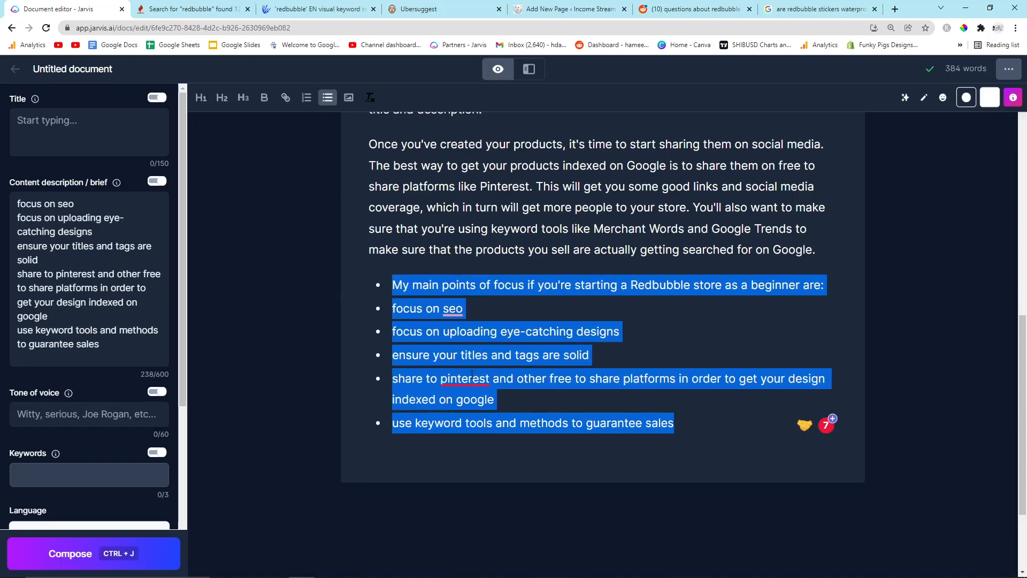
{"action": "scroll", "scroll_direction": "down", "scroll_amount": 3}
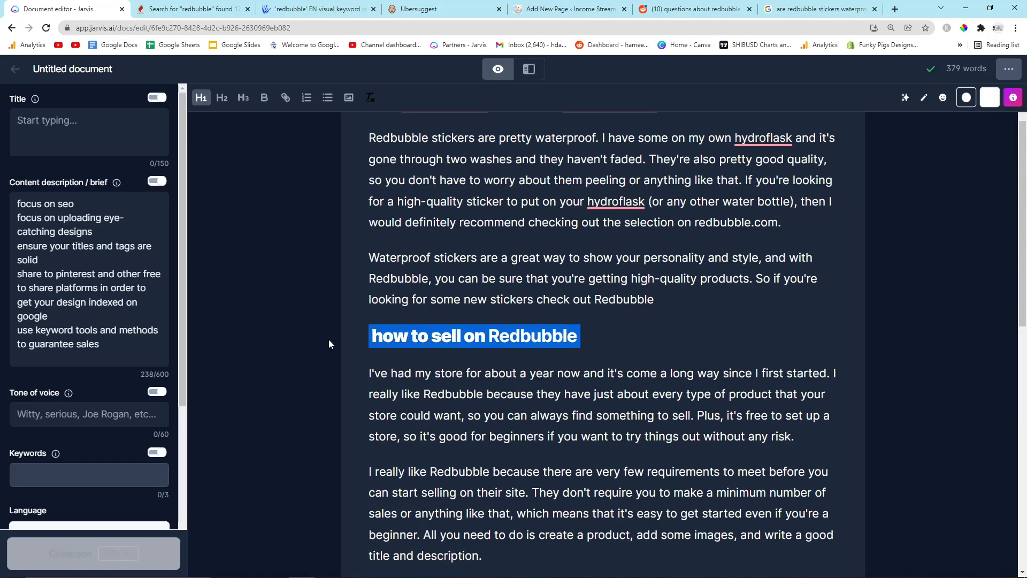
{"action": "left_click", "coordinate": [191, 9]}
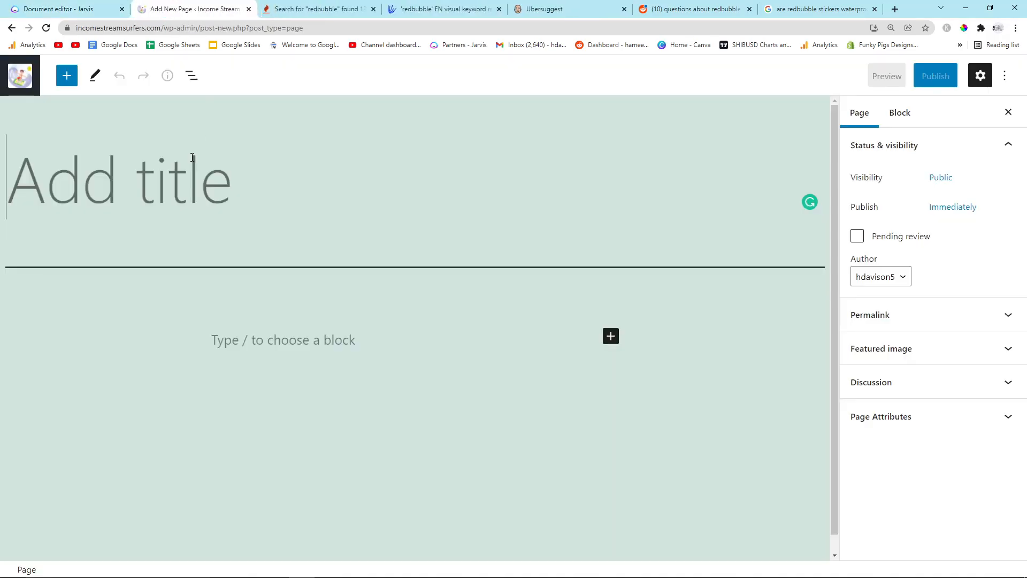
Step: Copy the body paragraphs from Jarvis into the WordPress page, then head to the Reddit sticker thread
{"action": "left_click", "coordinate": [59, 8]}
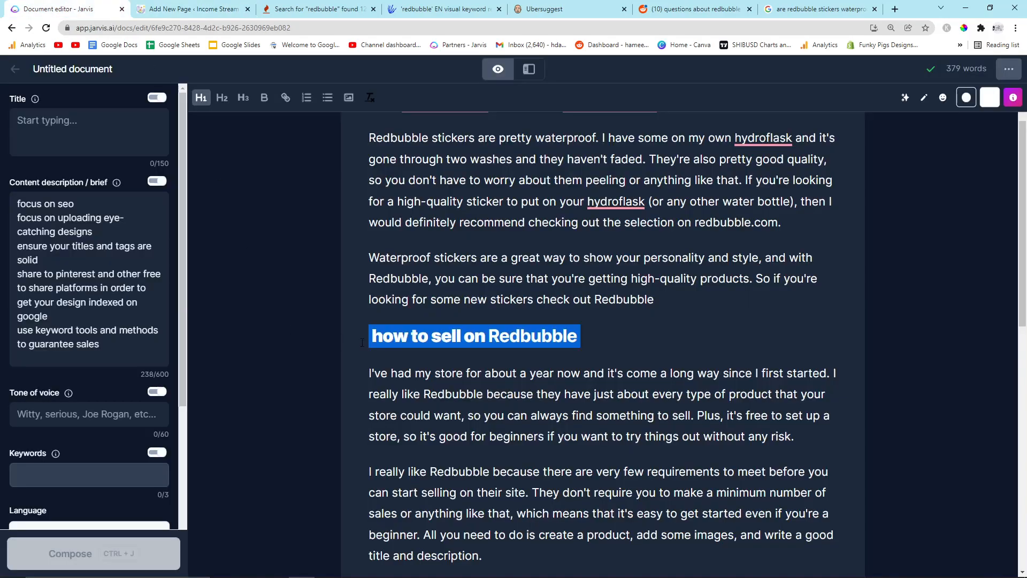
{"action": "scroll", "scroll_direction": "down", "scroll_amount": 3}
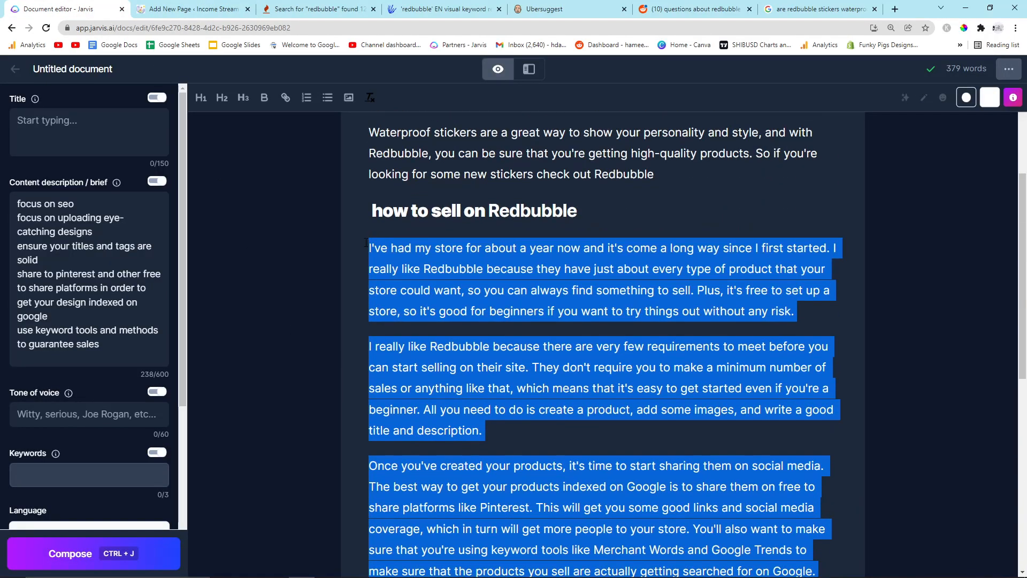
{"action": "left_click", "coordinate": [190, 8]}
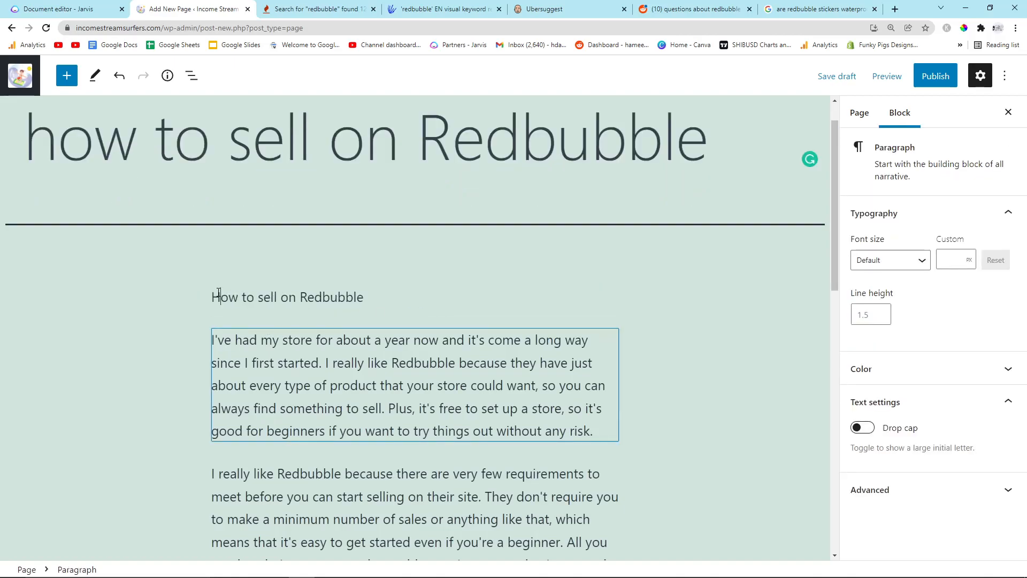
{"action": "scroll", "scroll_direction": "down", "scroll_amount": 3}
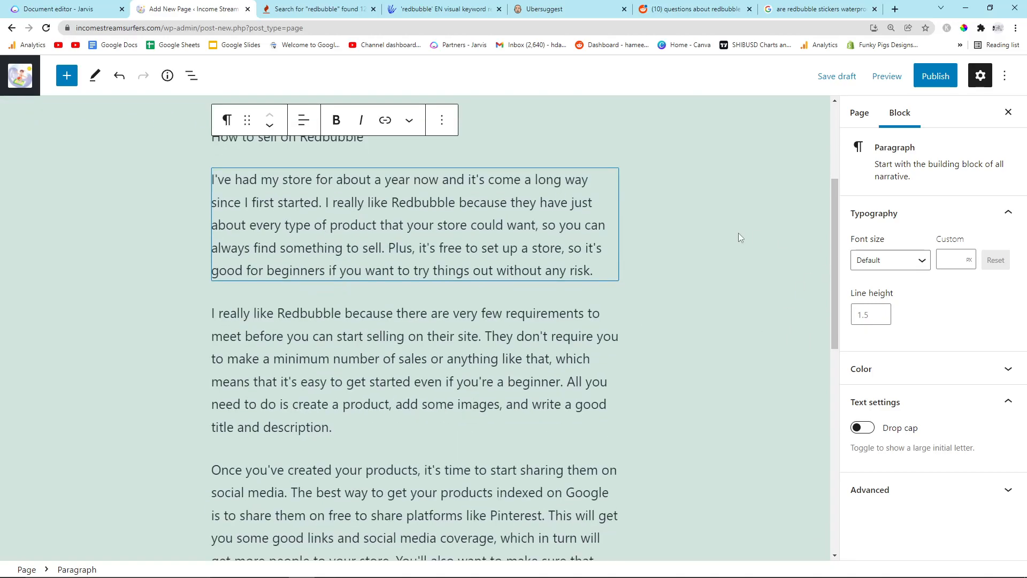
{"action": "left_click", "coordinate": [859, 112]}
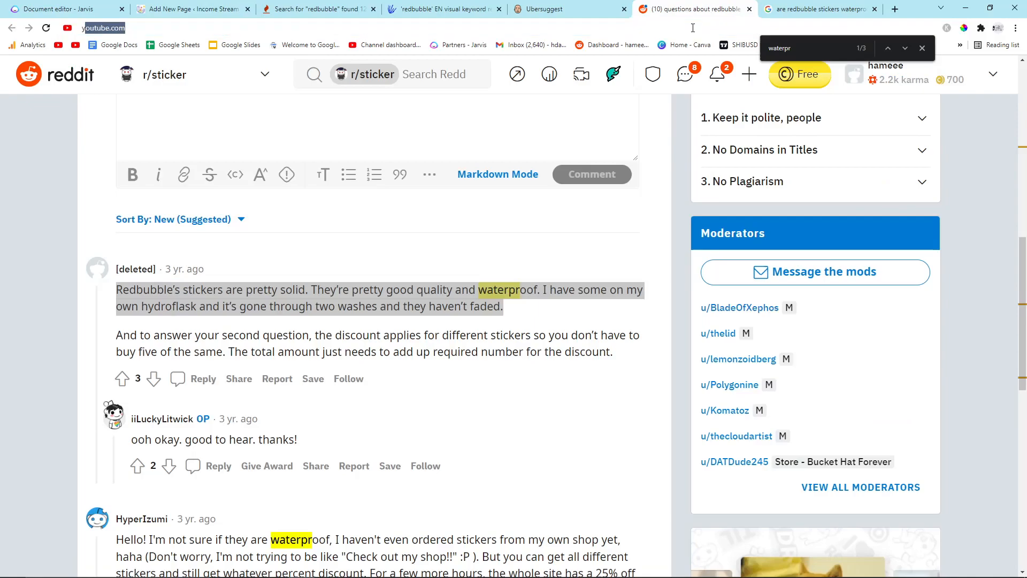
Step: Take the Reddit tab over to YouTube to find a video to embed
{"action": "left_click", "coordinate": [691, 8]}
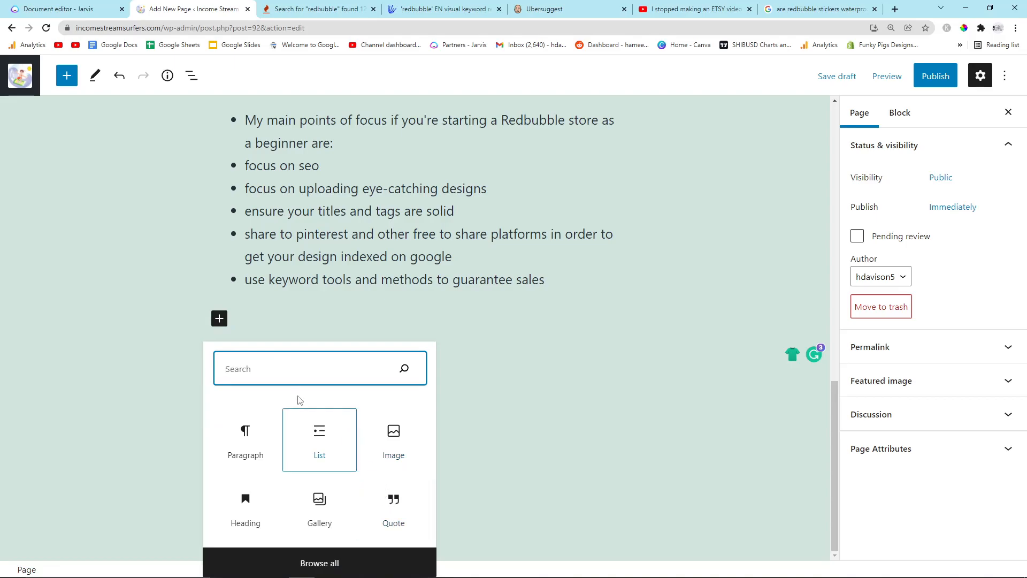
Step: Embed the YouTube video URL beneath the focus-points list and review it in the page
{"action": "type", "text": "youtube.com/watch?v=f61inCssOYI&list=PL35vsIRuvxu9dSh2oFUA9itabJftSgduU"}
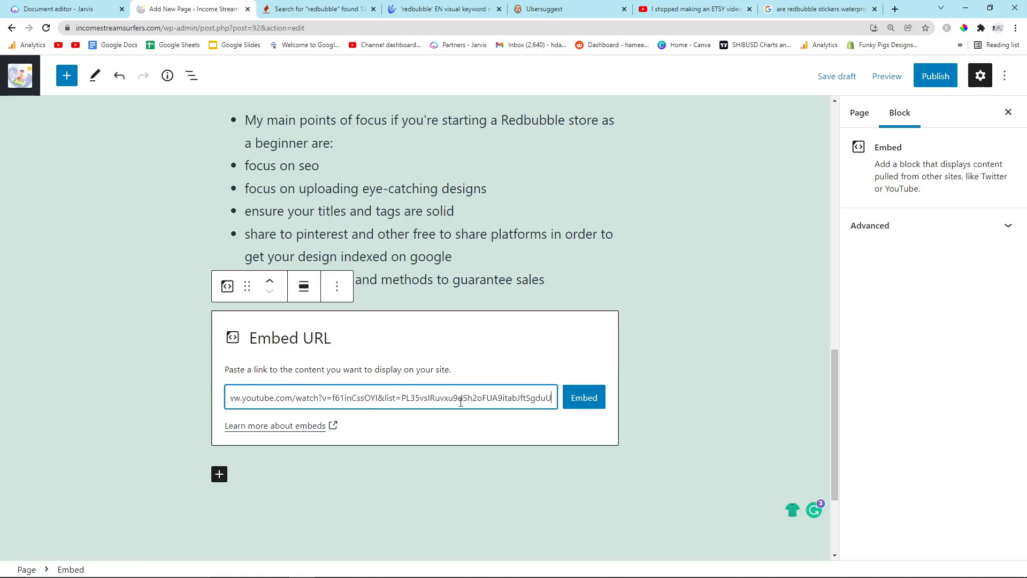
{"action": "left_click", "coordinate": [582, 397]}
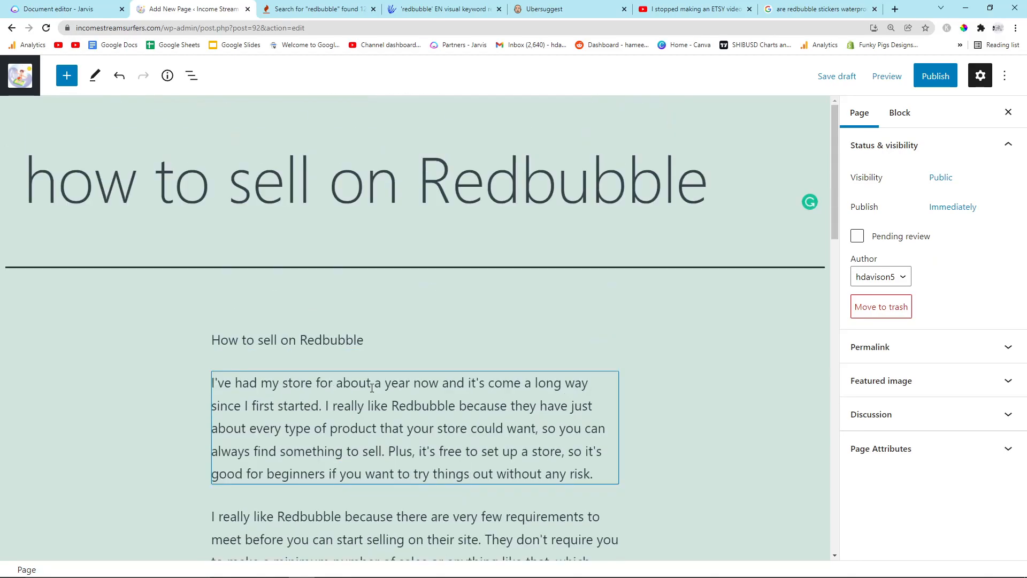
{"action": "scroll", "scroll_direction": "down", "scroll_amount": 3}
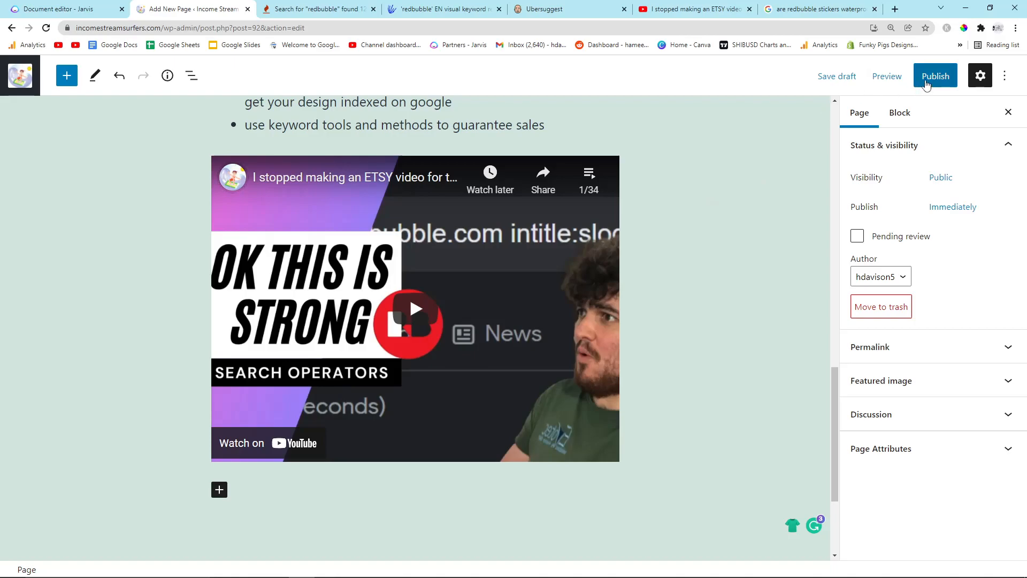
{"action": "left_click", "coordinate": [935, 76]}
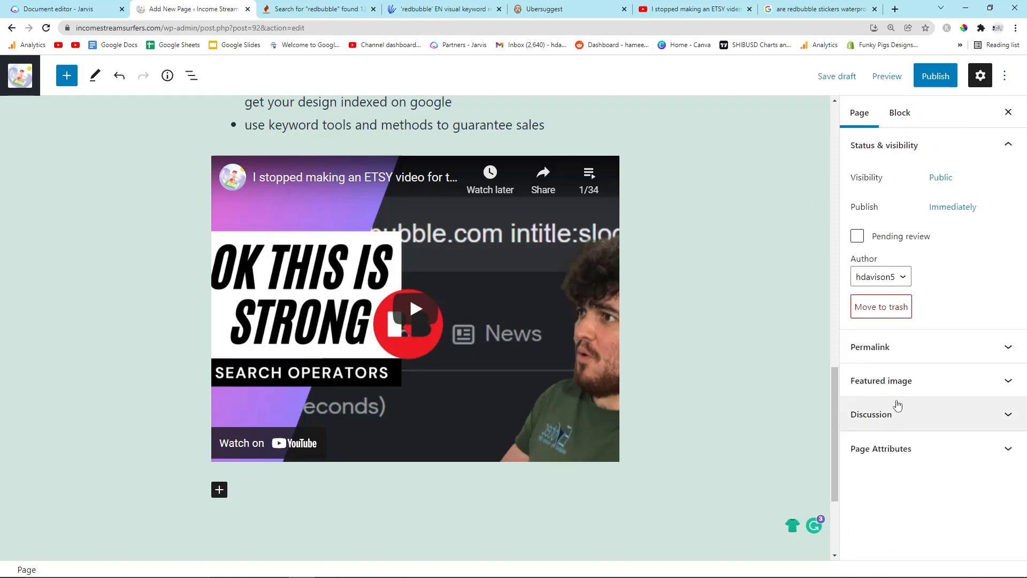
{"action": "mouse_move", "coordinate": [884, 354]}
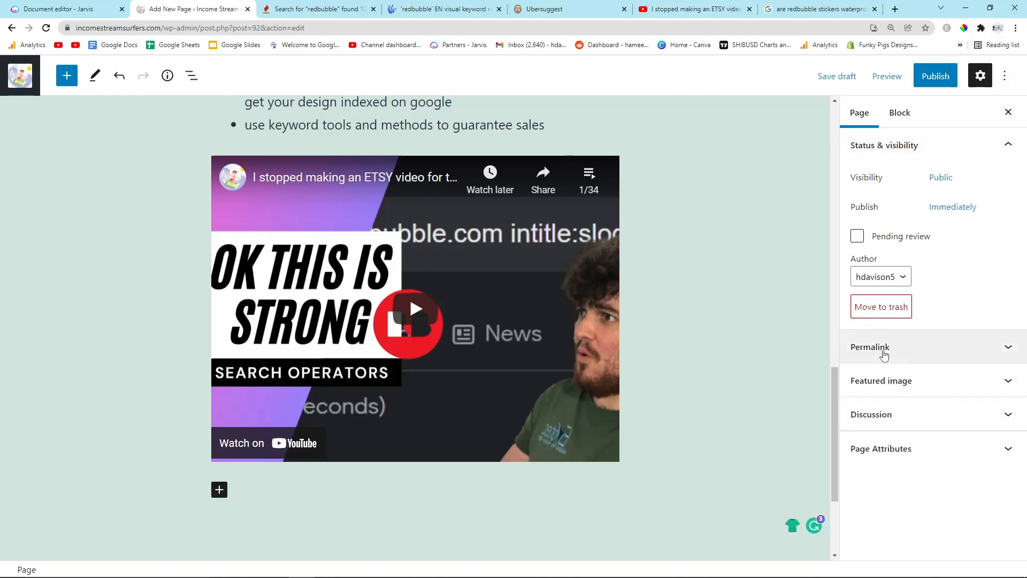
Step: Set the Print on Demand guide as the parent page under Page Attributes
{"action": "left_click", "coordinate": [870, 346]}
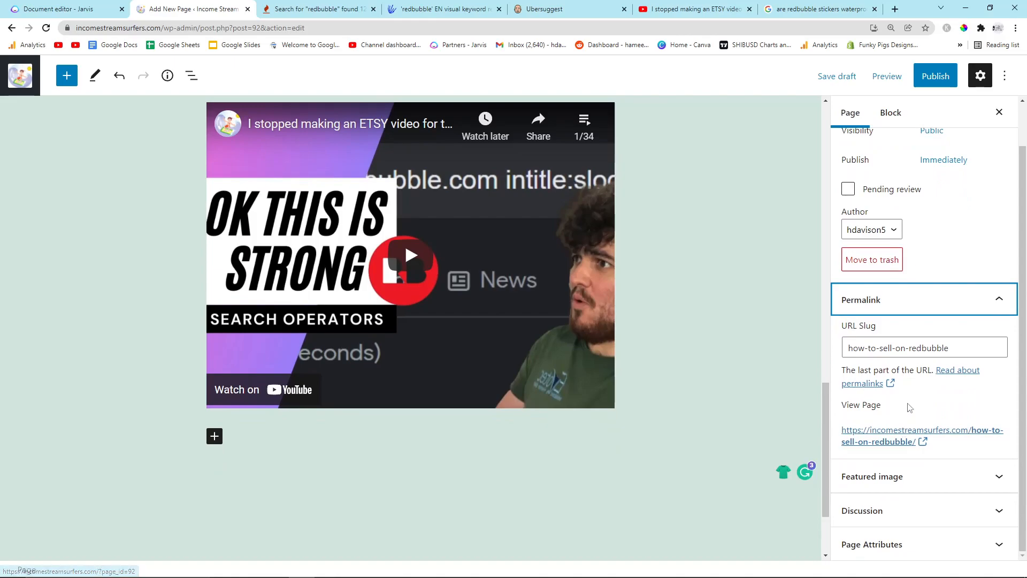
{"action": "left_click", "coordinate": [872, 460]}
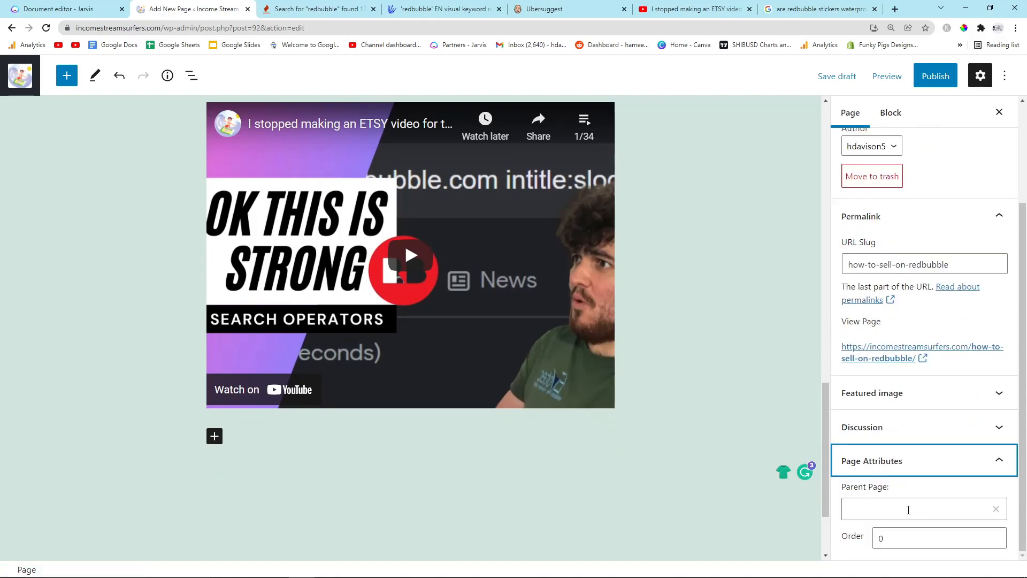
{"action": "left_click", "coordinate": [917, 510]}
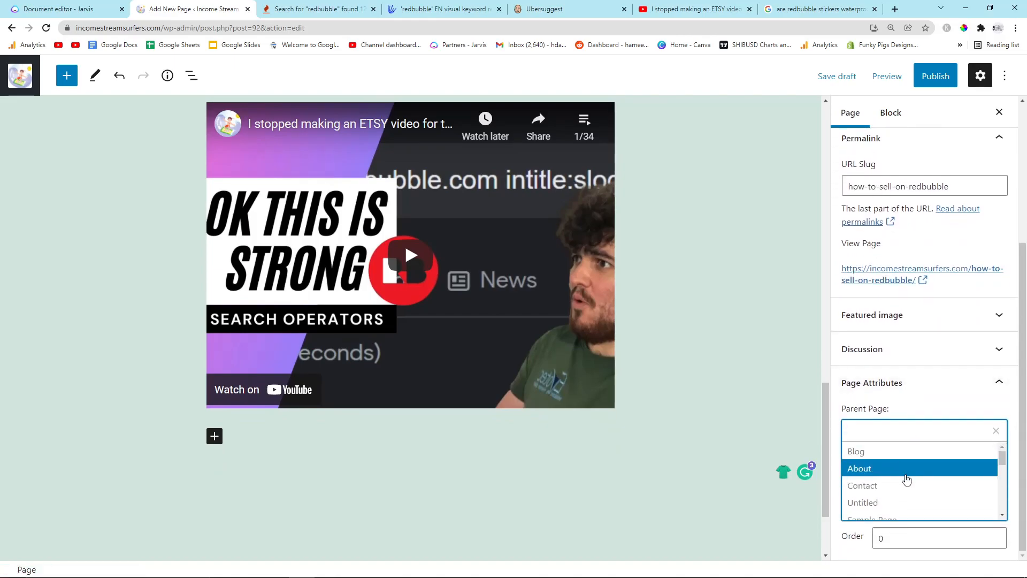
{"action": "scroll", "scroll_direction": "down", "scroll_amount": 3}
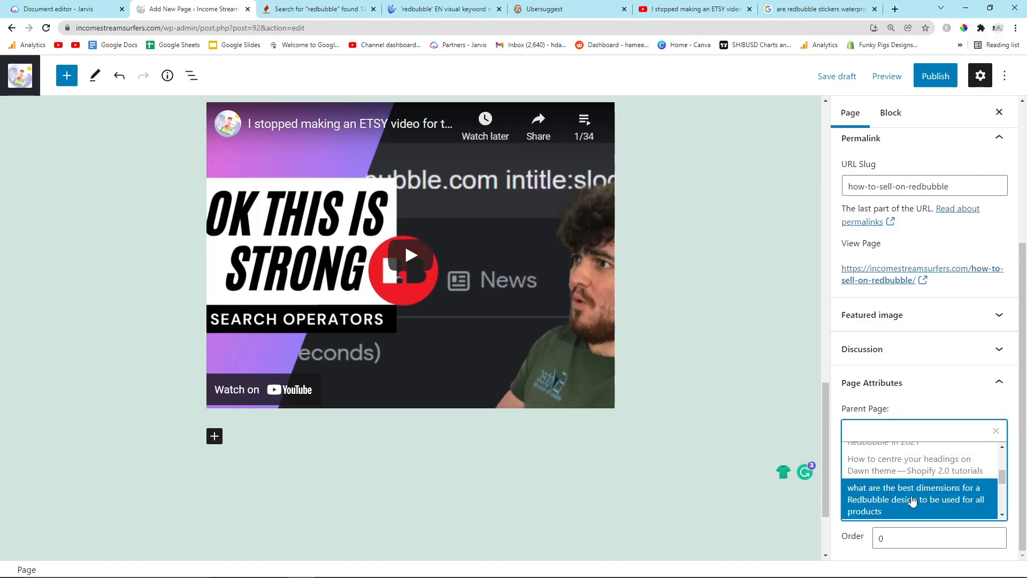
{"action": "scroll", "scroll_direction": "down", "scroll_amount": 3}
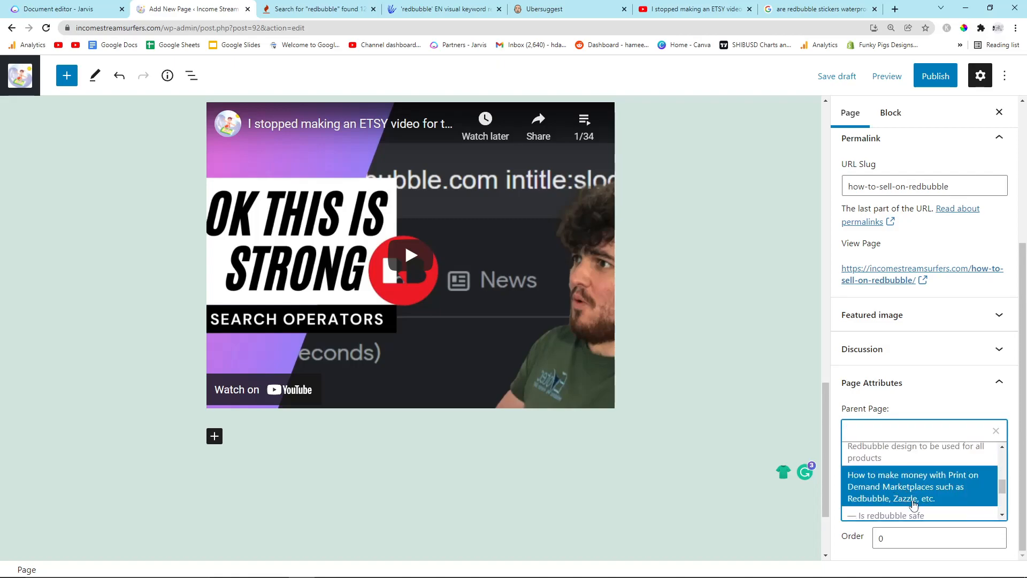
{"action": "left_click", "coordinate": [917, 430]}
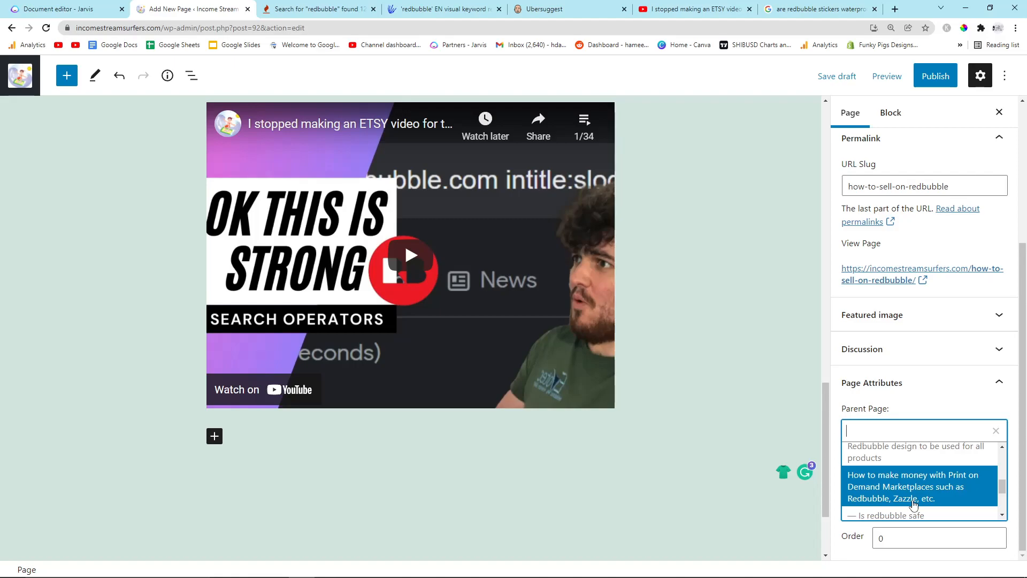
{"action": "left_click", "coordinate": [913, 484]}
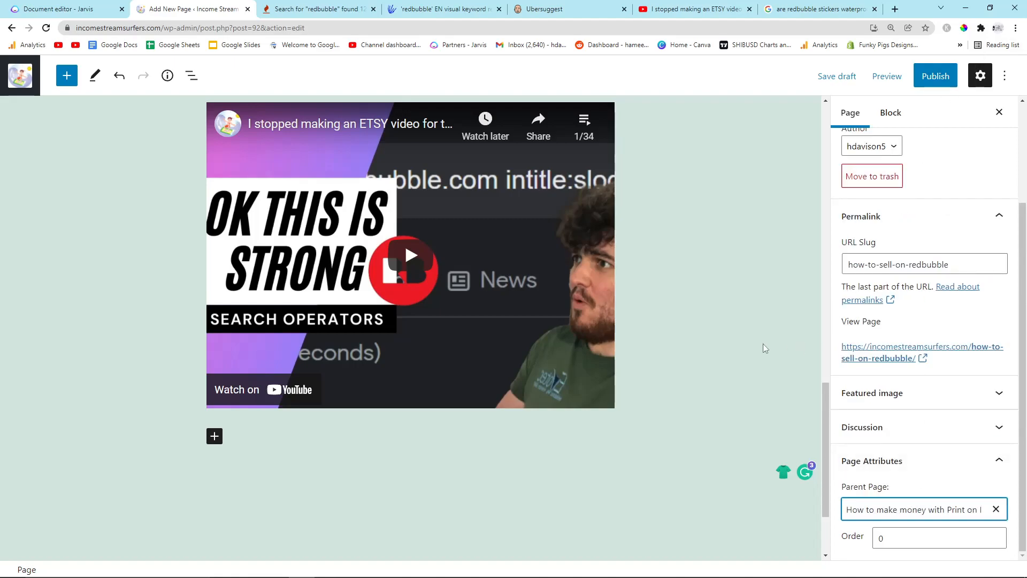
Step: Publish the 'how to sell on Redbubble' page and return to the Jarvis article
{"action": "left_click", "coordinate": [936, 75]}
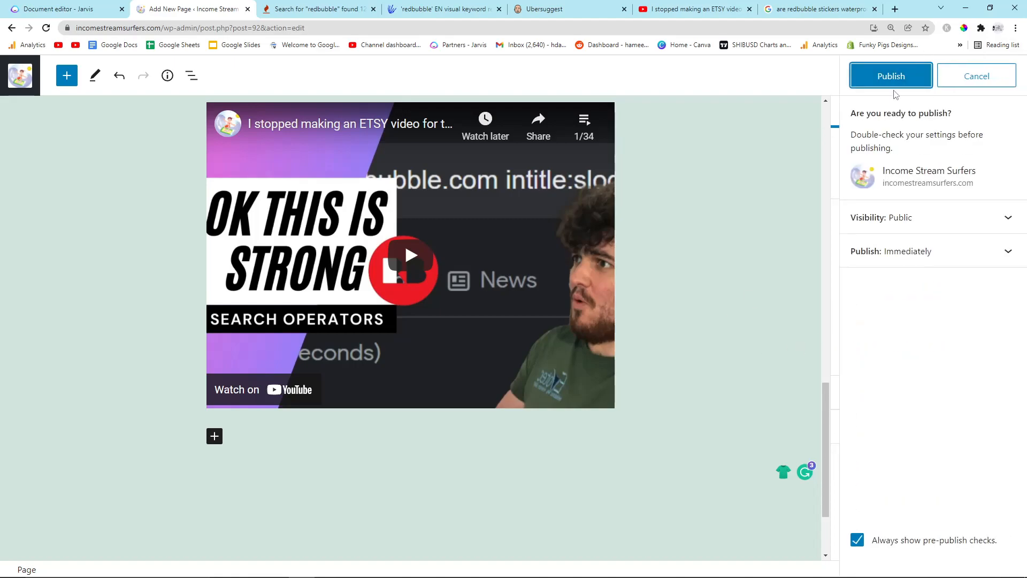
{"action": "left_click", "coordinate": [890, 75]}
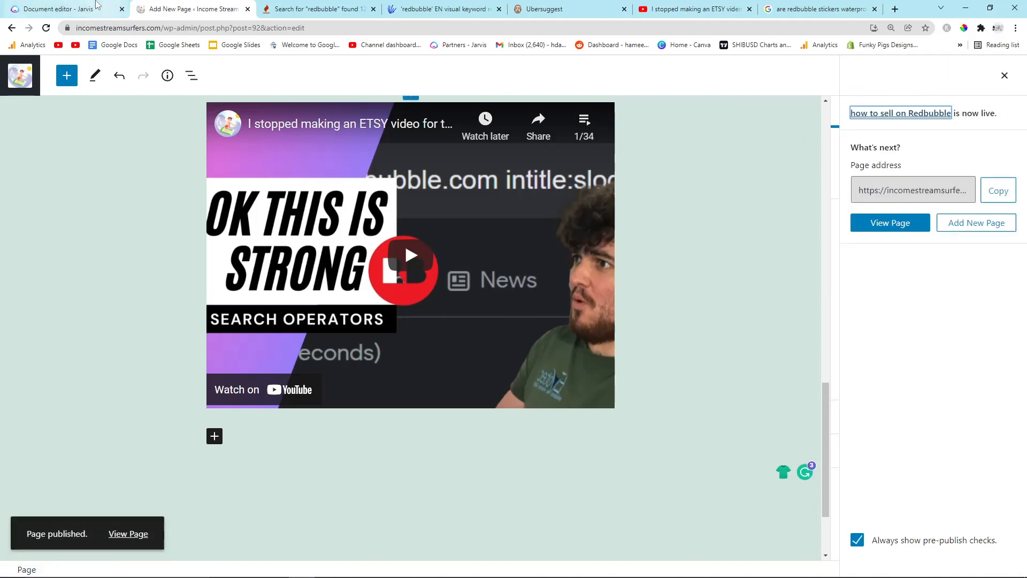
{"action": "left_click", "coordinate": [59, 9]}
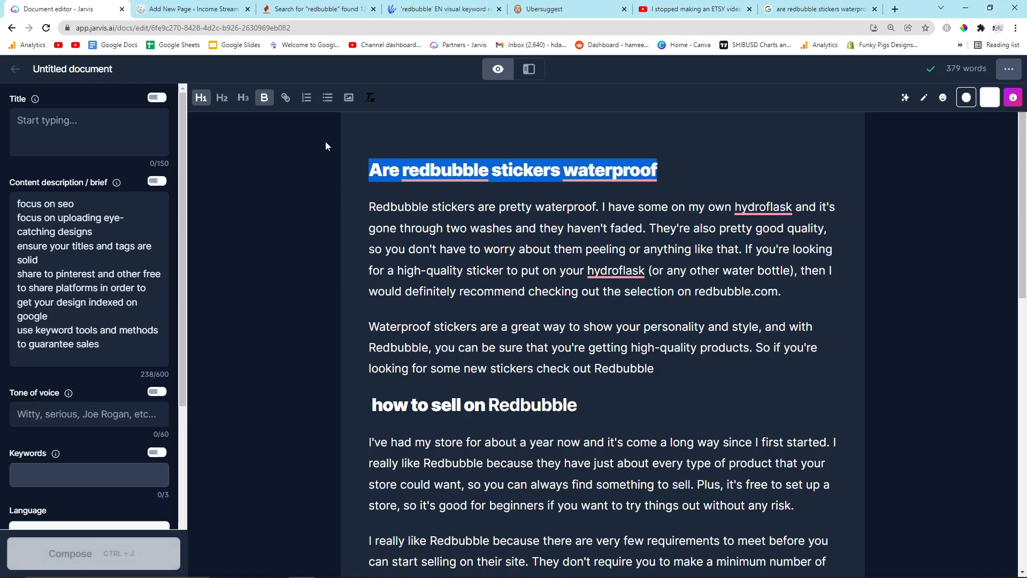
{"action": "mouse_move", "coordinate": [190, 9]}
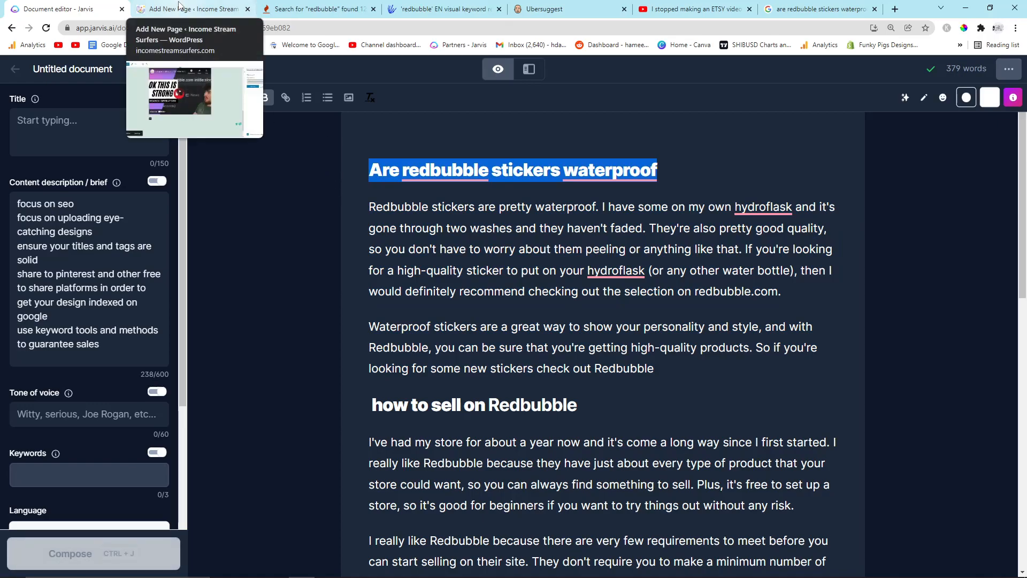
Step: Leave the WordPress editor for the Pages list to start a new page, then return to Jarvis
{"action": "left_click", "coordinate": [191, 9]}
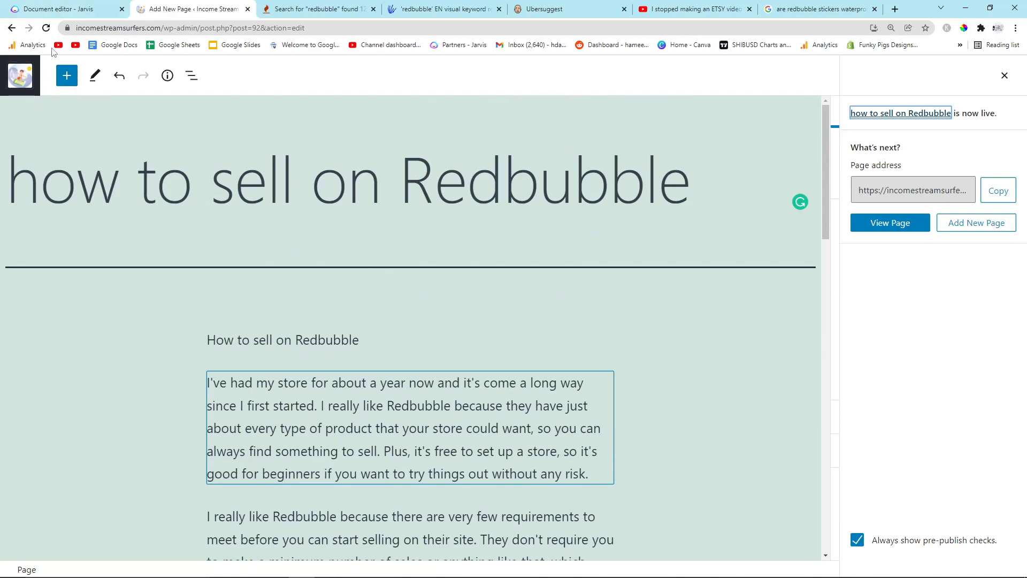
{"action": "left_click", "coordinate": [66, 75]}
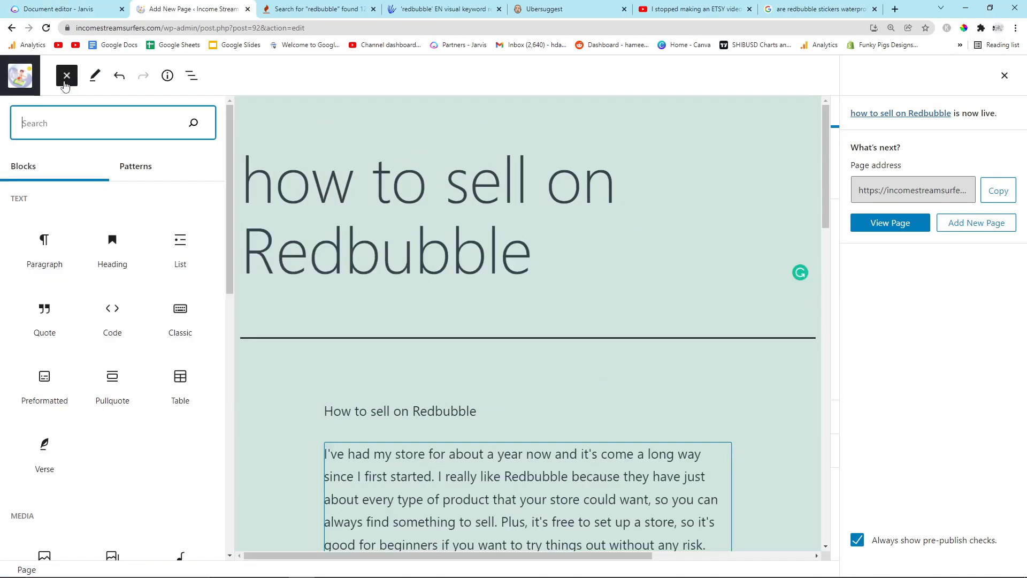
{"action": "left_click", "coordinate": [66, 75]}
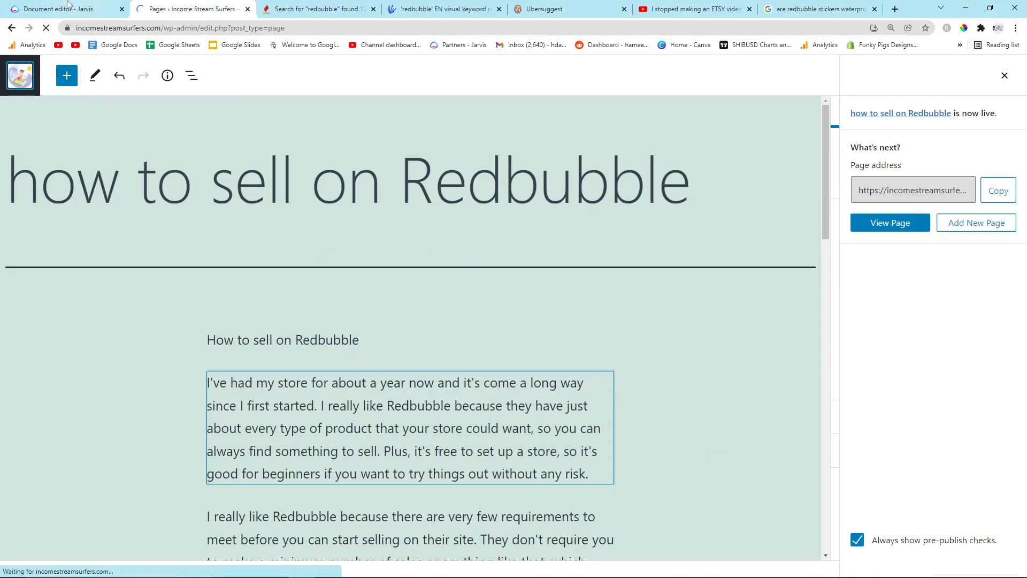
{"action": "left_click", "coordinate": [62, 8]}
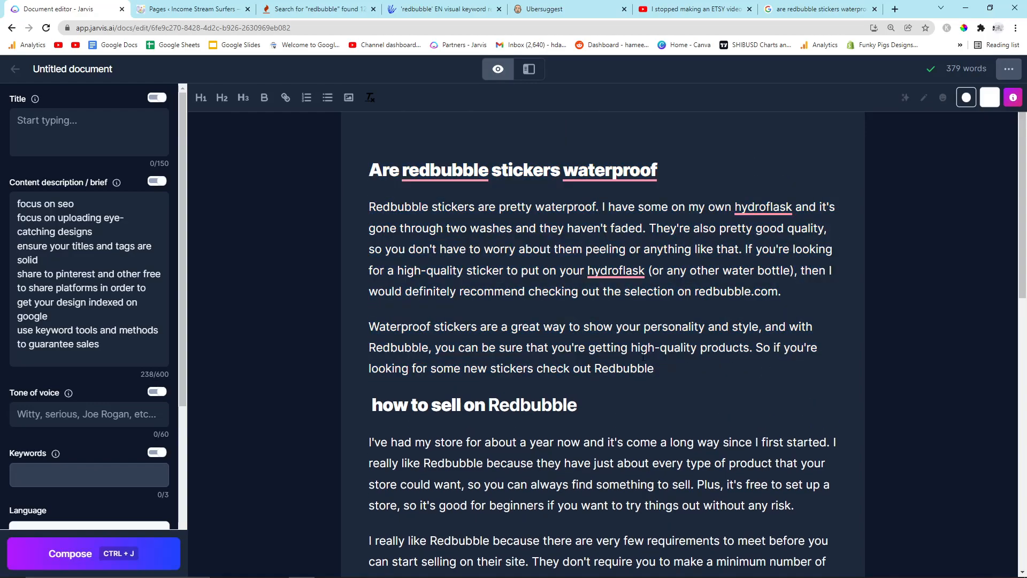
Step: Select the waterproof stickers article in Jarvis and glance at the Google results for it
{"action": "left_click", "coordinate": [654, 368]}
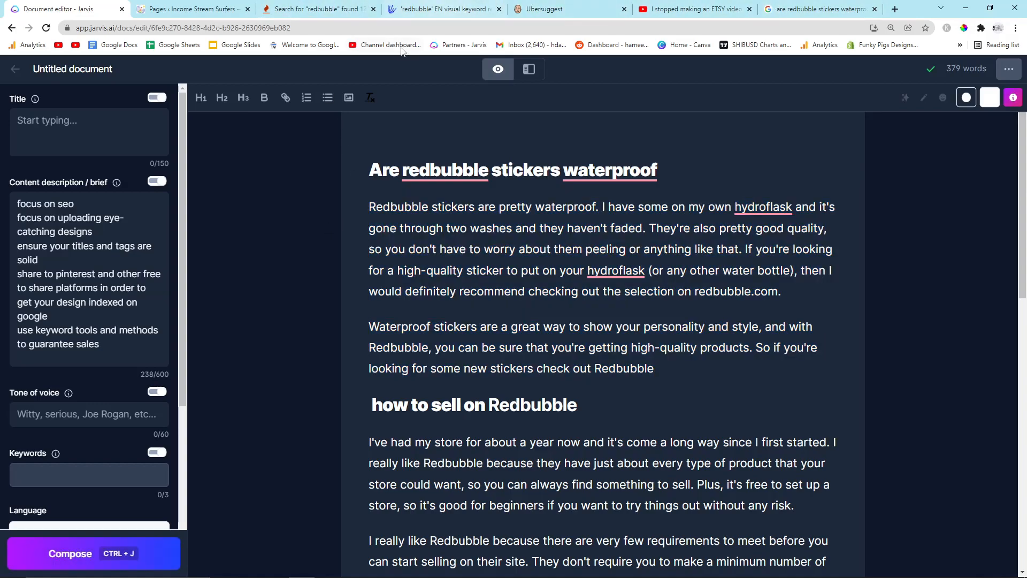
{"action": "left_click", "coordinate": [815, 8]}
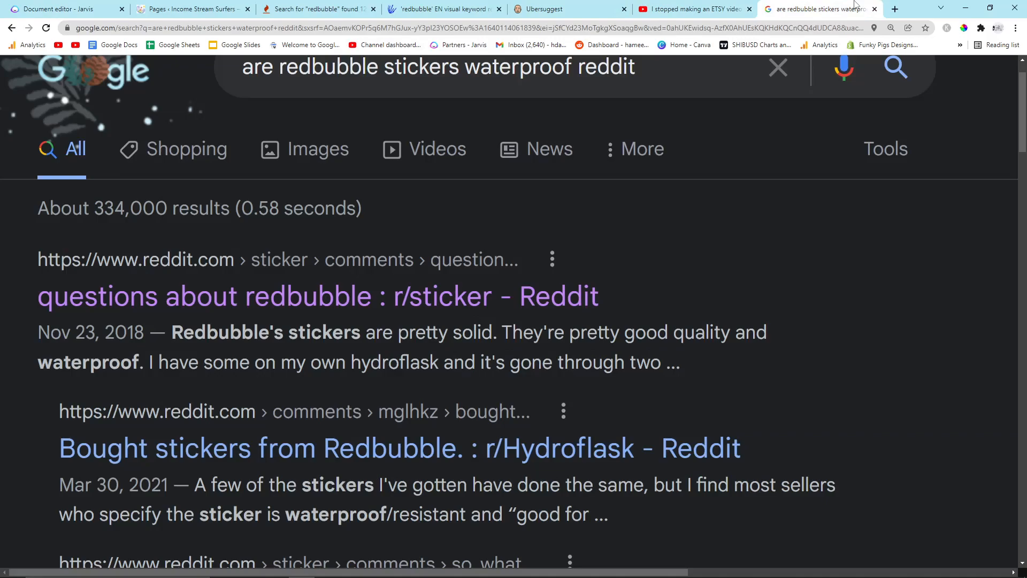
{"action": "left_click", "coordinate": [191, 8]}
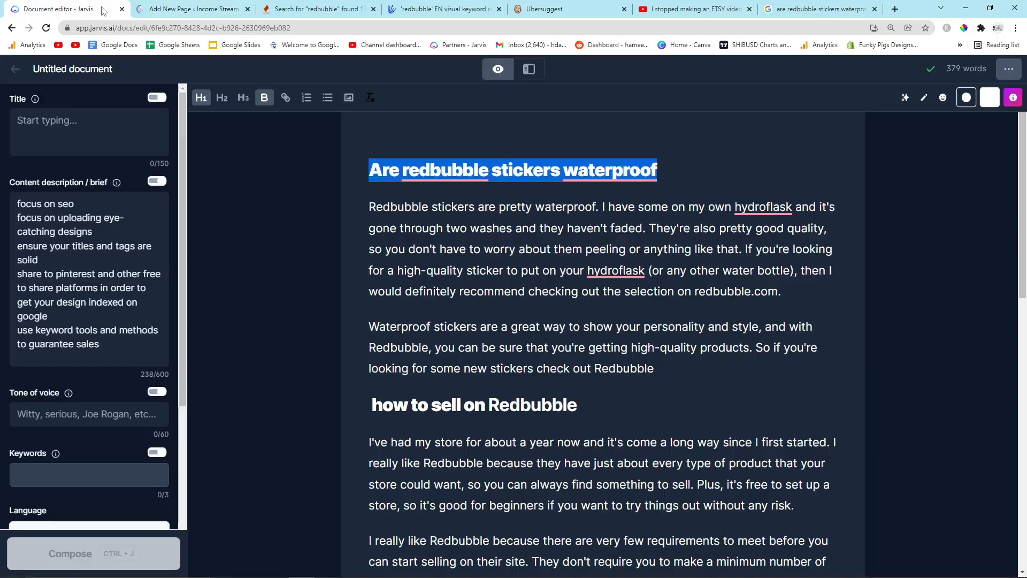
Step: Fill the new 'Are redbubble stickers waterproof' page and set the Print on Demand guide as parent
{"action": "left_click", "coordinate": [191, 10]}
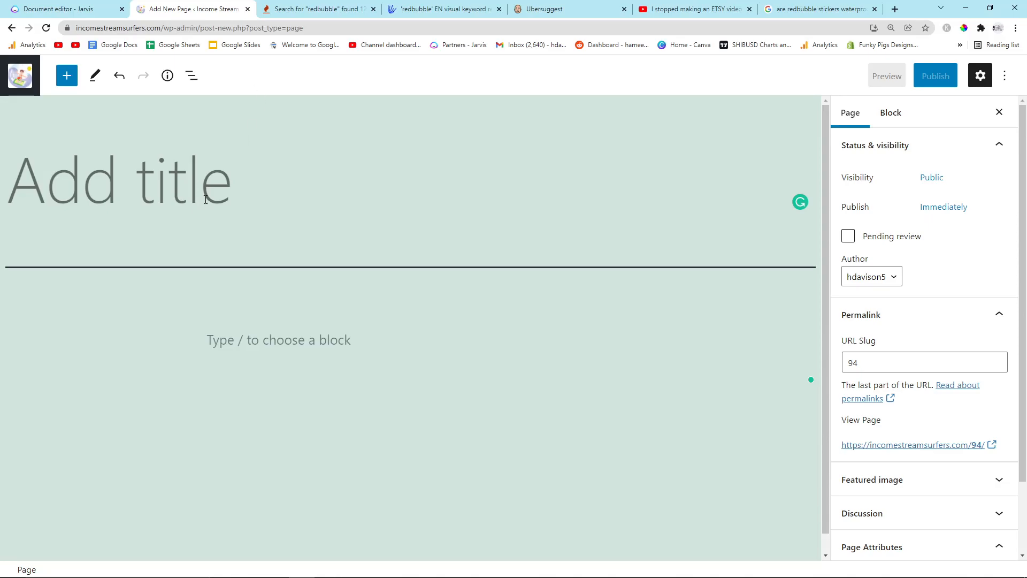
{"action": "left_click", "coordinate": [62, 9]}
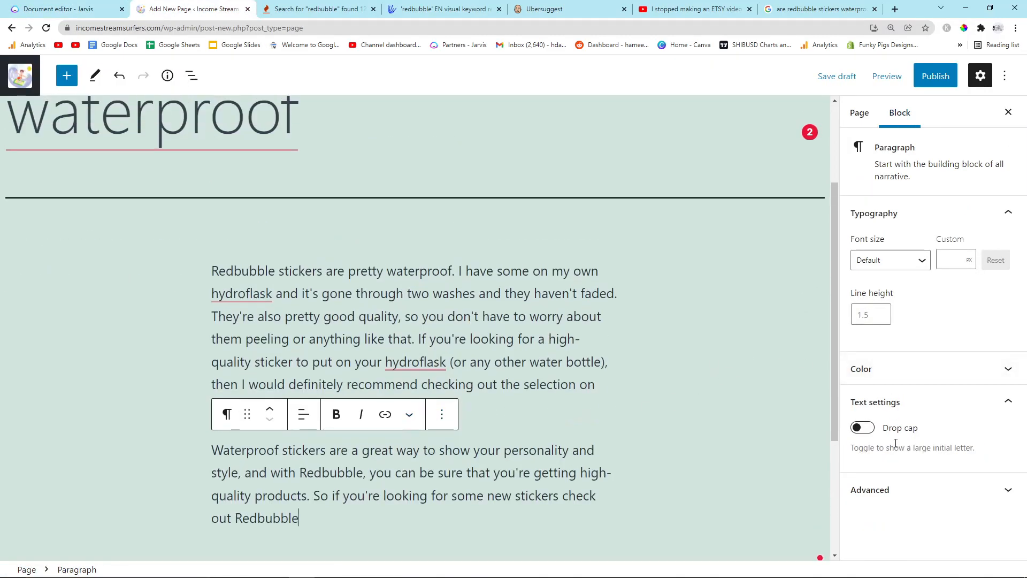
{"action": "left_click", "coordinate": [871, 489]}
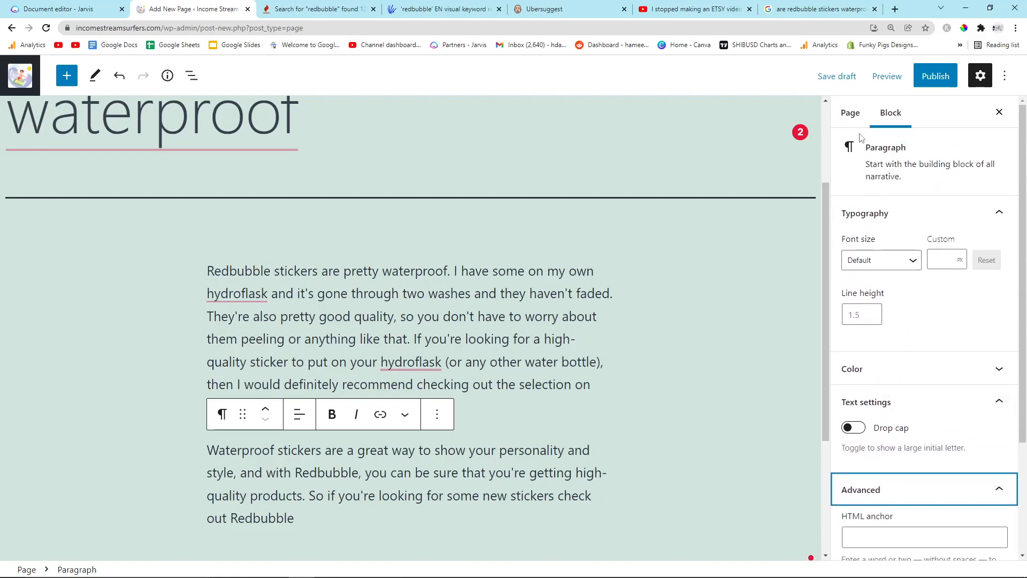
{"action": "left_click", "coordinate": [851, 113]}
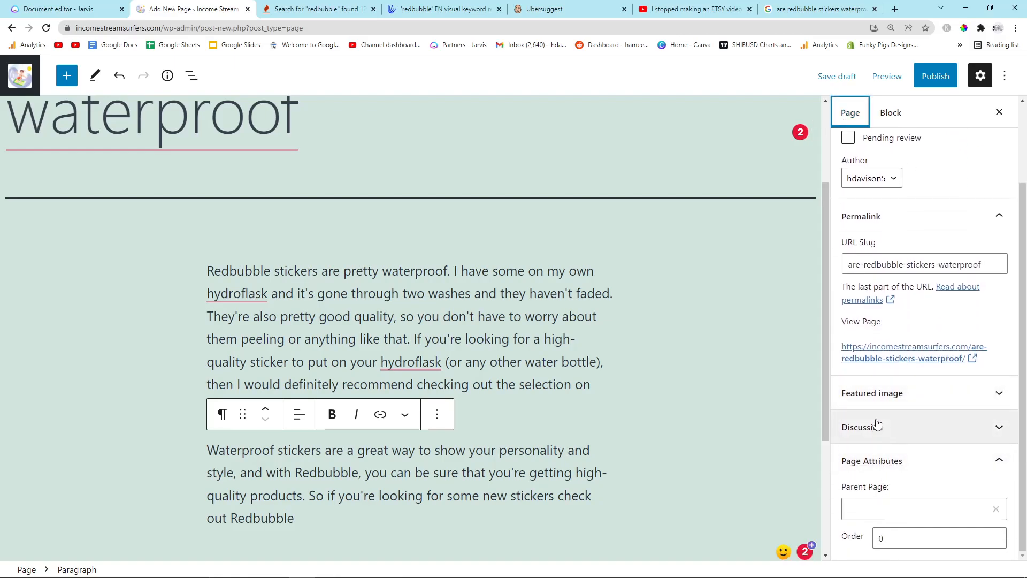
{"action": "left_click", "coordinate": [872, 392]}
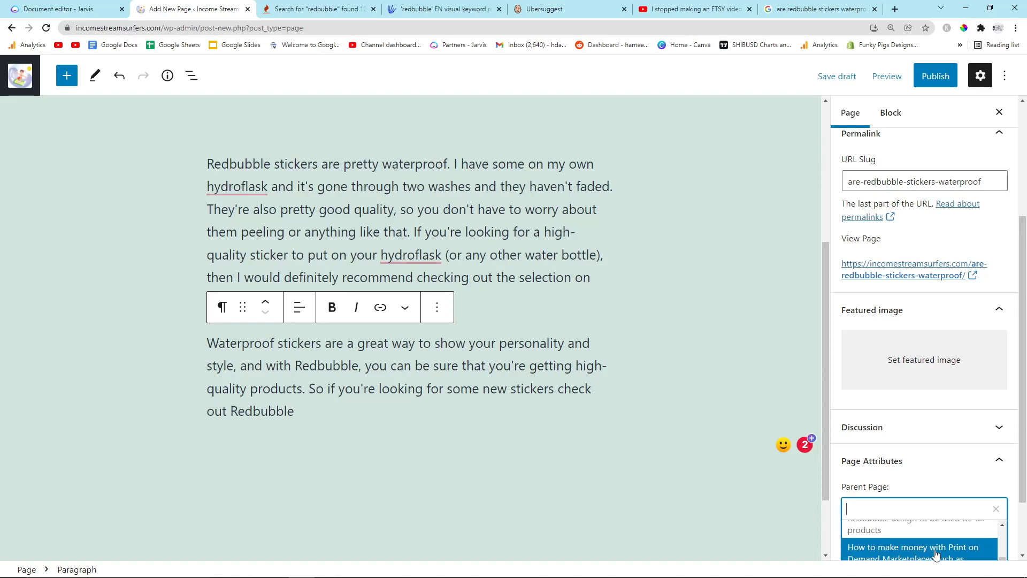
{"action": "left_click", "coordinate": [914, 546]}
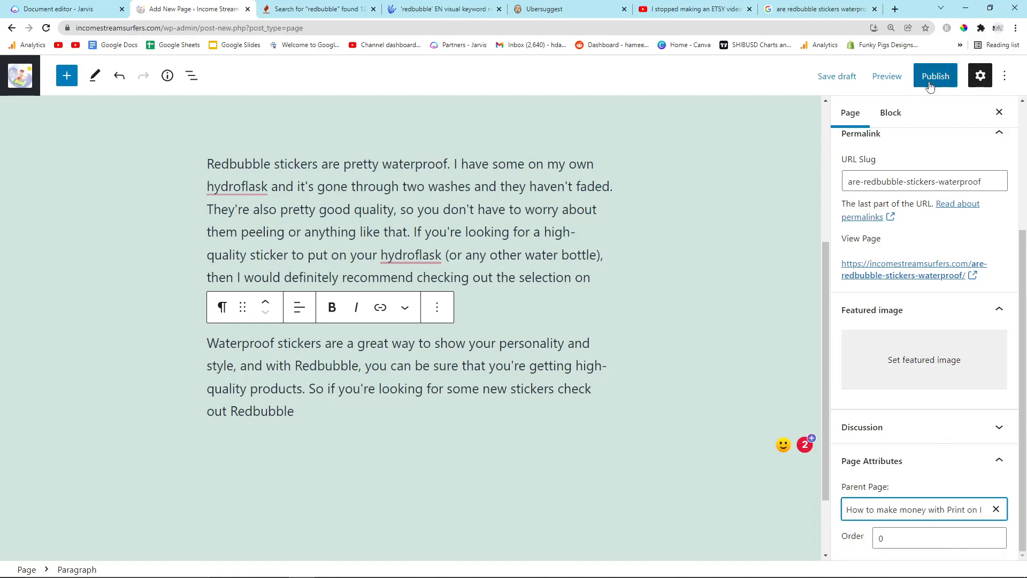
Step: Publish the 'Are redbubble stickers waterproof' page
{"action": "left_click", "coordinate": [935, 75]}
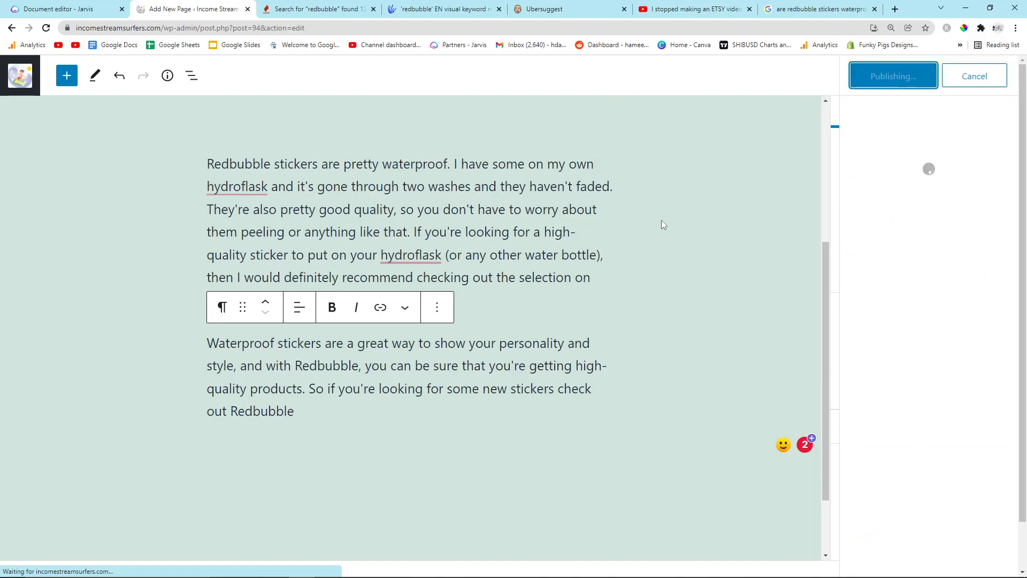
{"action": "left_click", "coordinate": [893, 75]}
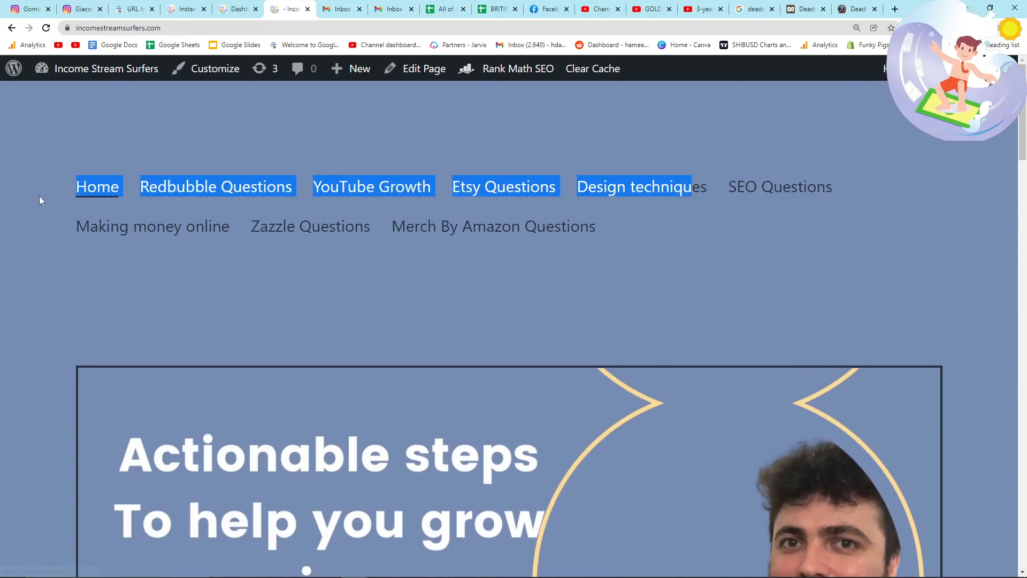
Step: Open the Redbubble Questions page from the site menu and select its category in the address
{"action": "scroll", "scroll_direction": "down", "scroll_amount": 3}
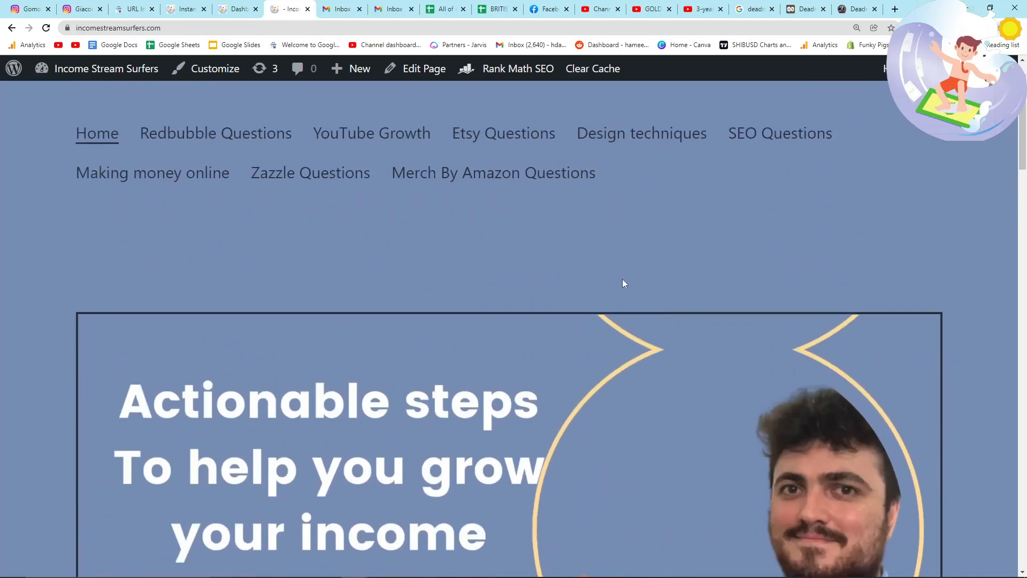
{"action": "left_click", "coordinate": [215, 133]}
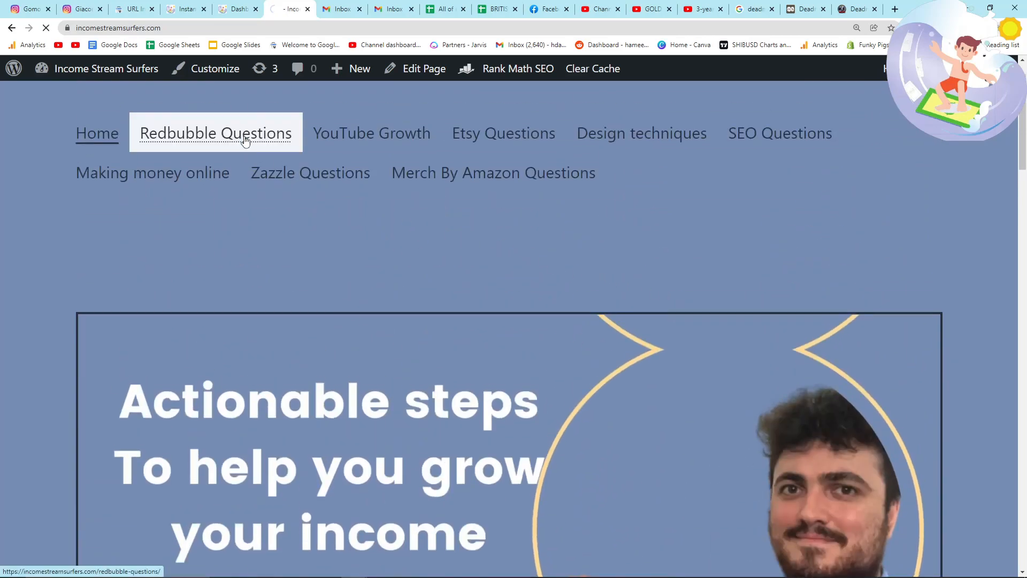
{"action": "left_click", "coordinate": [215, 132]}
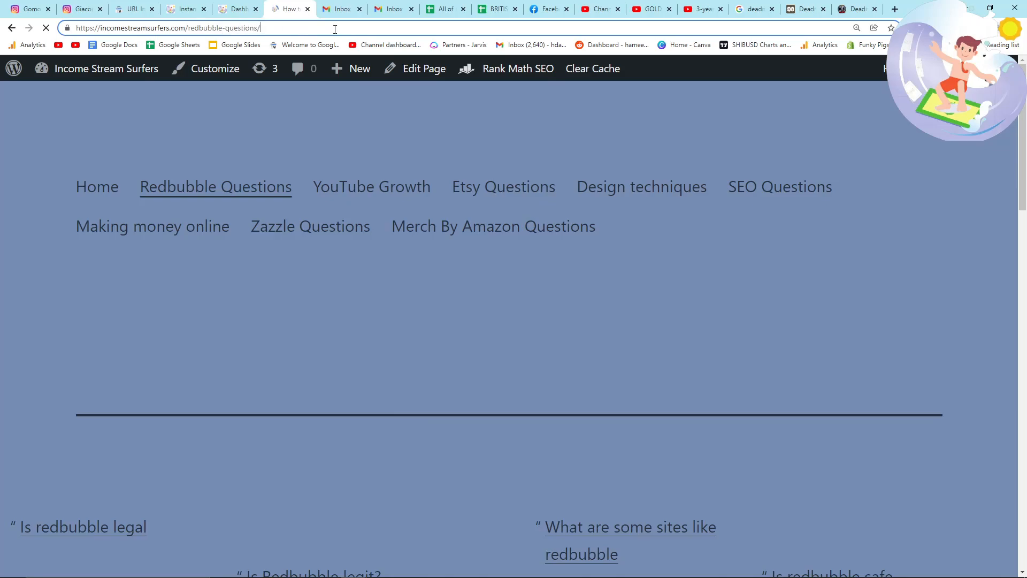
{"action": "double_click", "coordinate": [223, 28]}
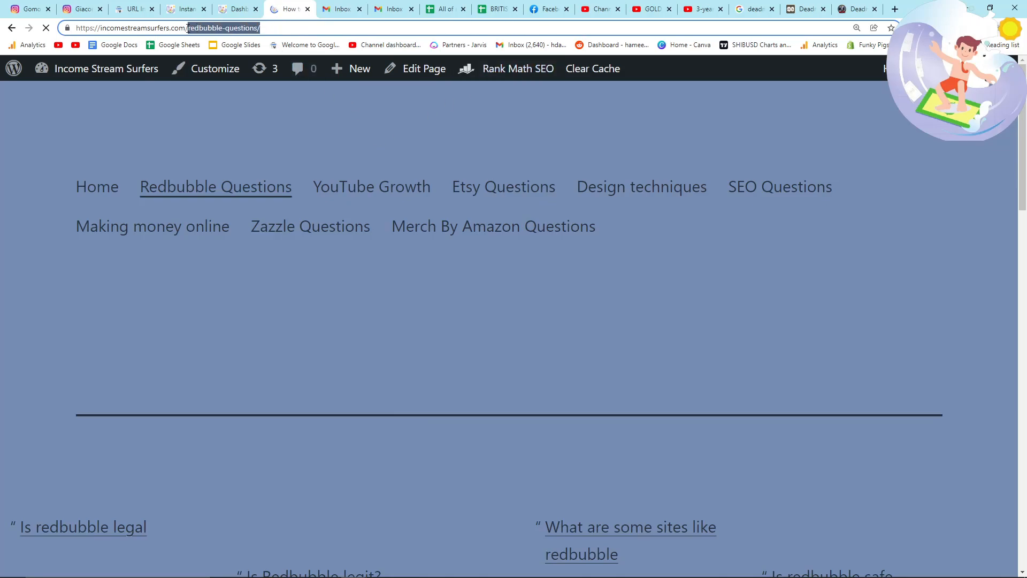
Step: Open the 'Are redbubble stickers waterproof' article in a new tab and switch to it
{"action": "scroll", "scroll_direction": "down", "scroll_amount": 3}
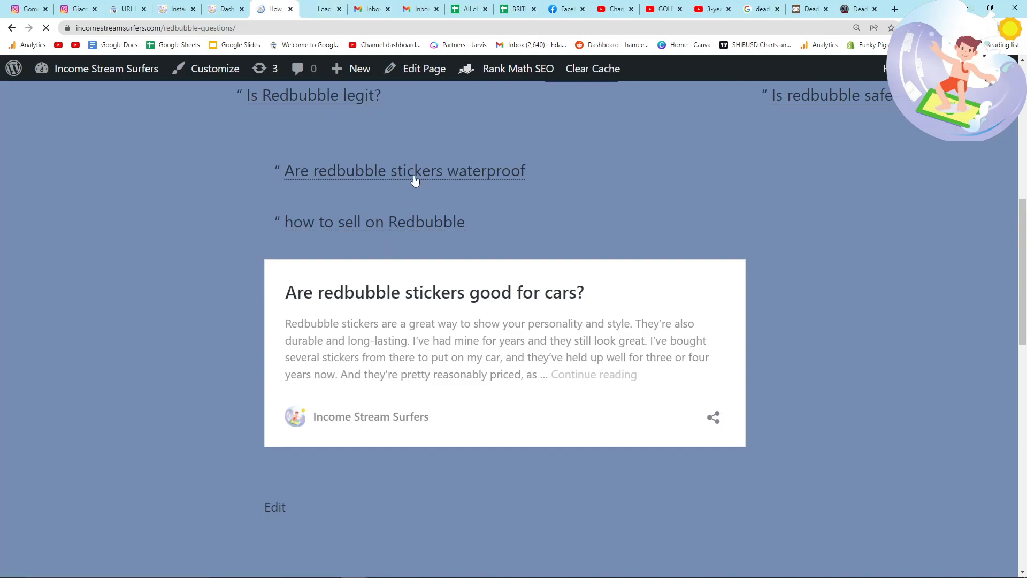
{"action": "left_click", "coordinate": [374, 221]}
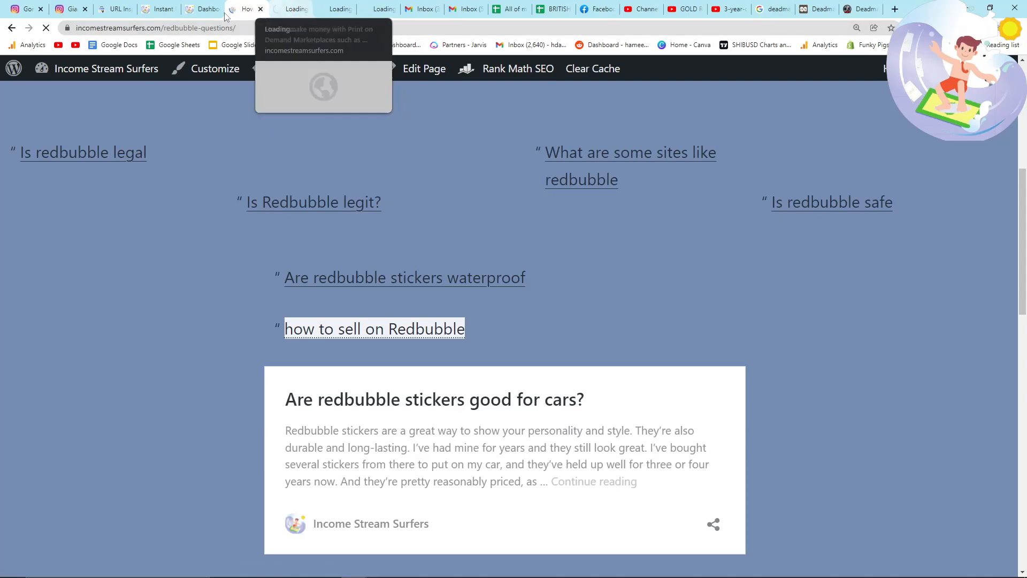
{"action": "left_click", "coordinate": [114, 8]}
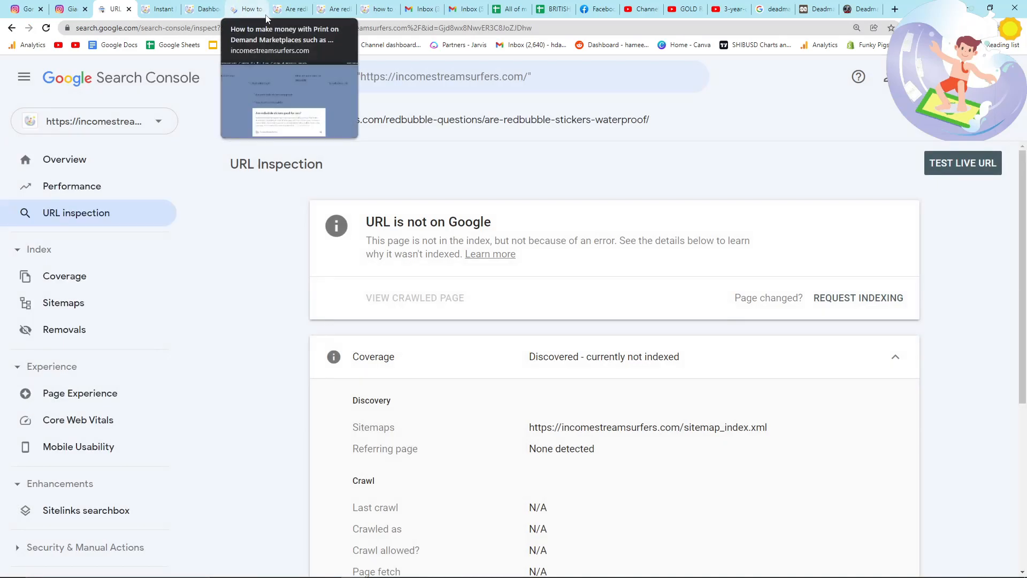
Step: Review the 'stickers good for cars' article, the URL Inspection result, and the Instant Indexing response
{"action": "left_click", "coordinate": [290, 9]}
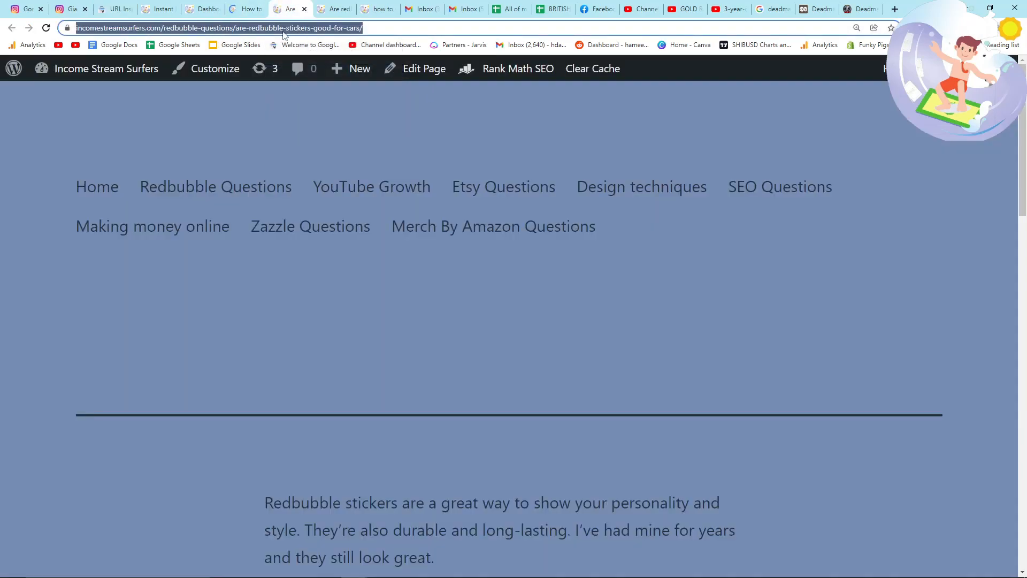
{"action": "scroll", "scroll_direction": "down", "scroll_amount": 3}
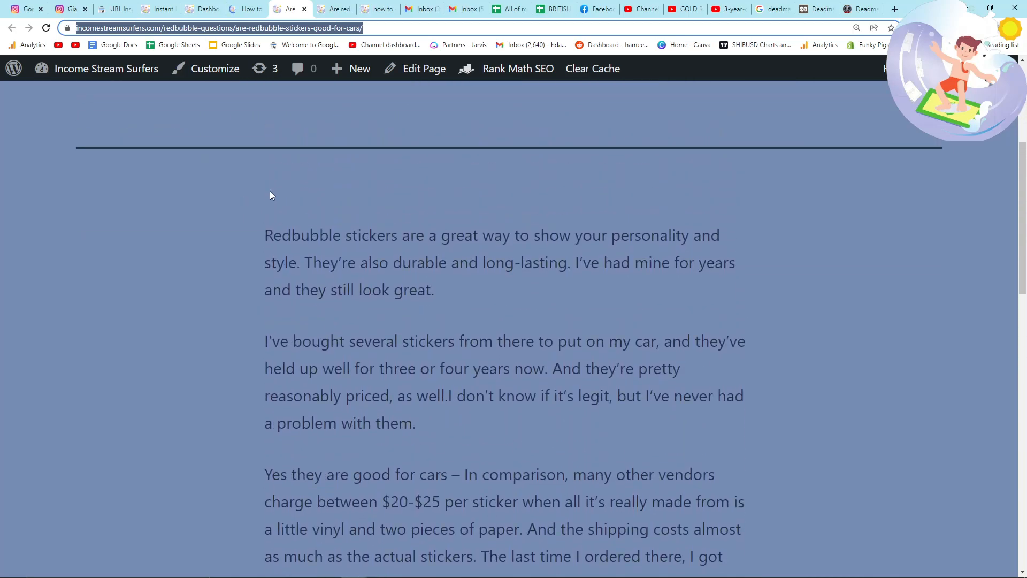
{"action": "left_click", "coordinate": [115, 10]}
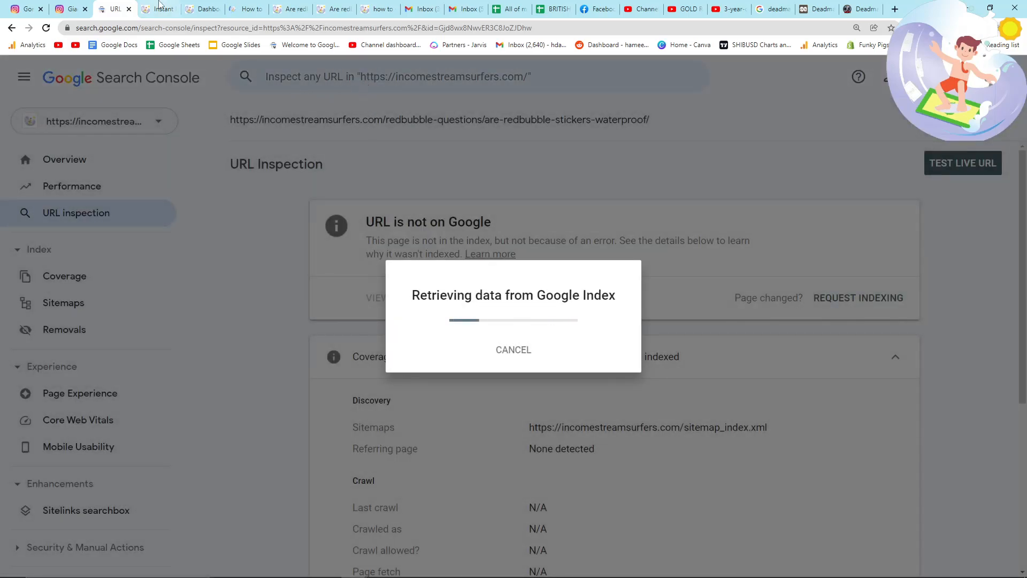
{"action": "left_click", "coordinate": [157, 9]}
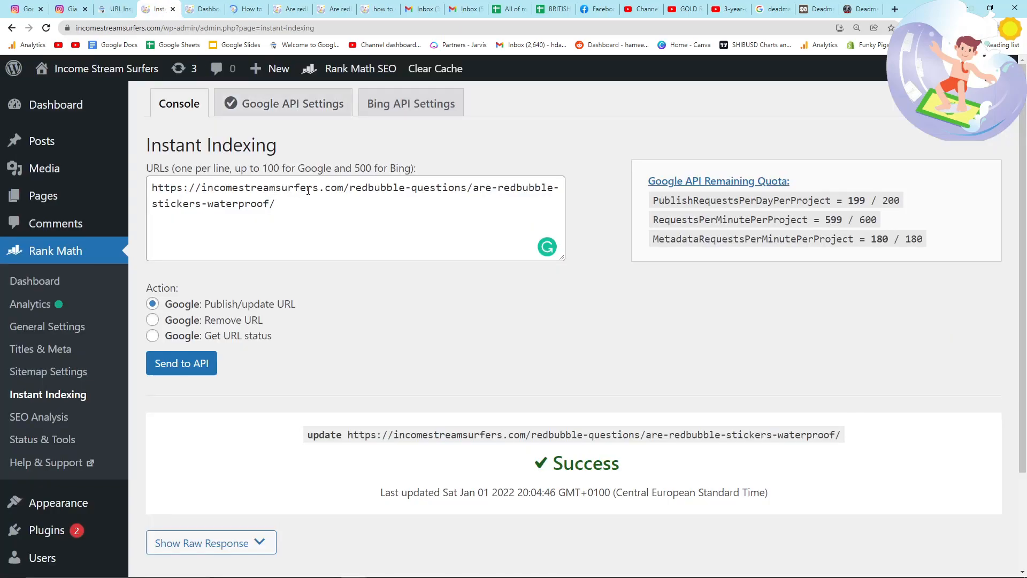
{"action": "mouse_move", "coordinate": [118, 9]}
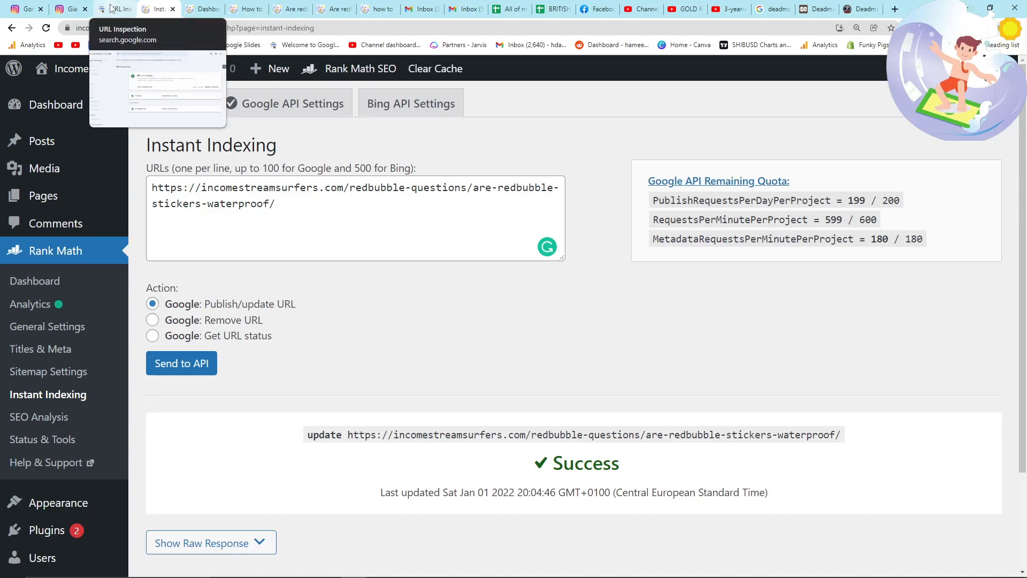
Step: Leave the Instant Indexing success result for the Jarvis documents list
{"action": "left_click", "coordinate": [116, 10]}
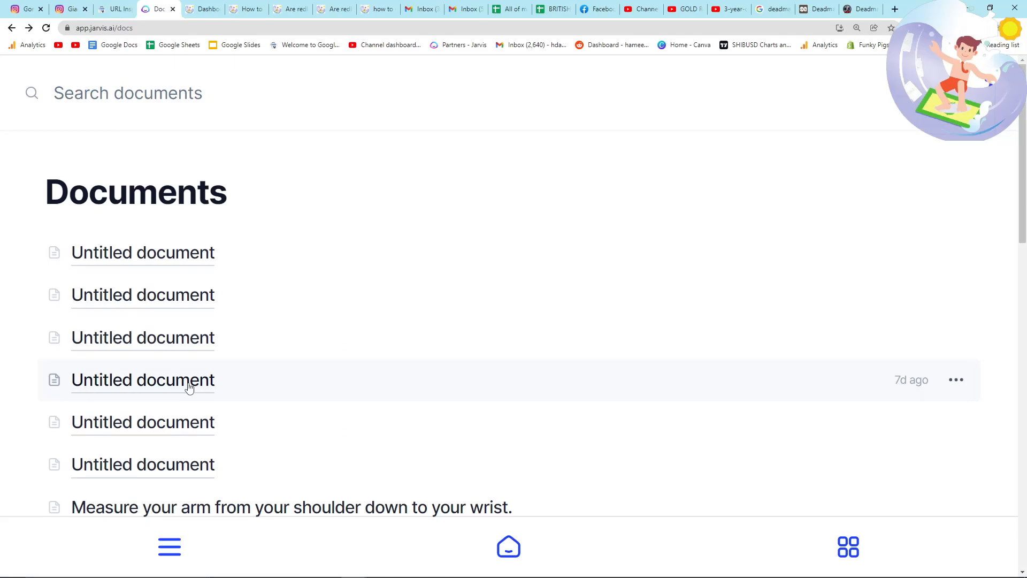
Step: View the older untitled Jarvis document with the 'good for cars' article, then return to Redbubble Questions
{"action": "left_click", "coordinate": [143, 378]}
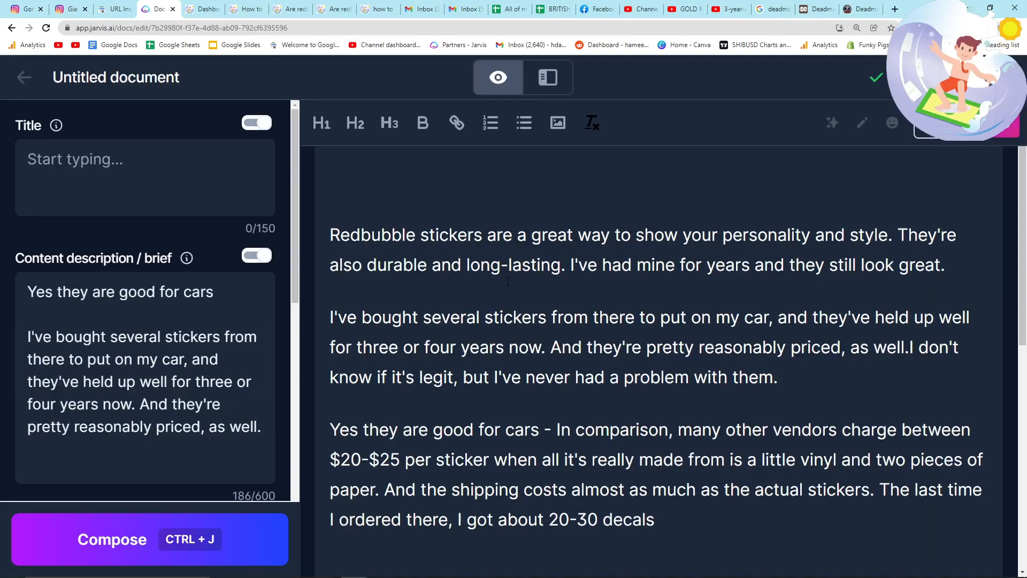
{"action": "left_click_drag", "start_coordinate": [331, 235], "coordinate": [633, 265]}
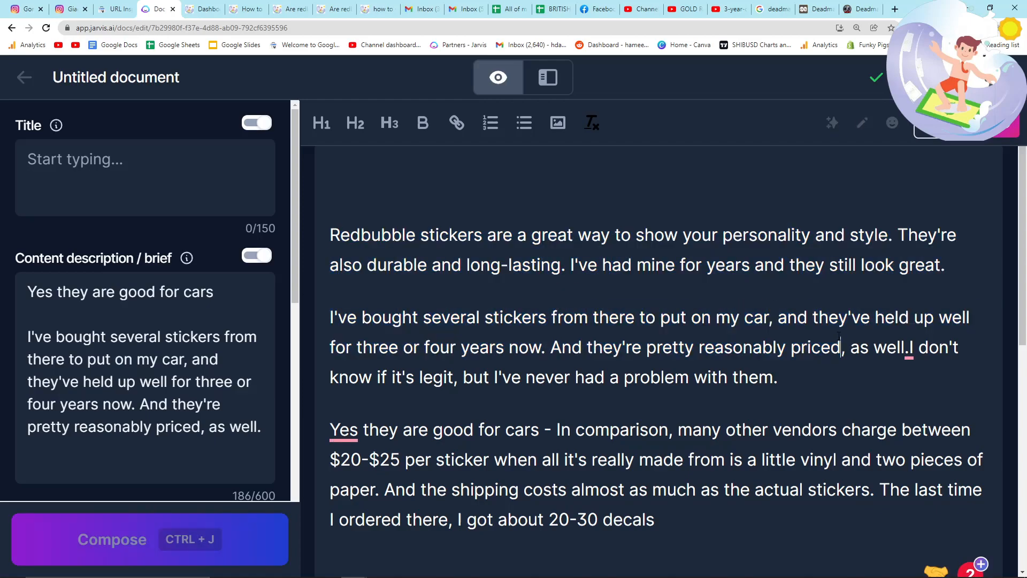
{"action": "left_click", "coordinate": [246, 10]}
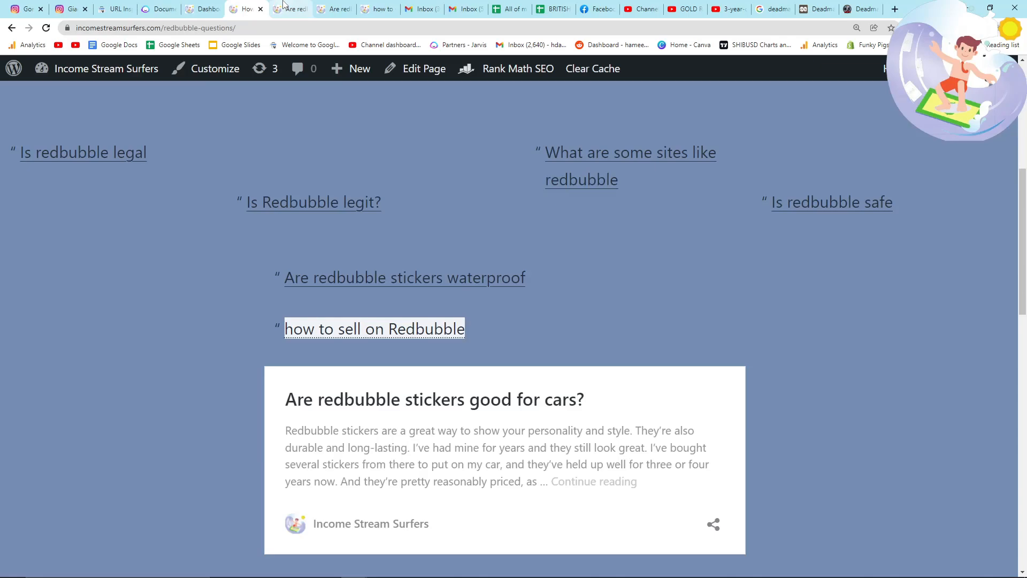
Step: Read through the live 'Are redbubble stickers good for cars' article from top to bottom
{"action": "left_click", "coordinate": [434, 399]}
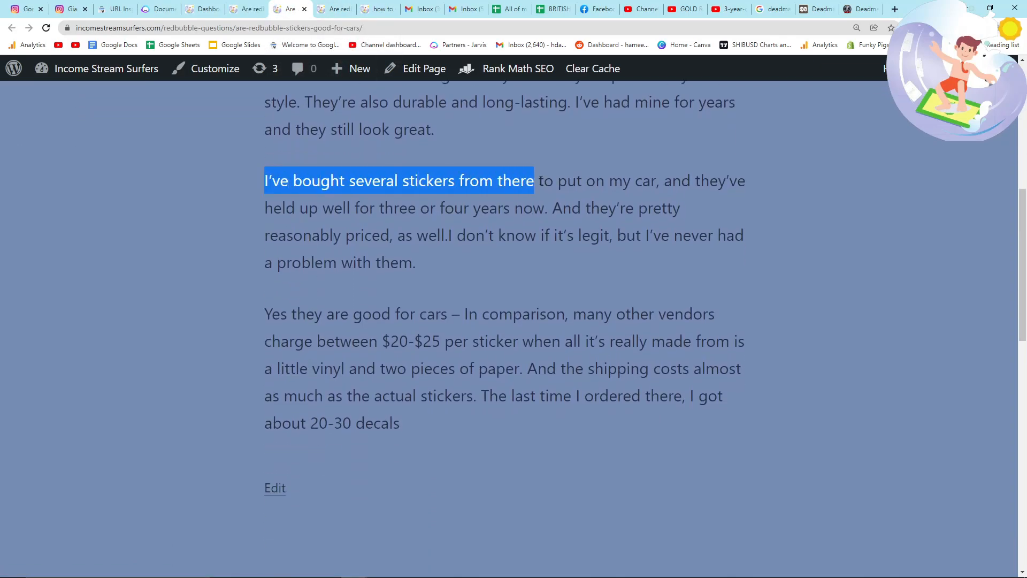
{"action": "left_click", "coordinate": [584, 263]}
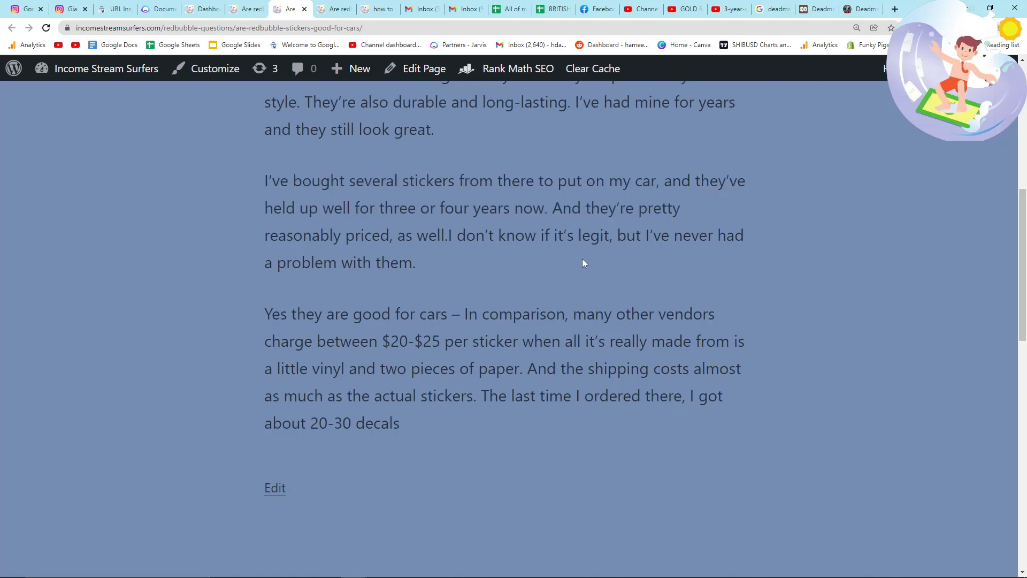
{"action": "scroll", "scroll_direction": "down", "scroll_amount": 3}
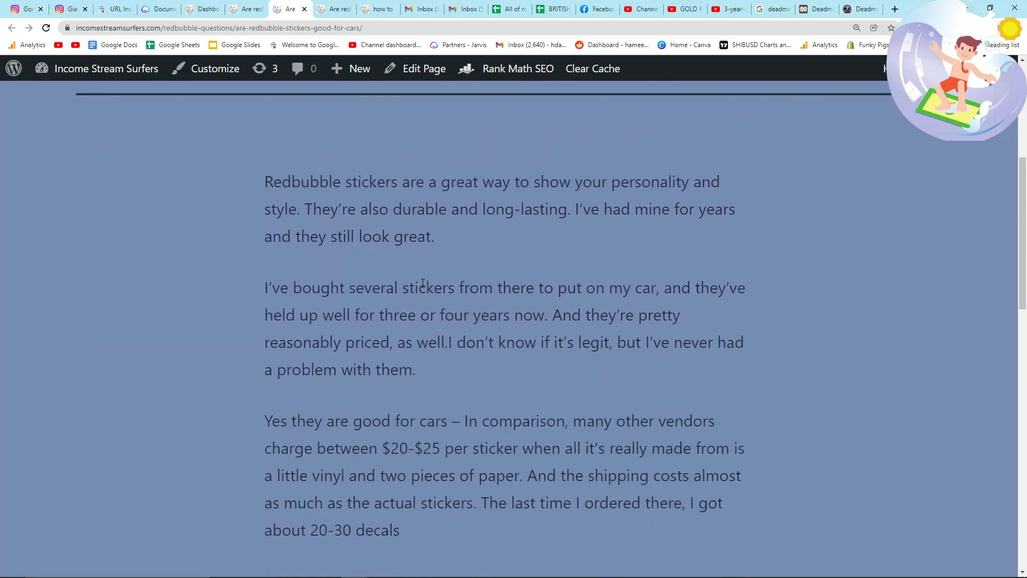
{"action": "scroll", "scroll_direction": "down", "scroll_amount": 3}
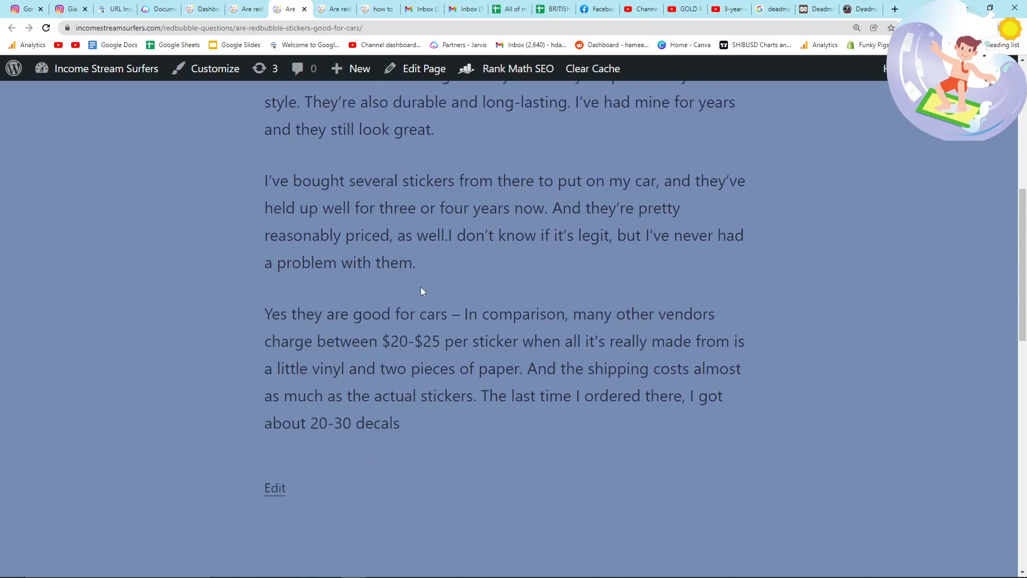
{"action": "mouse_move", "coordinate": [419, 288]}
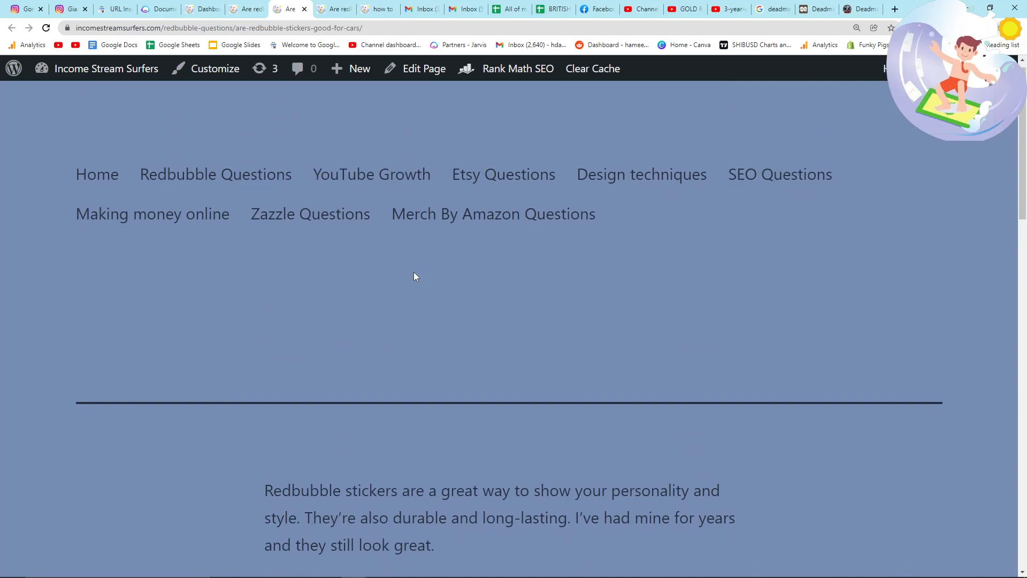
{"action": "scroll", "scroll_direction": "down", "scroll_amount": 3}
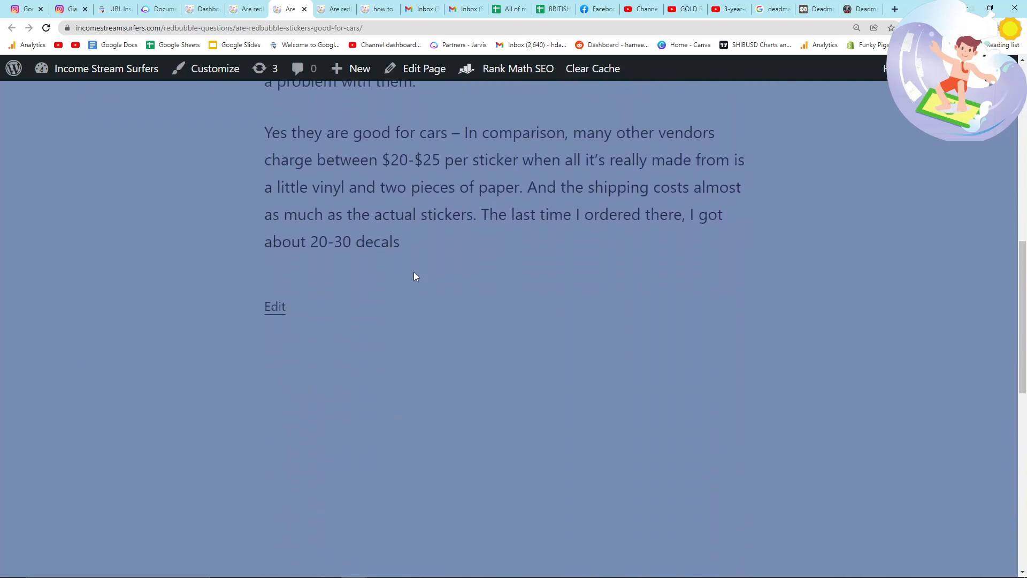
{"action": "scroll", "scroll_direction": "down", "scroll_amount": 3}
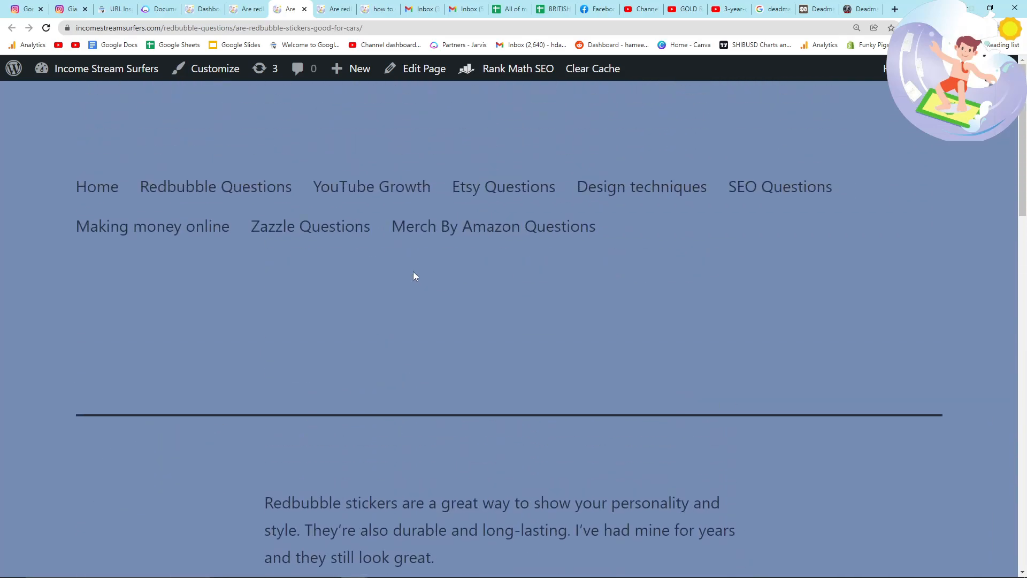
{"action": "mouse_move", "coordinate": [159, 109]}
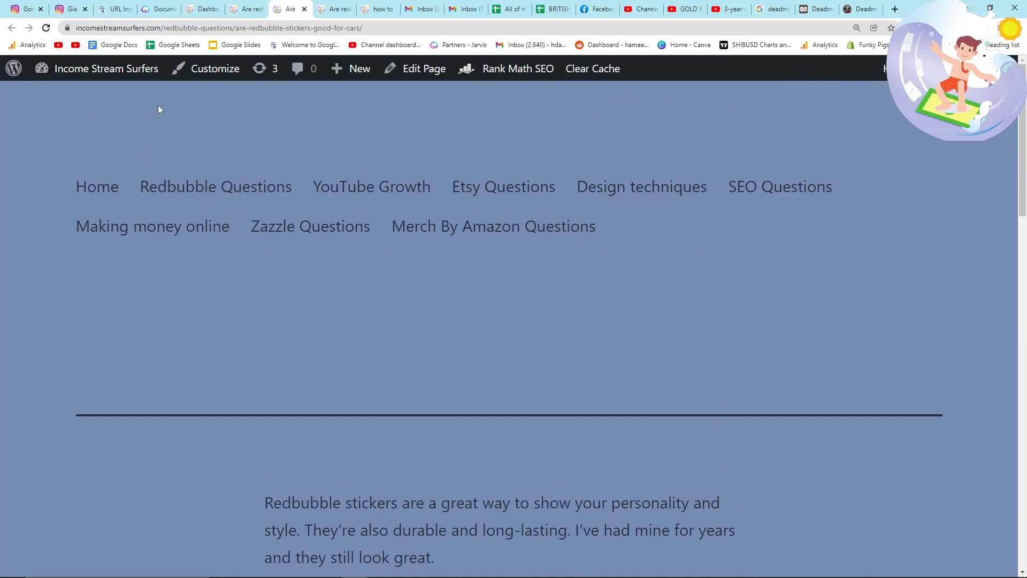
{"action": "mouse_move", "coordinate": [232, 146]}
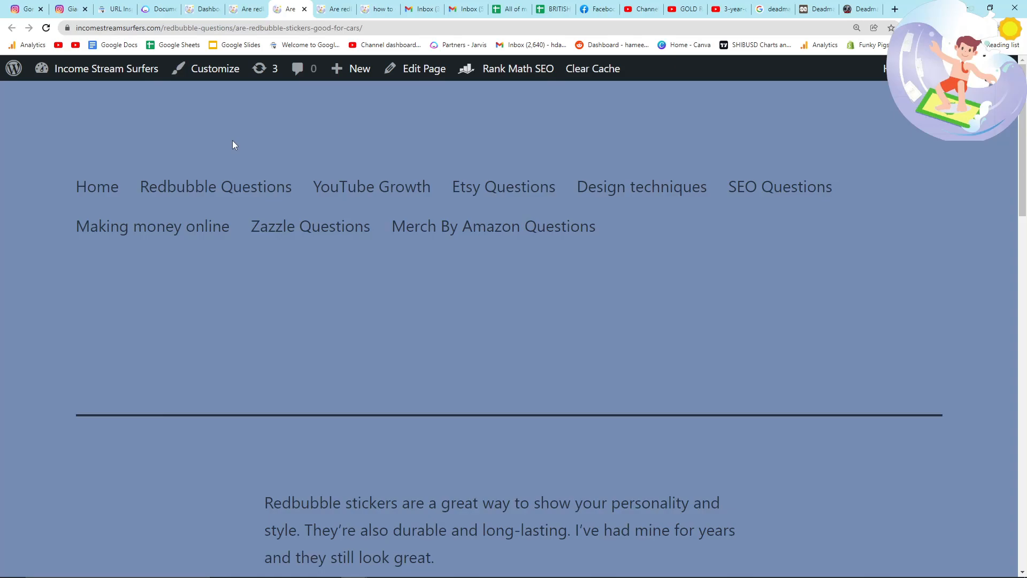
{"action": "scroll", "scroll_direction": "down", "scroll_amount": 3}
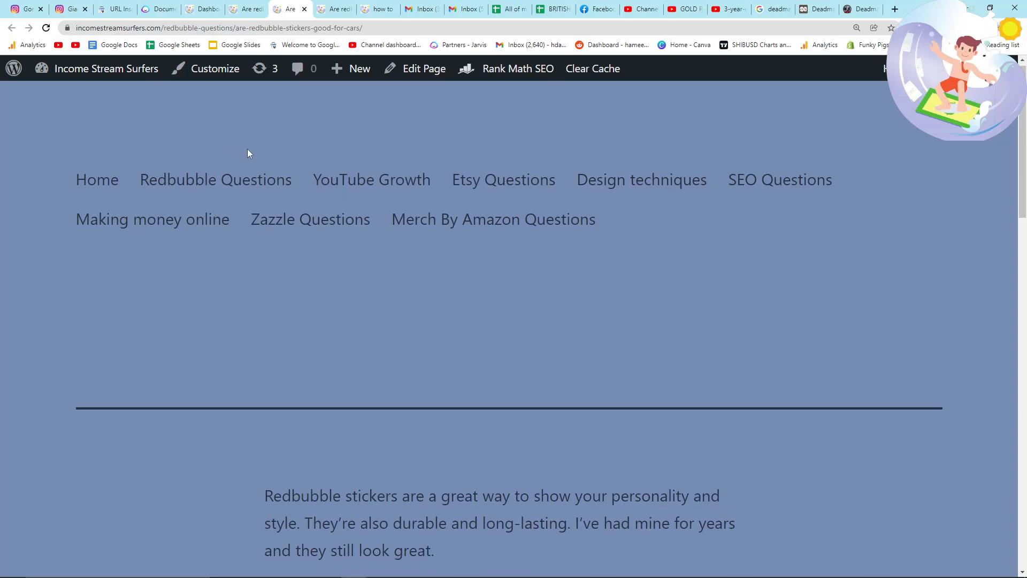
{"action": "scroll", "scroll_direction": "down", "scroll_amount": 3}
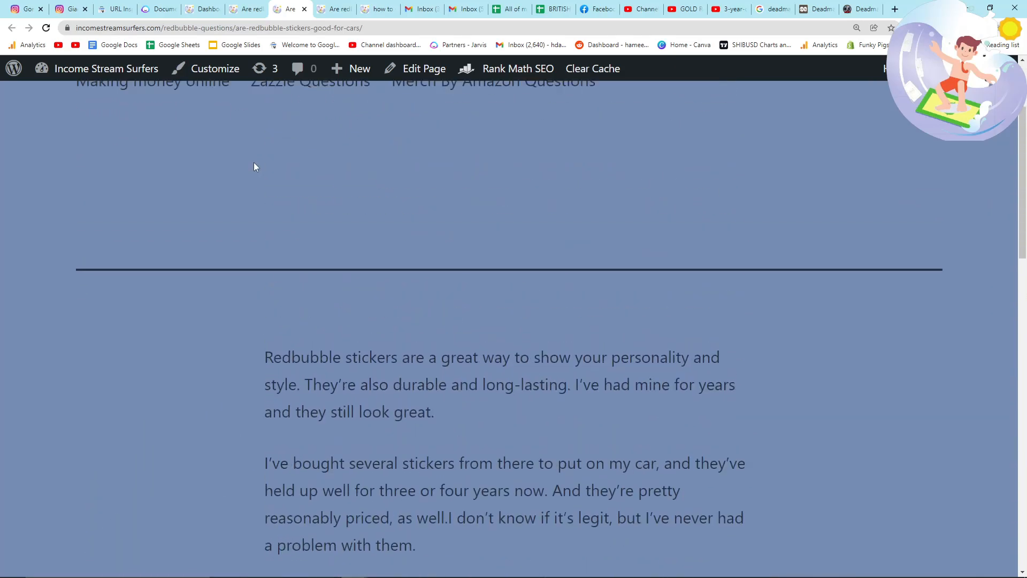
Step: Return to the Income Stream Surfers home page and look down it
{"action": "left_click", "coordinate": [97, 186]}
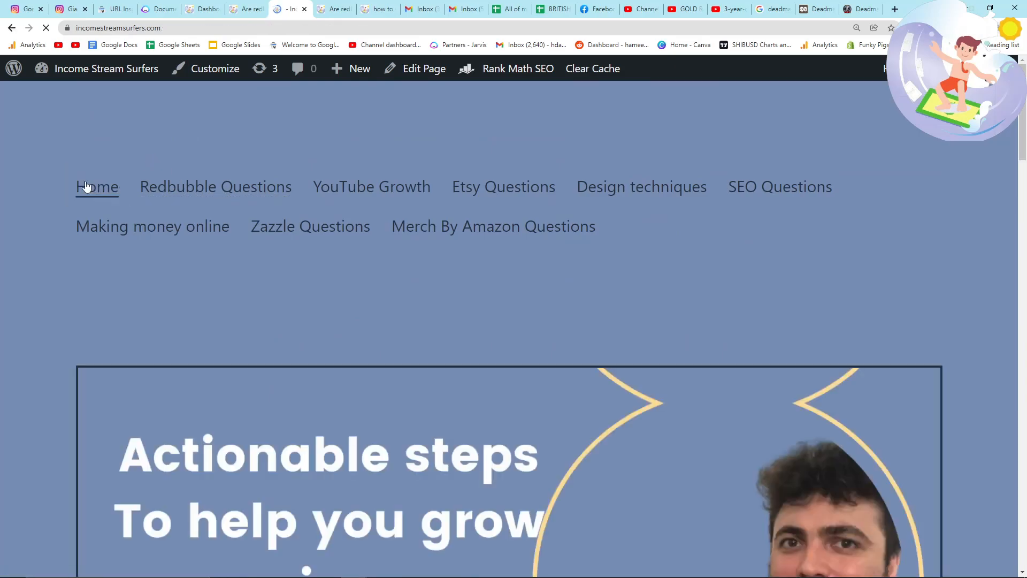
{"action": "scroll", "scroll_direction": "down", "scroll_amount": 3}
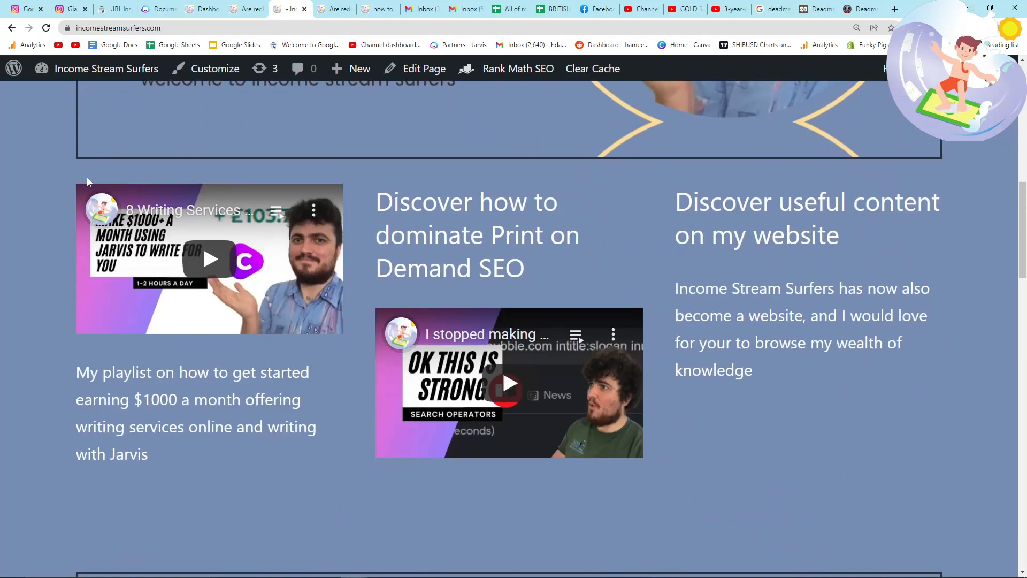
{"action": "scroll", "scroll_direction": "down", "scroll_amount": 3}
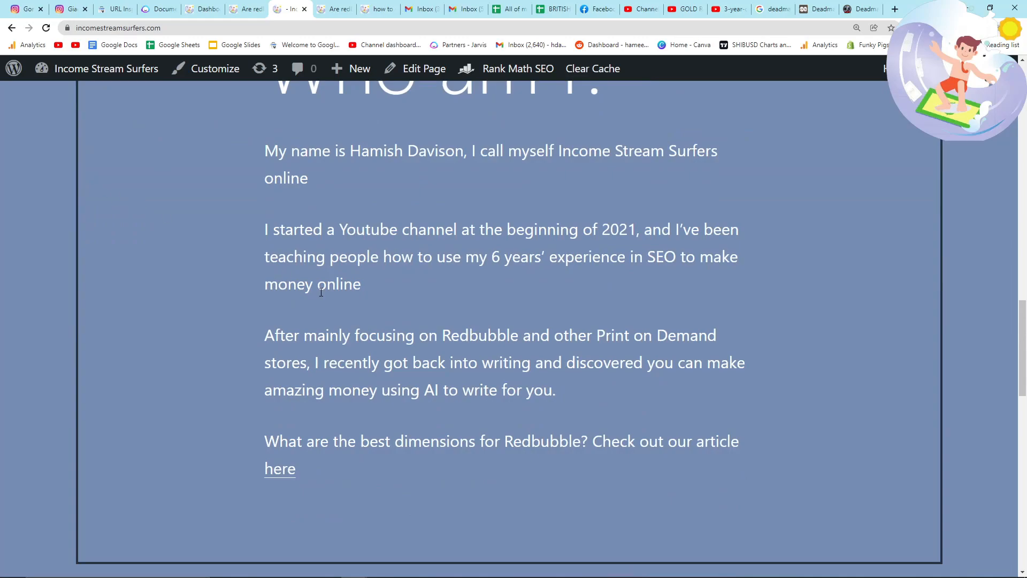
{"action": "mouse_move", "coordinate": [495, 299]}
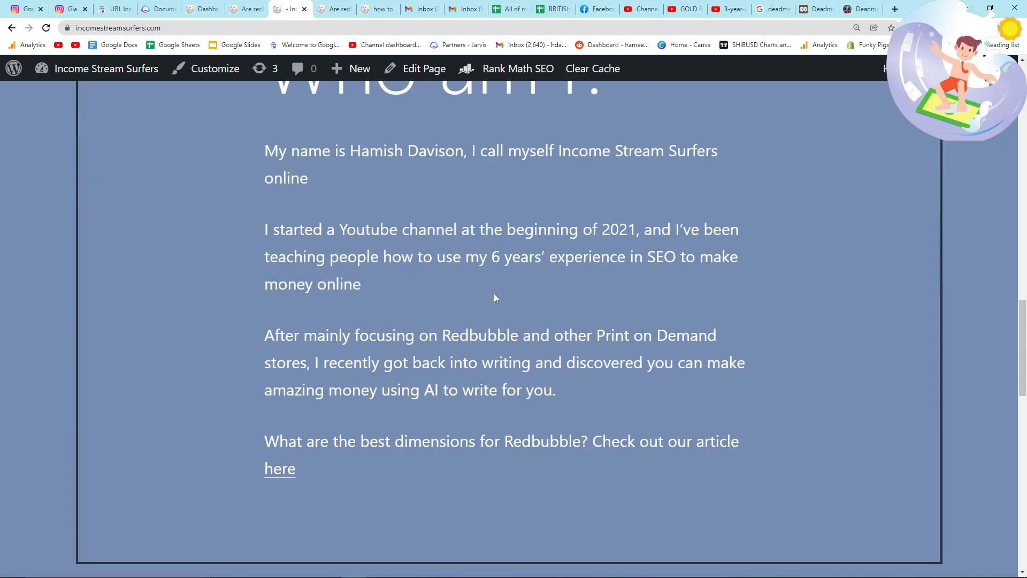